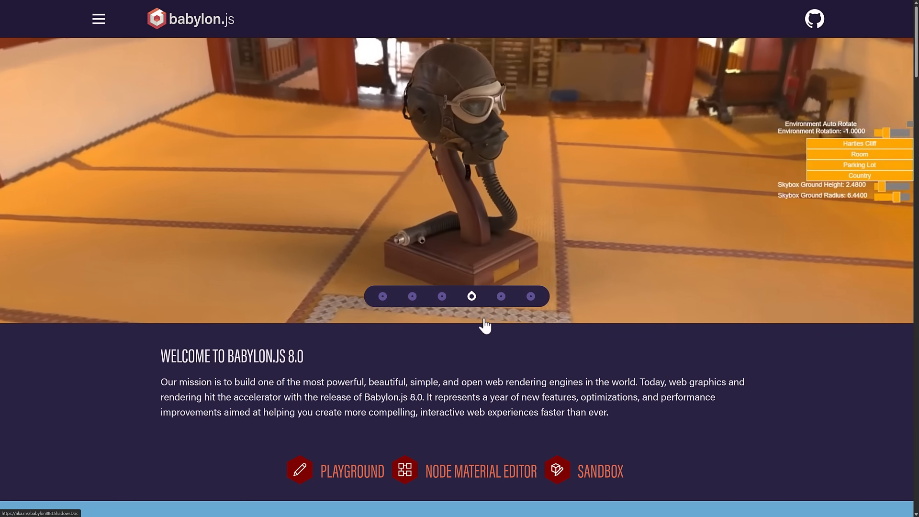
Browse the homepage's 8.0 feature sections and full engine specifications list, returning to Engine Specifications
scroll(down, 3)
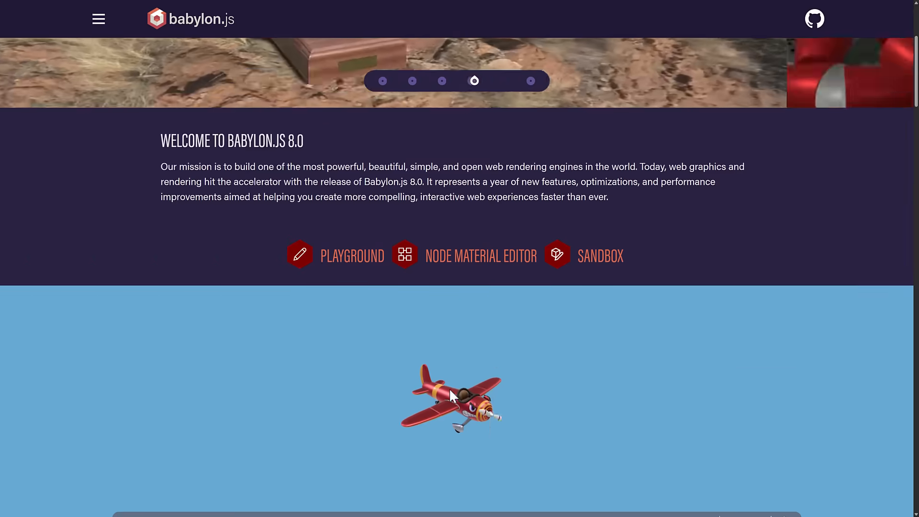
scroll(down, 3)
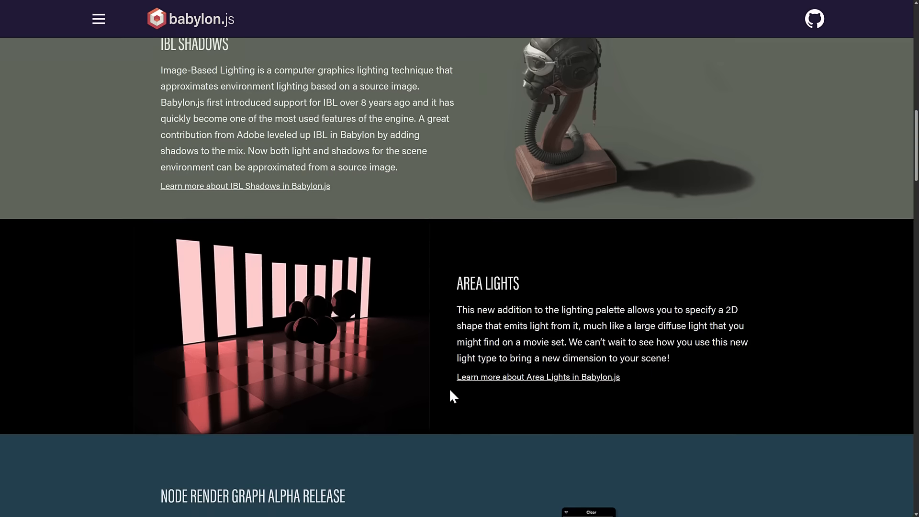
scroll(down, 3)
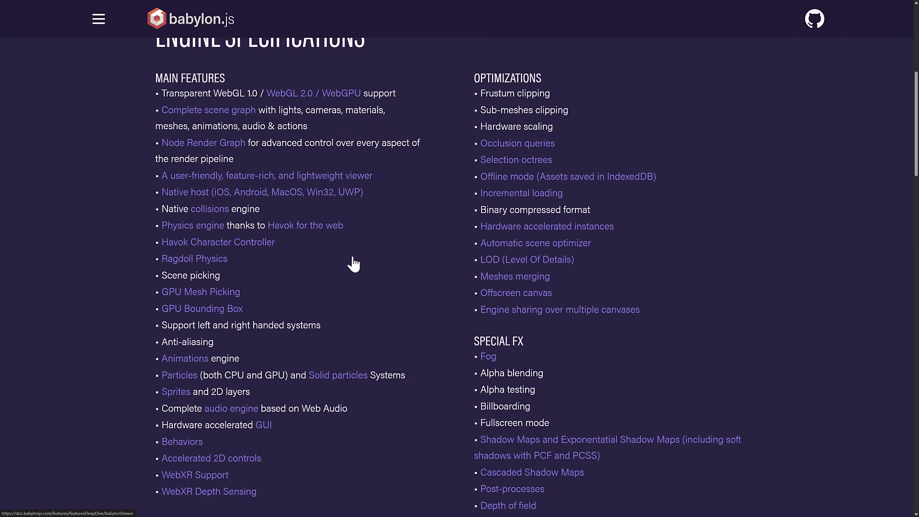
double_click(230, 241)
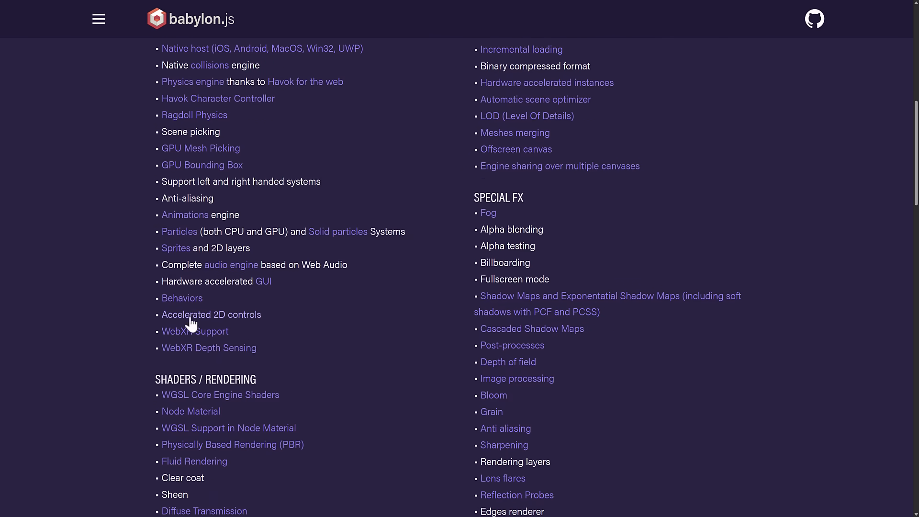
scroll(down, 3)
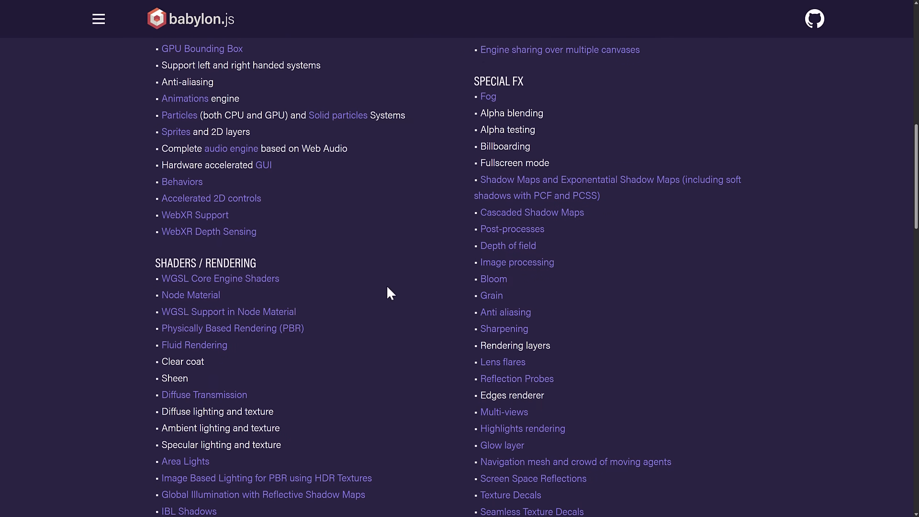
scroll(down, 3)
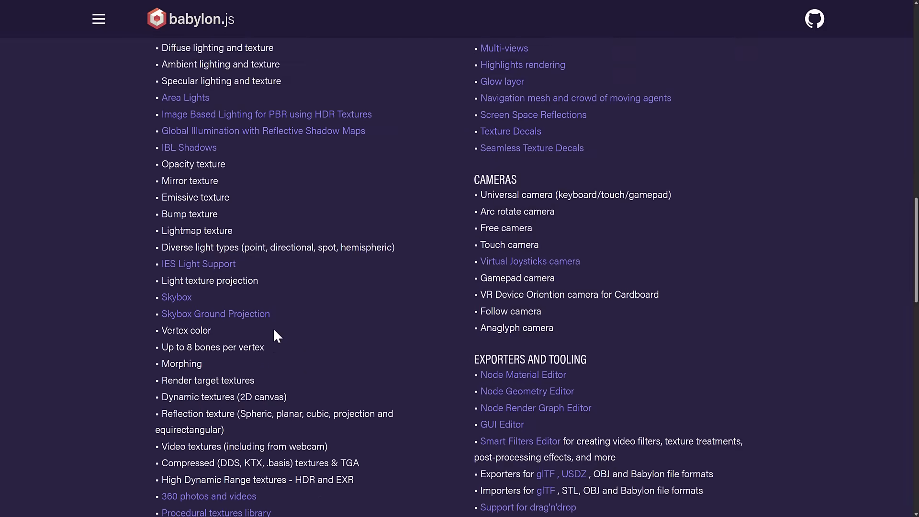
scroll(down, 3)
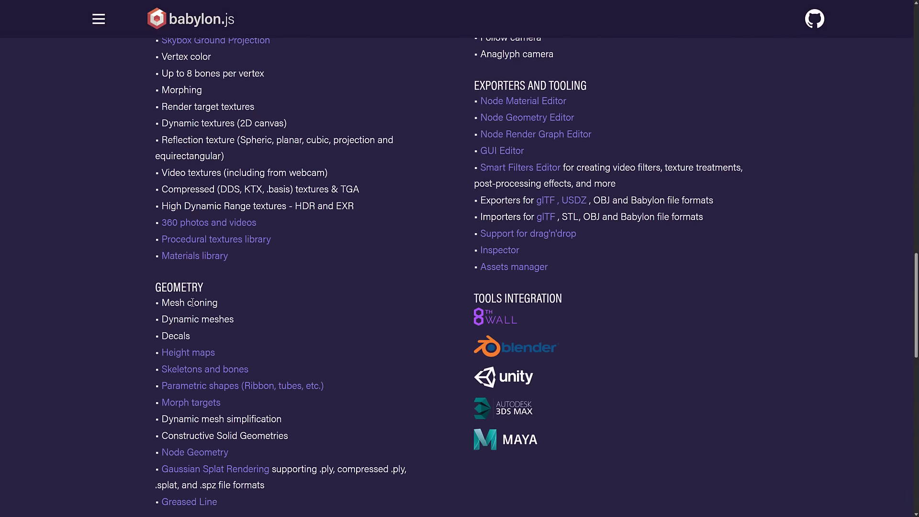
scroll(down, 3)
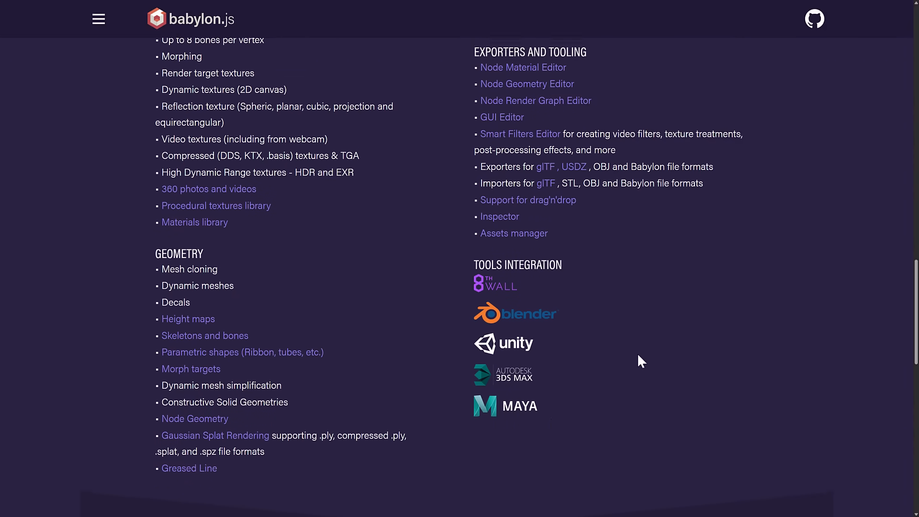
scroll(up, 3)
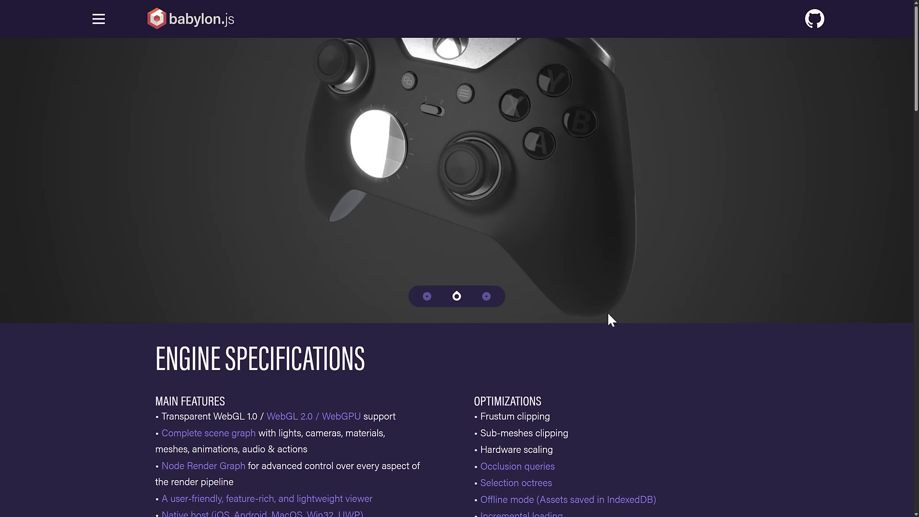
click(486, 296)
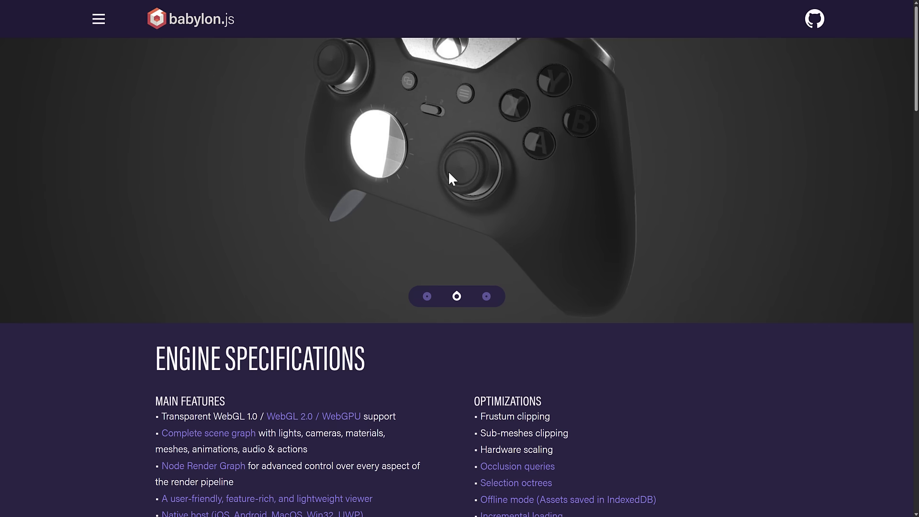
click(486, 296)
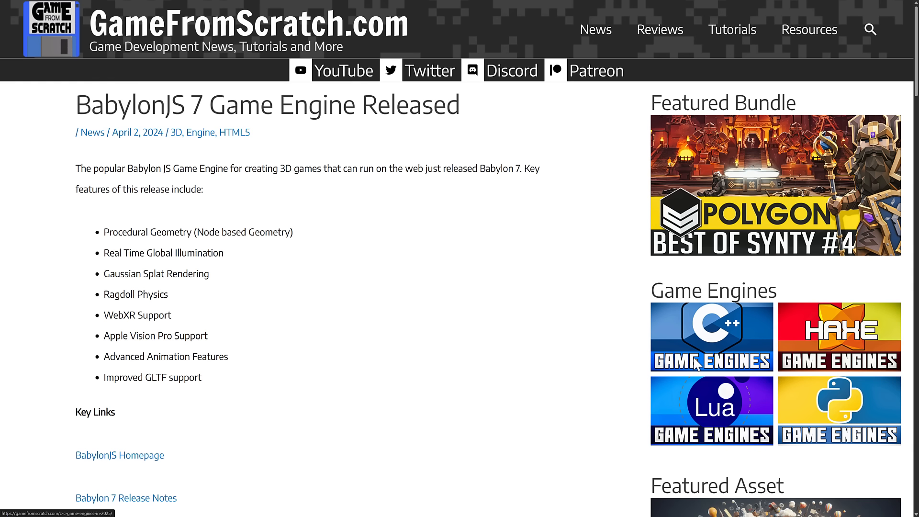
mouse_move(215, 94)
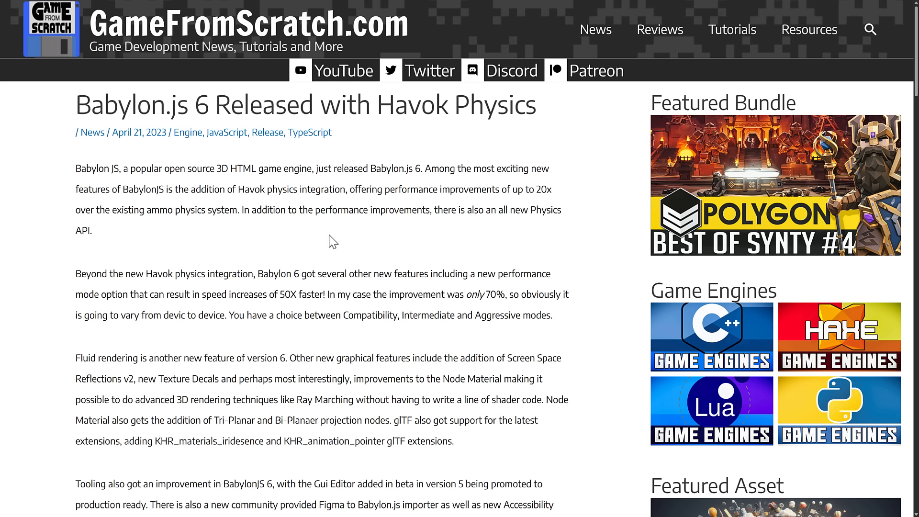
mouse_move(194, 110)
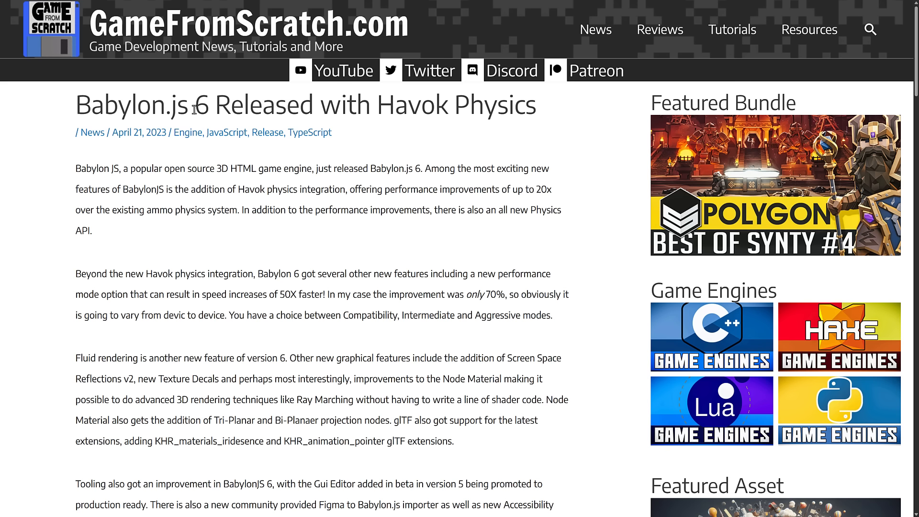
mouse_move(347, 203)
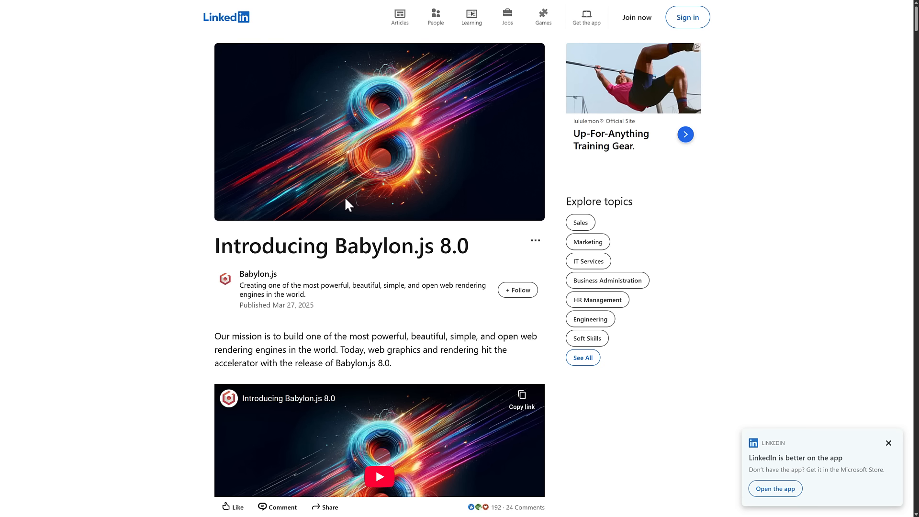
mouse_move(426, 242)
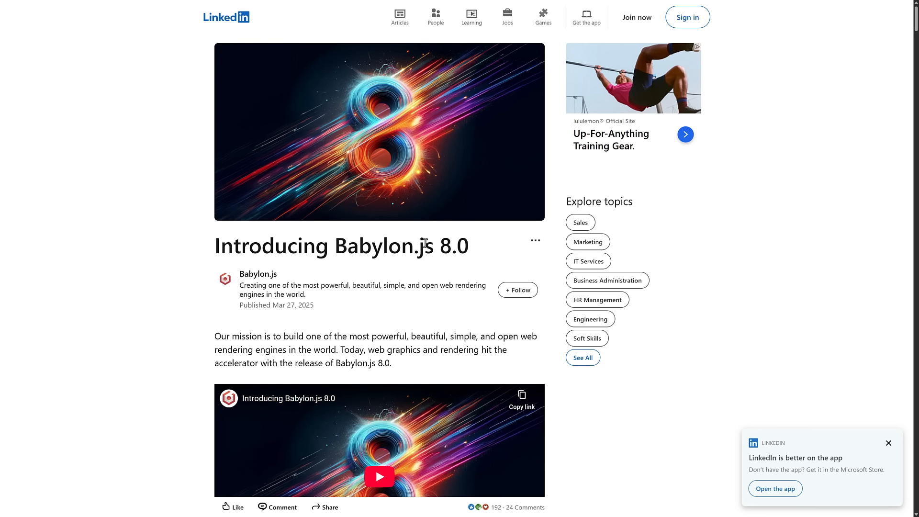
mouse_move(170, 189)
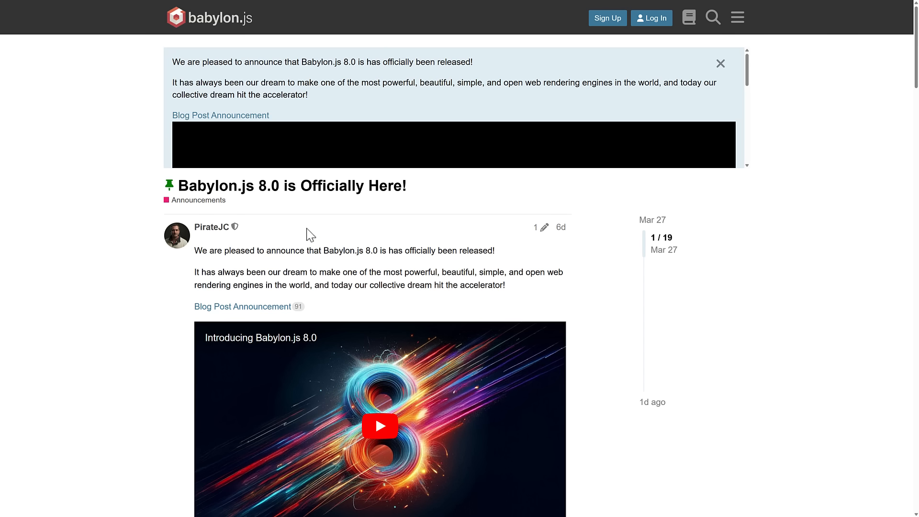
mouse_move(196, 192)
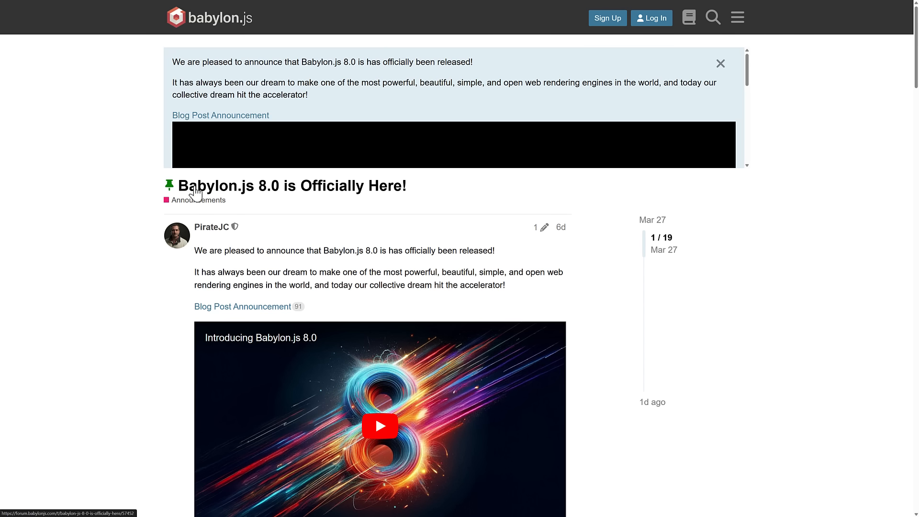
mouse_move(411, 231)
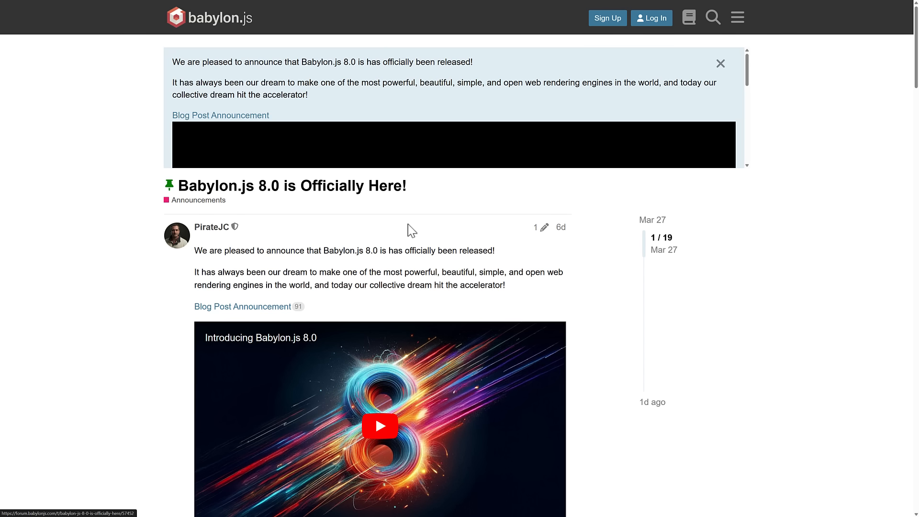
mouse_move(265, 309)
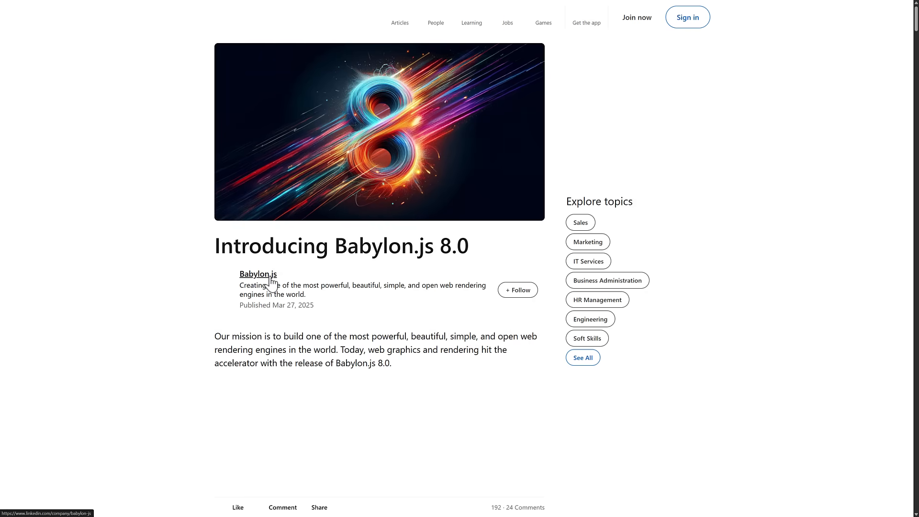
mouse_move(429, 320)
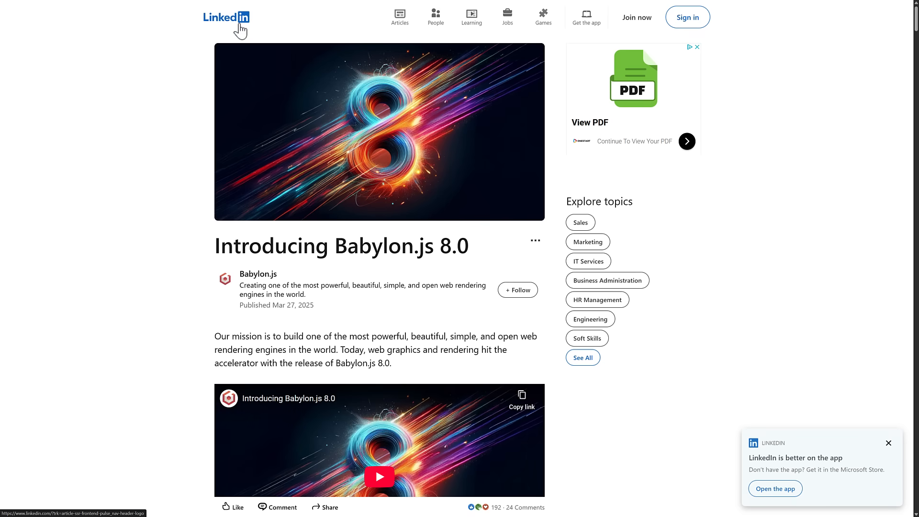
Zoom in on the 'Introducing Babylon.js 8.0' LinkedIn article with Ctrl+Plus
key(ctrl+plus)
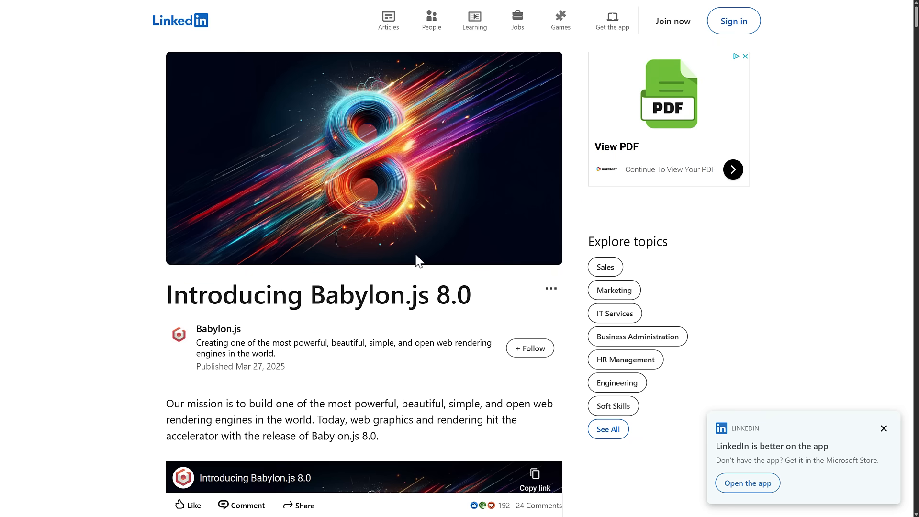
Read the article down to IBL Shadows and follow its 'Check out a demo' link
scroll(down, 3)
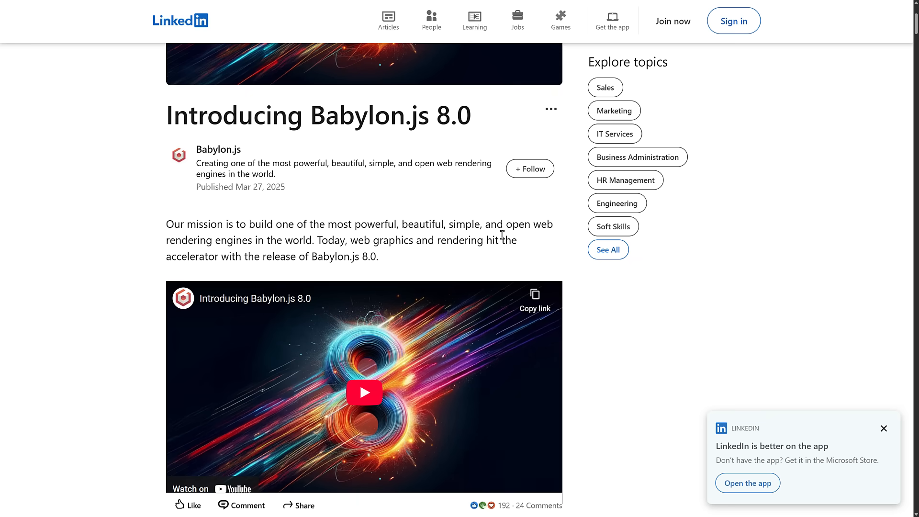
mouse_move(442, 130)
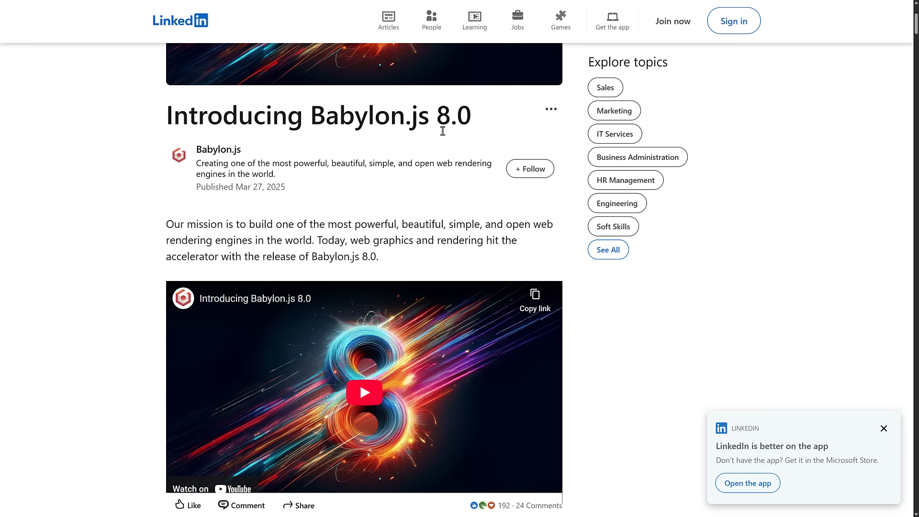
scroll(down, 3)
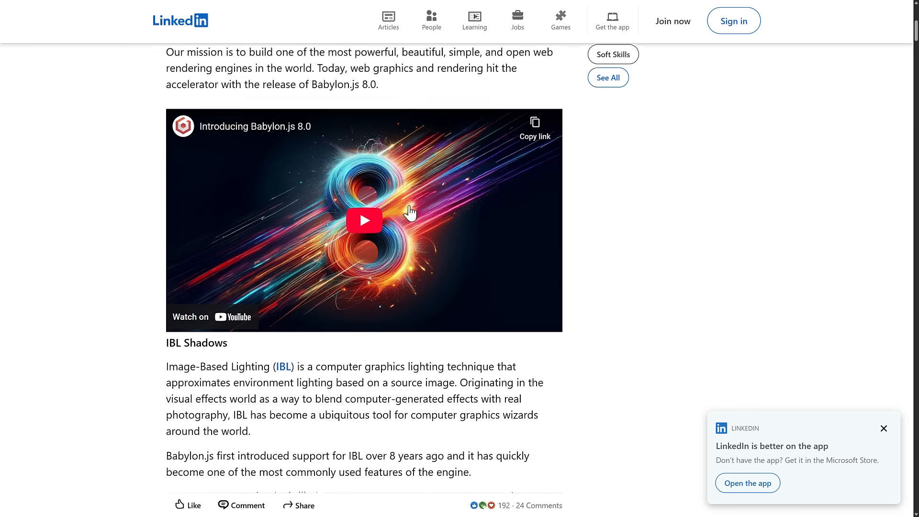
scroll(down, 3)
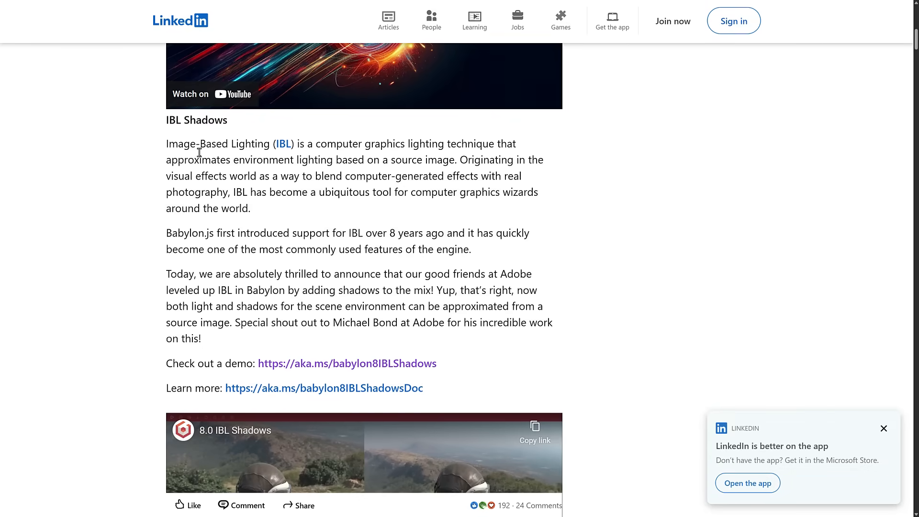
mouse_move(361, 216)
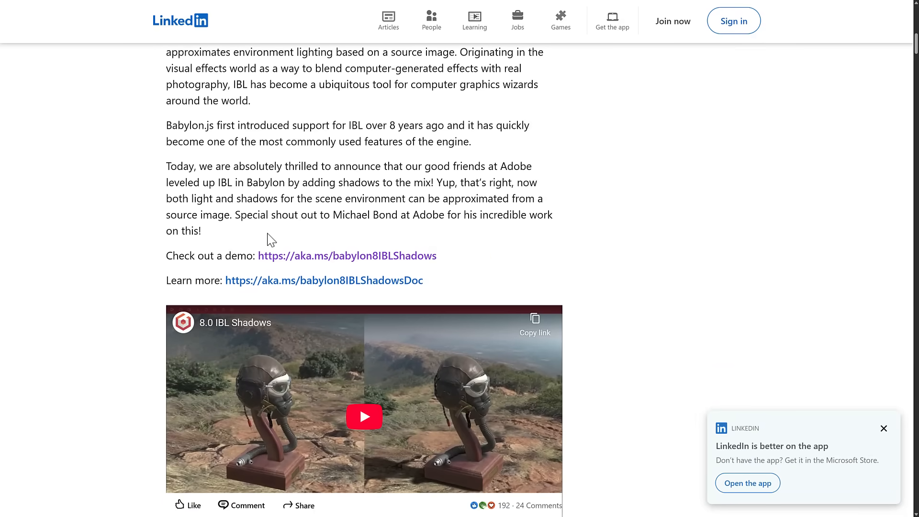
mouse_move(321, 255)
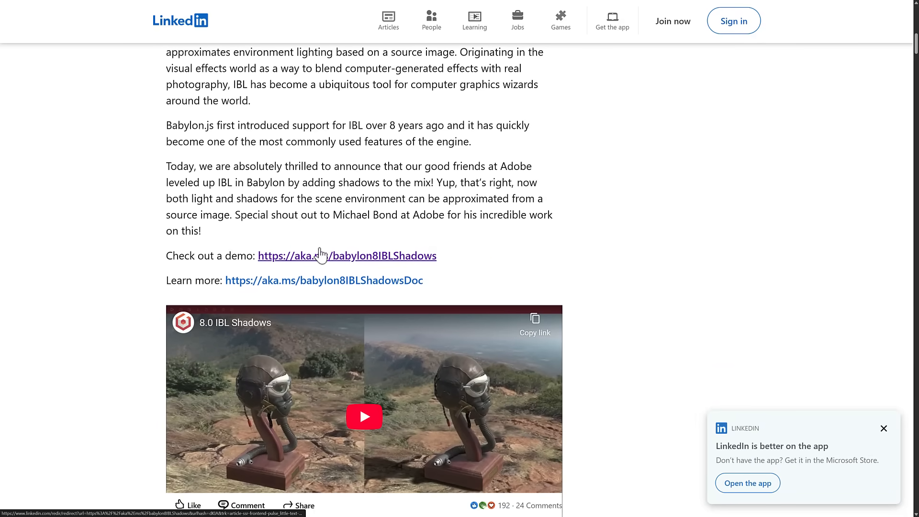
click(346, 256)
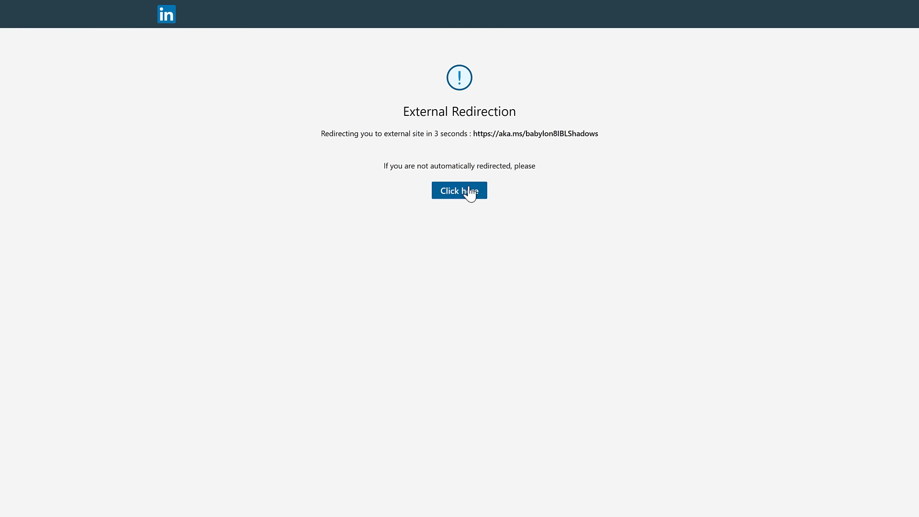
Continue past the redirect to the IBL Shadows Playground demo and scroll its environment setup code
click(459, 190)
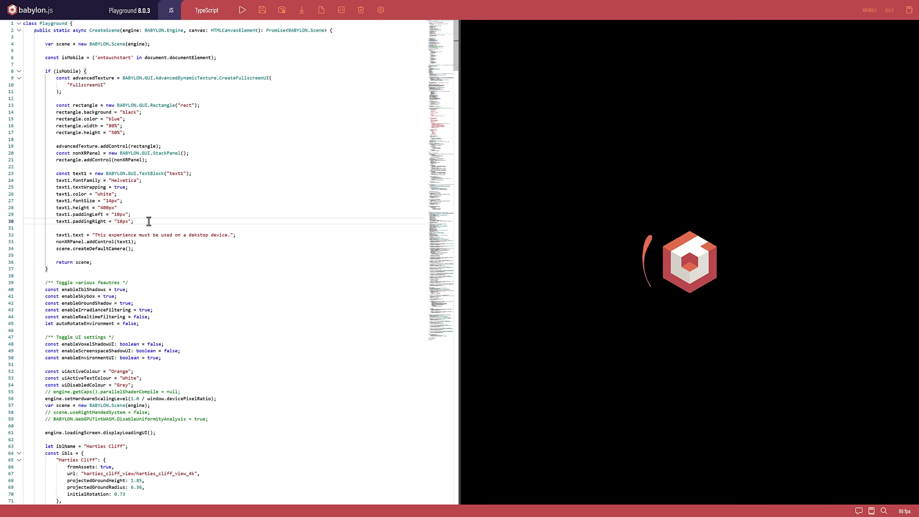
text(text1.)
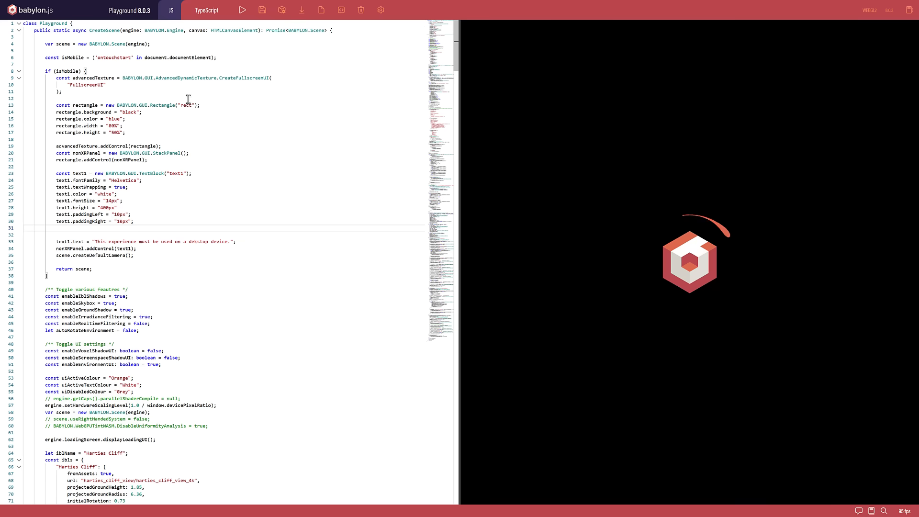
scroll(down, 3)
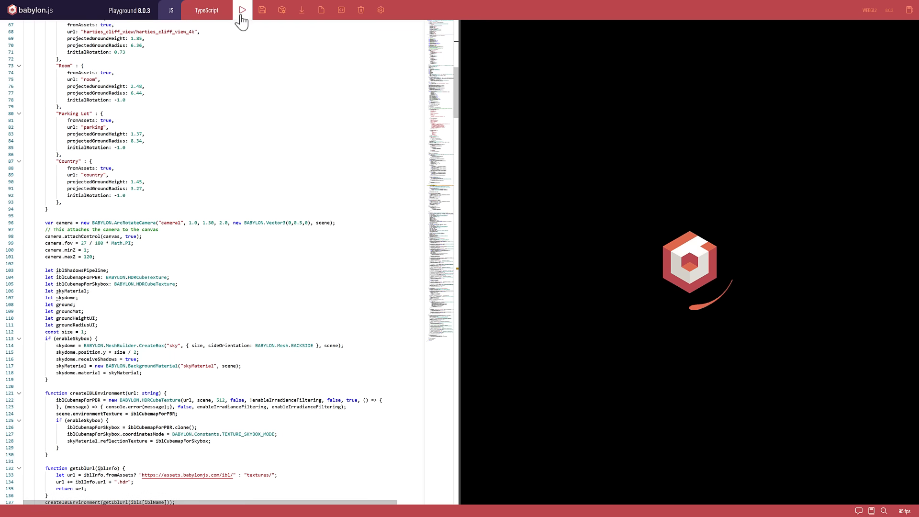
Run the flight helmet scene and switch its backdrop to Room, Parking Lot, then Country
click(242, 10)
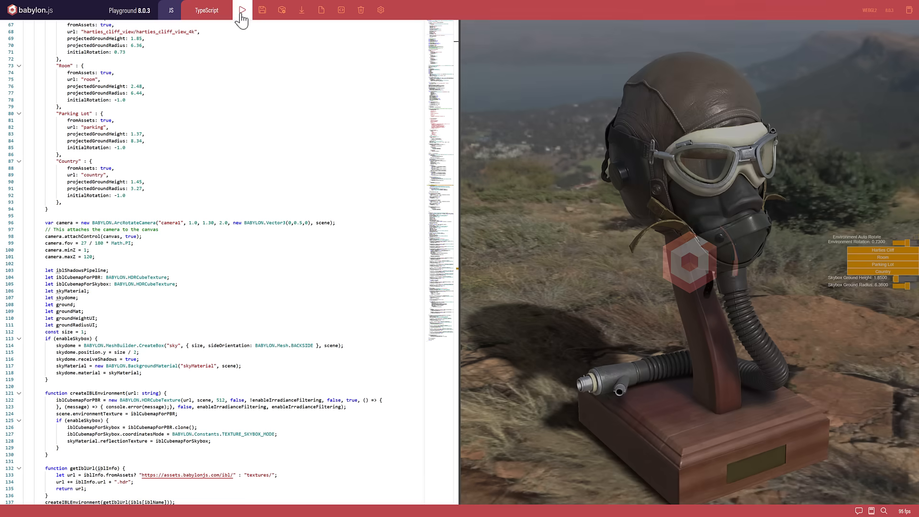
click(242, 10)
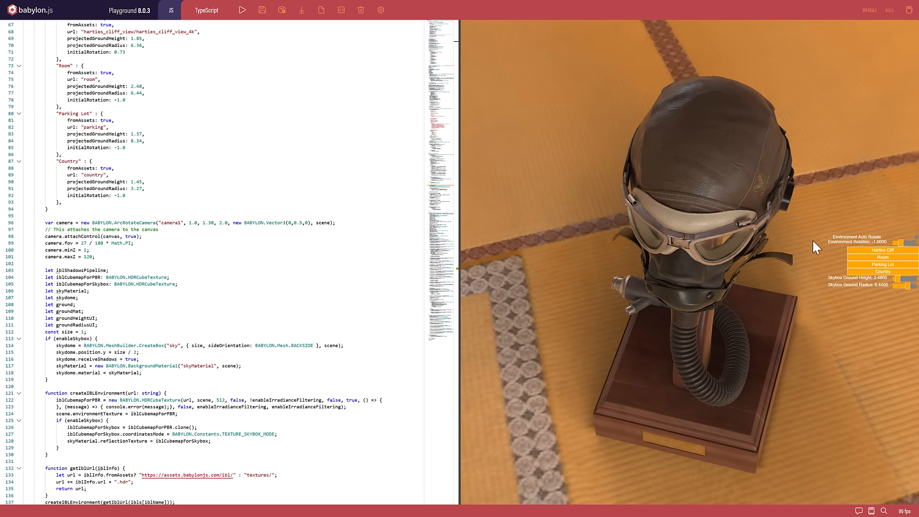
click(882, 257)
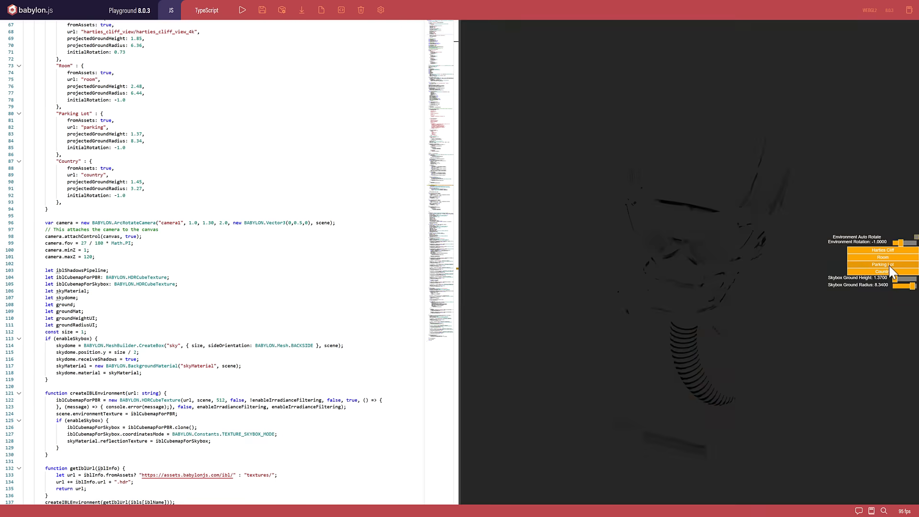
click(883, 271)
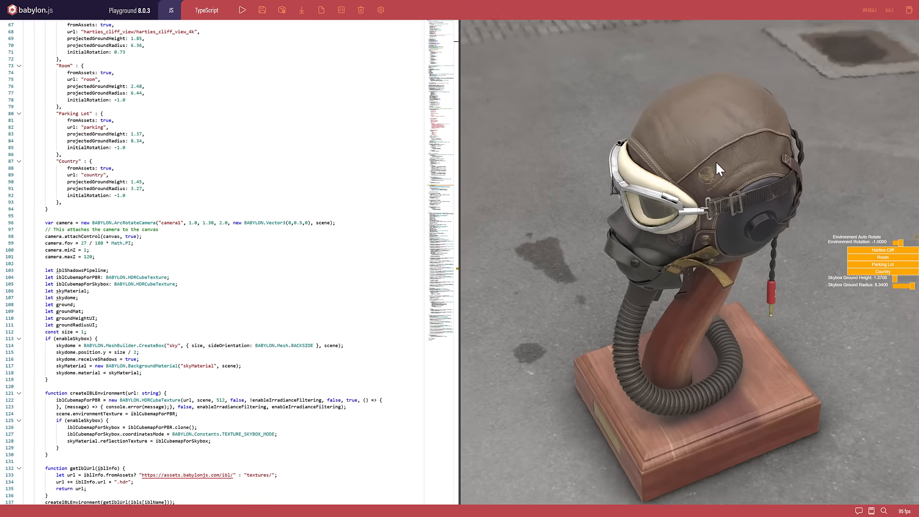
click(883, 272)
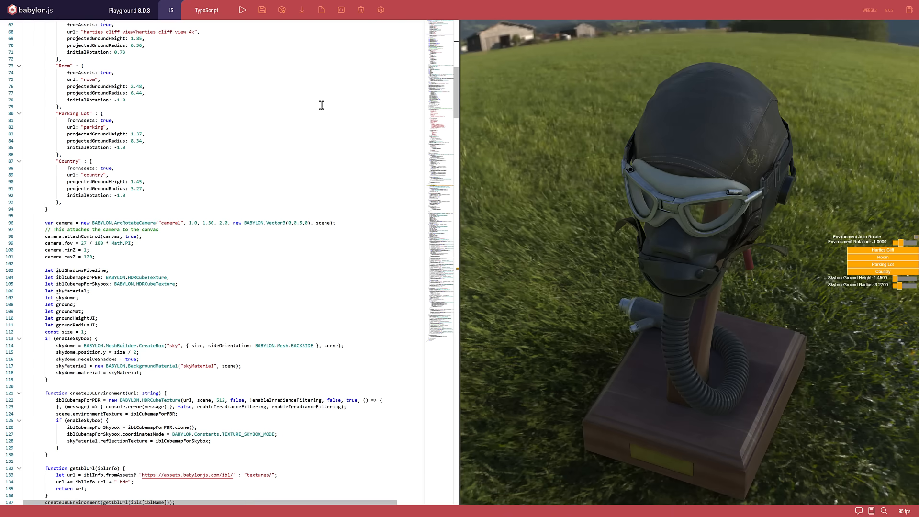
mouse_move(306, 164)
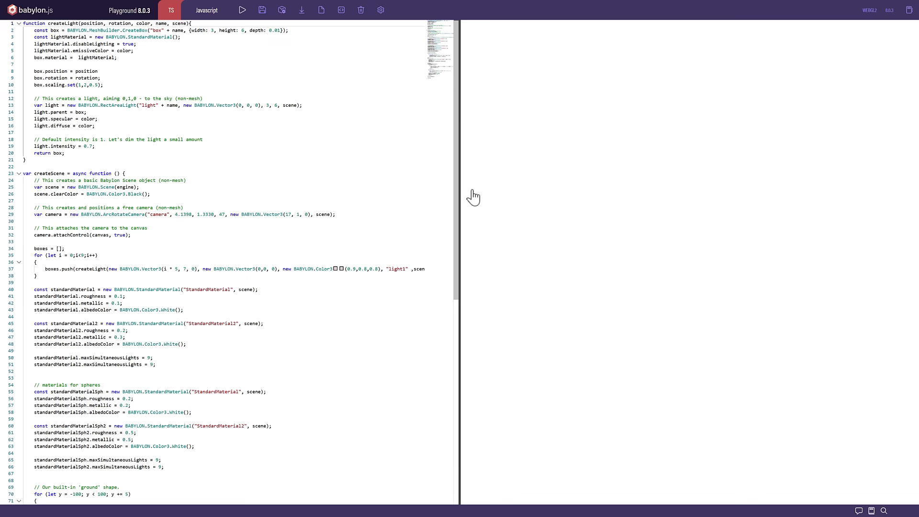
Return to the article's Node Render Graph — Alpha section and open the Node Render Graph Editor
click(243, 10)
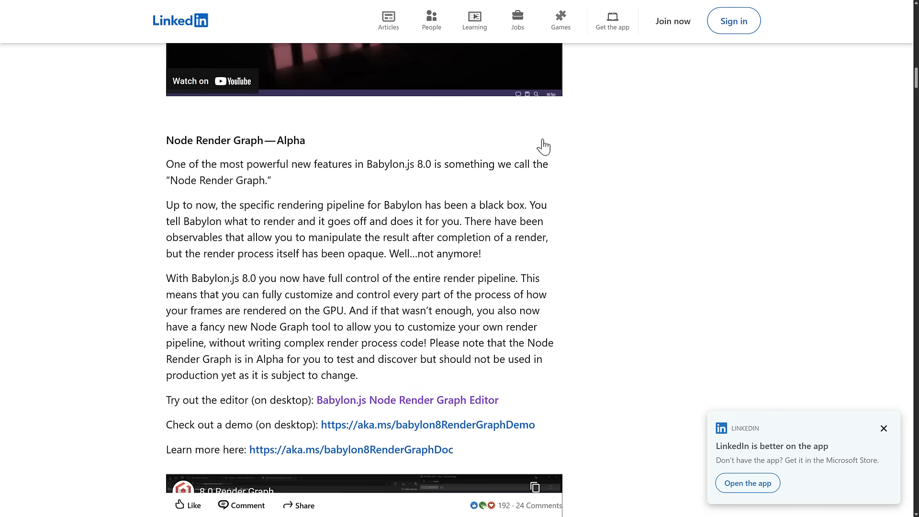
scroll(down, 3)
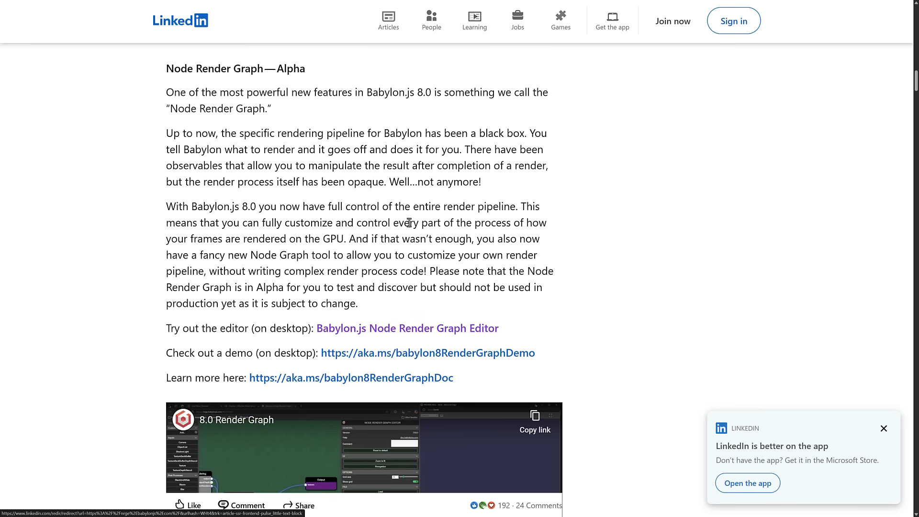
click(407, 329)
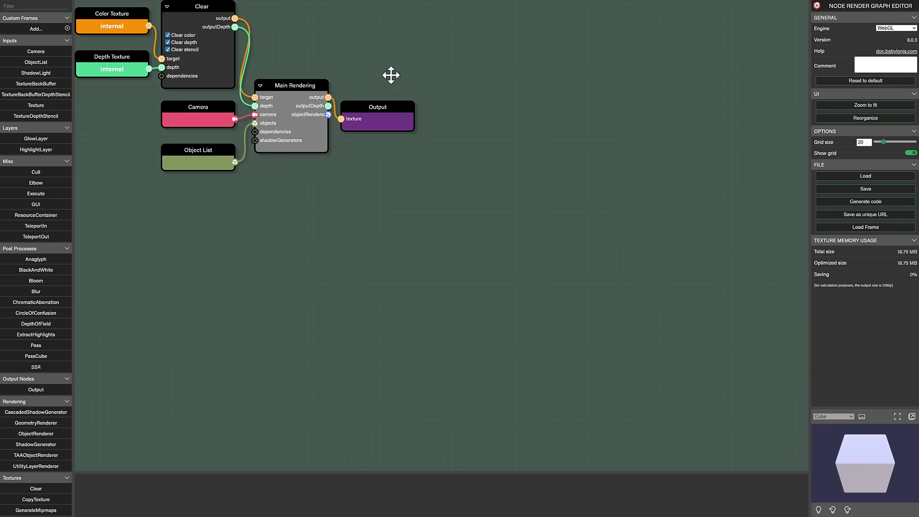
Centre the Clear, Main Rendering and Output graph and uncheck the Clear node's Clear color
drag(391, 75, 475, 159)
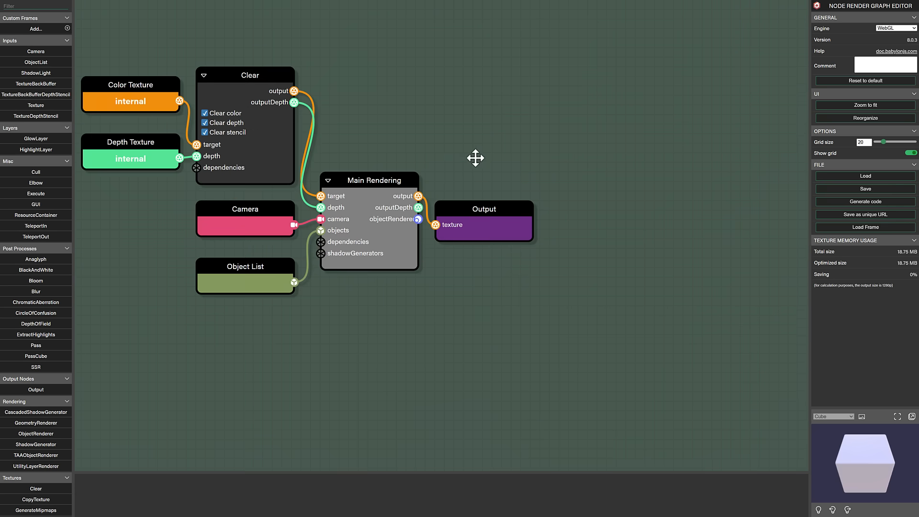
drag(475, 159, 566, 209)
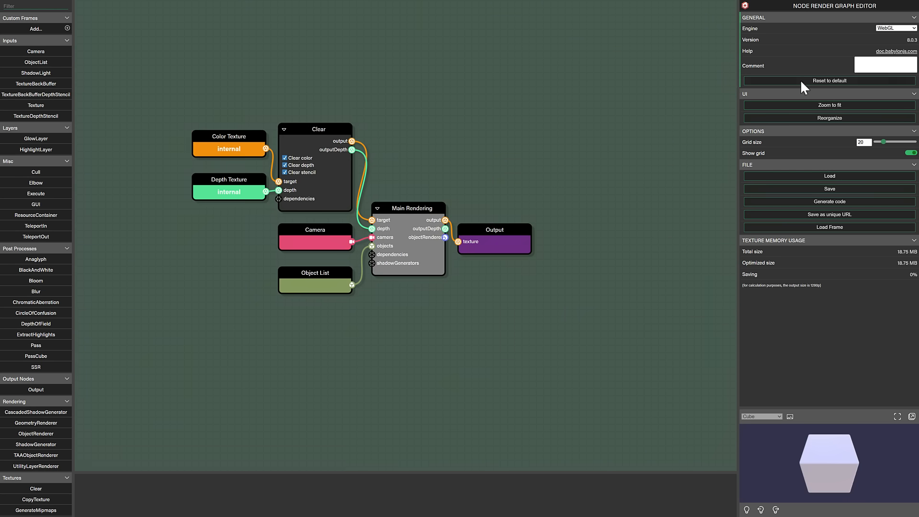
mouse_move(473, 245)
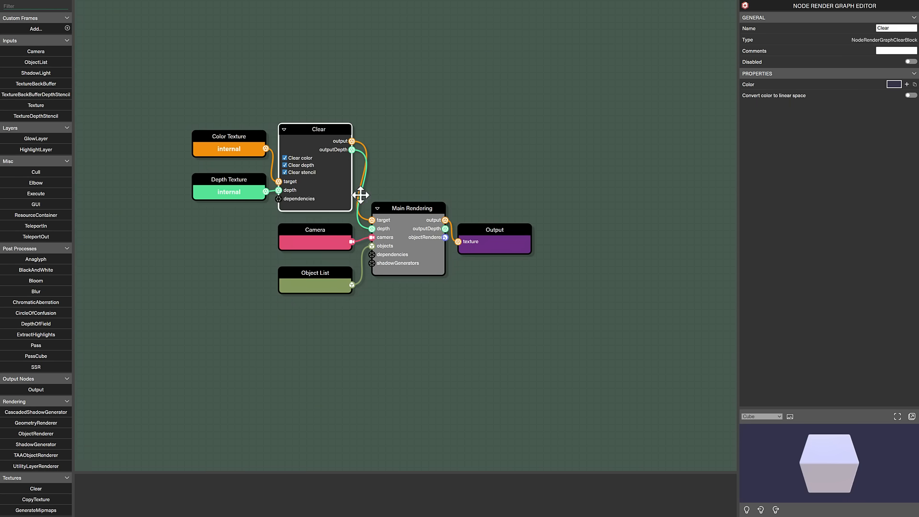
click(284, 158)
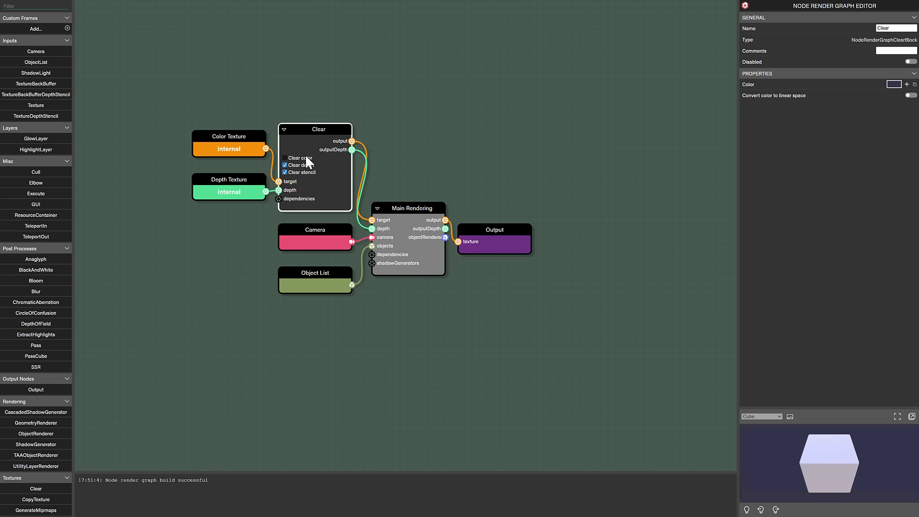
drag(494, 230, 544, 222)
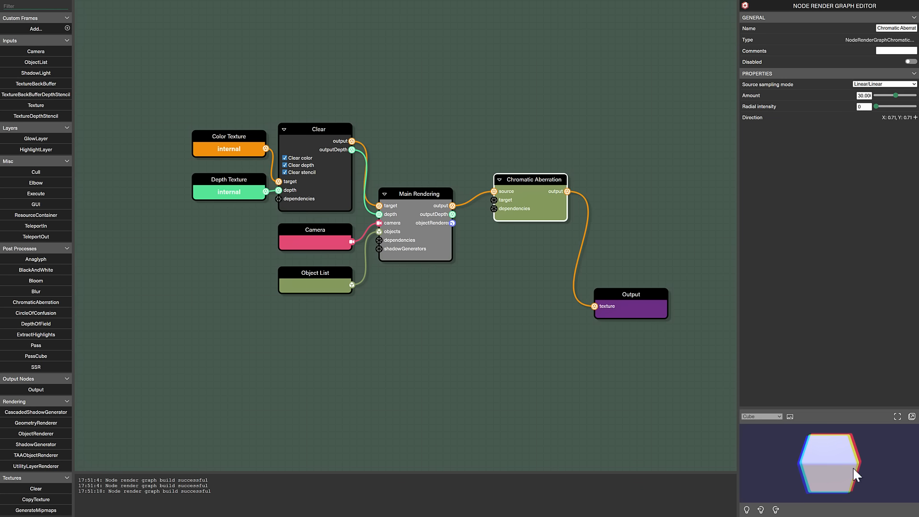
mouse_move(821, 452)
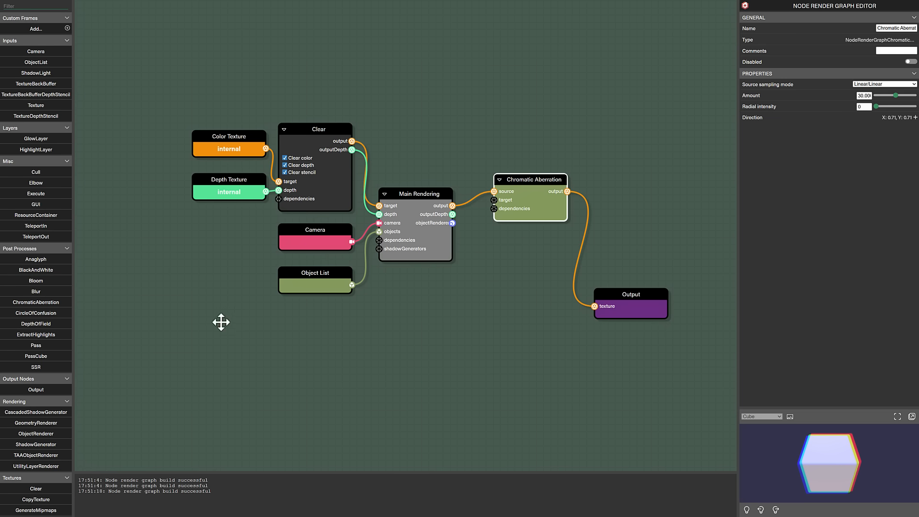
mouse_move(433, 310)
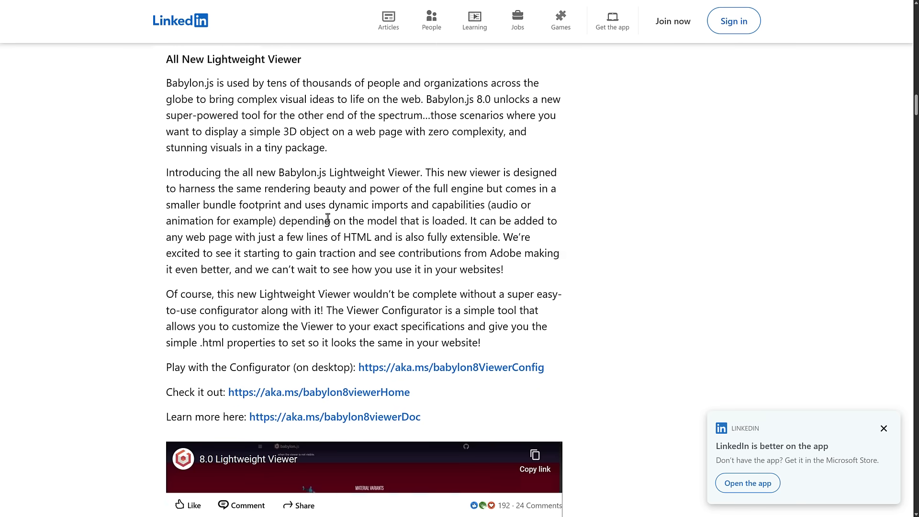
Scroll past the Lightweight Viewer section, selecting words in the paragraphs while reading
scroll(down, 3)
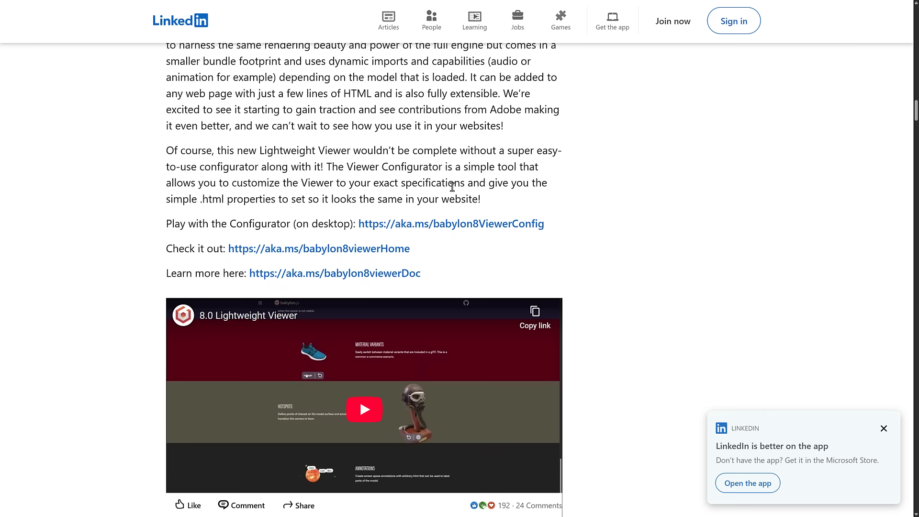
scroll(down, 3)
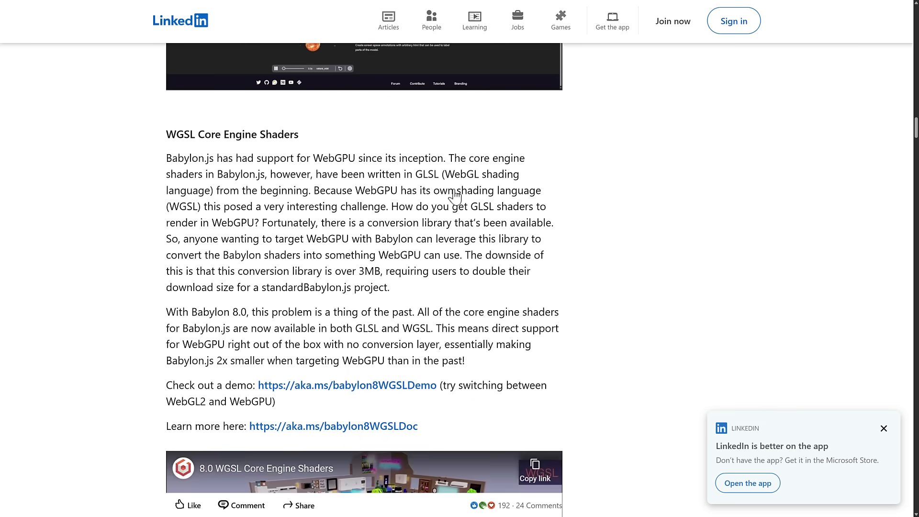
scroll(down, 3)
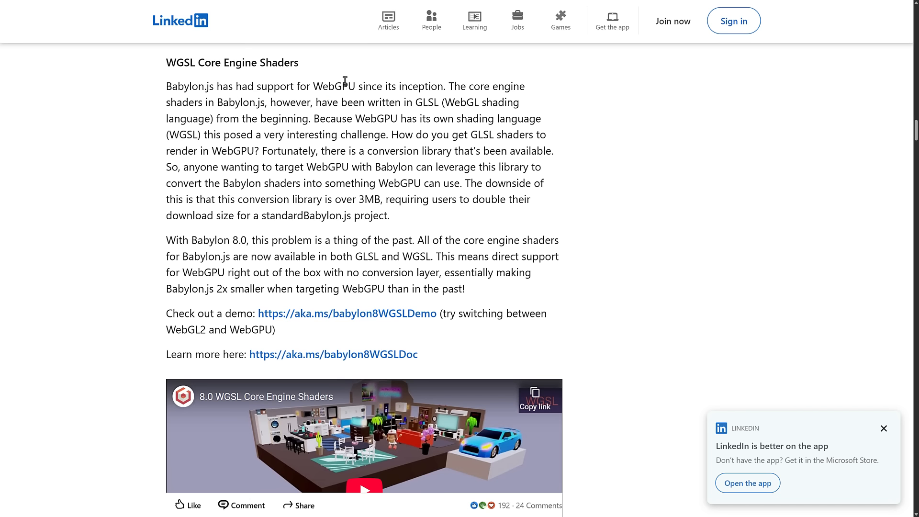
mouse_move(350, 162)
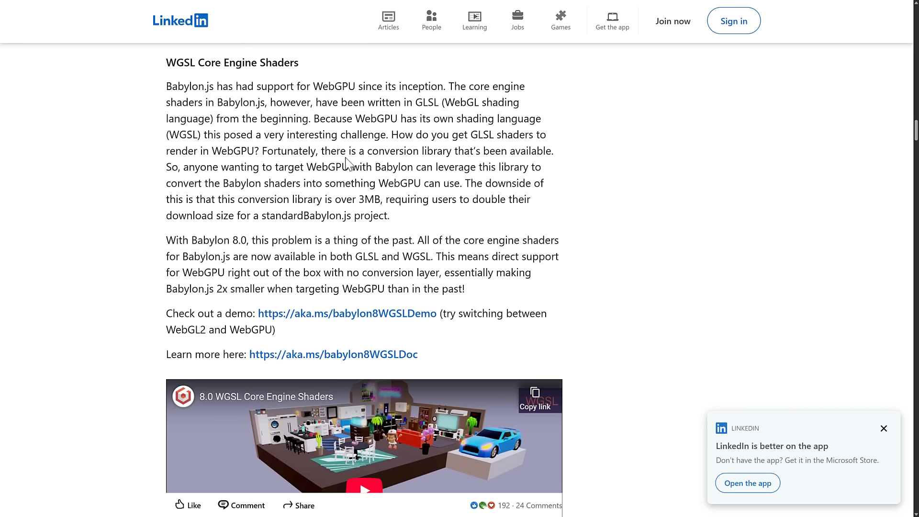
double_click(428, 102)
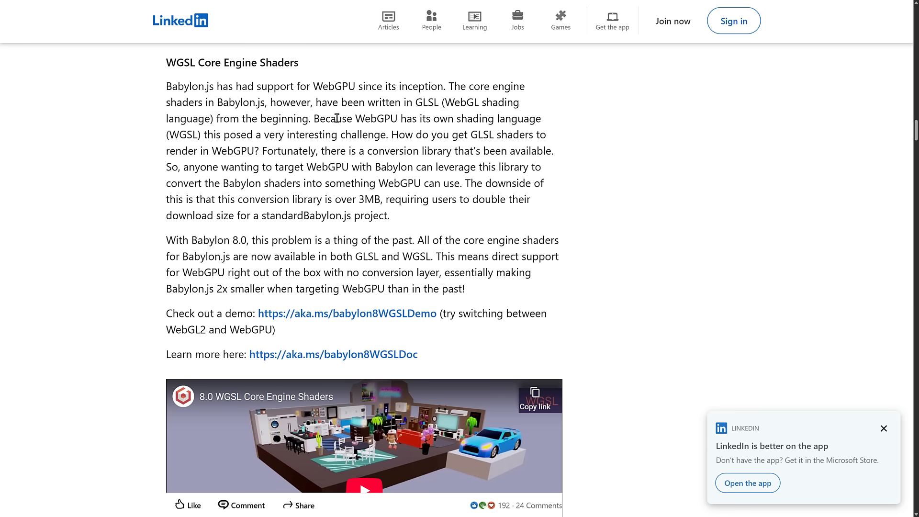
double_click(377, 119)
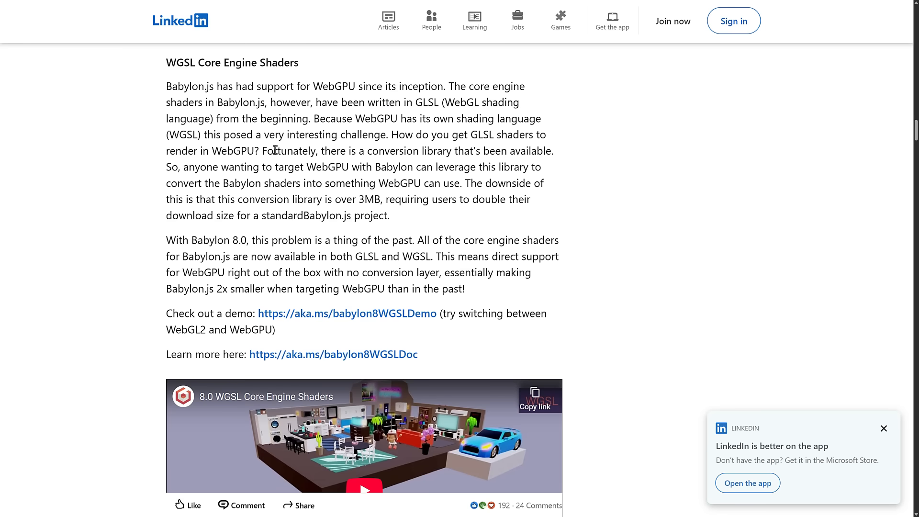
Highlight the conversion library sentence and continue to the WGSL Core Engine Shaders demo link
drag(276, 151, 262, 167)
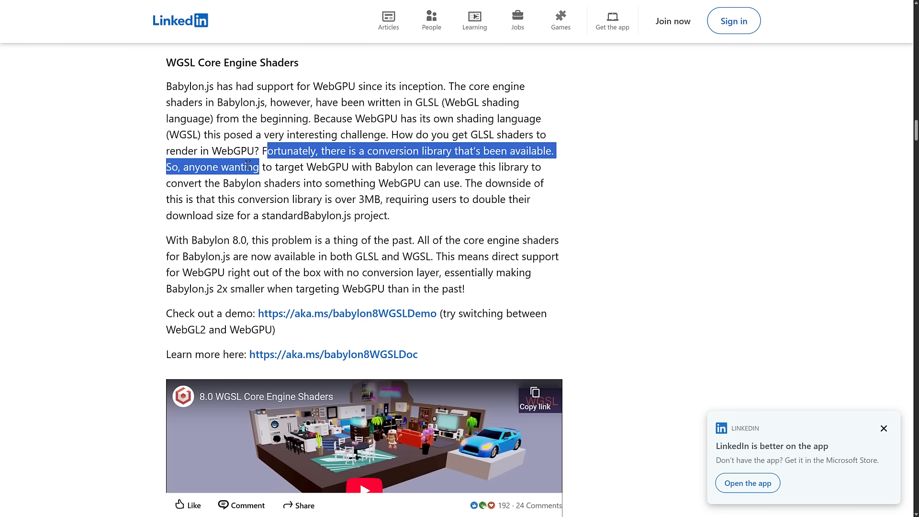
drag(248, 167, 451, 168)
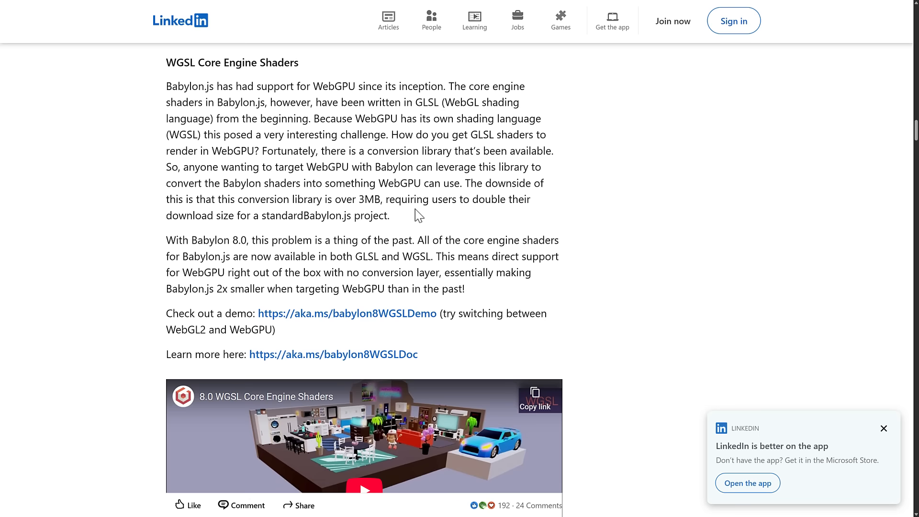
scroll(down, 3)
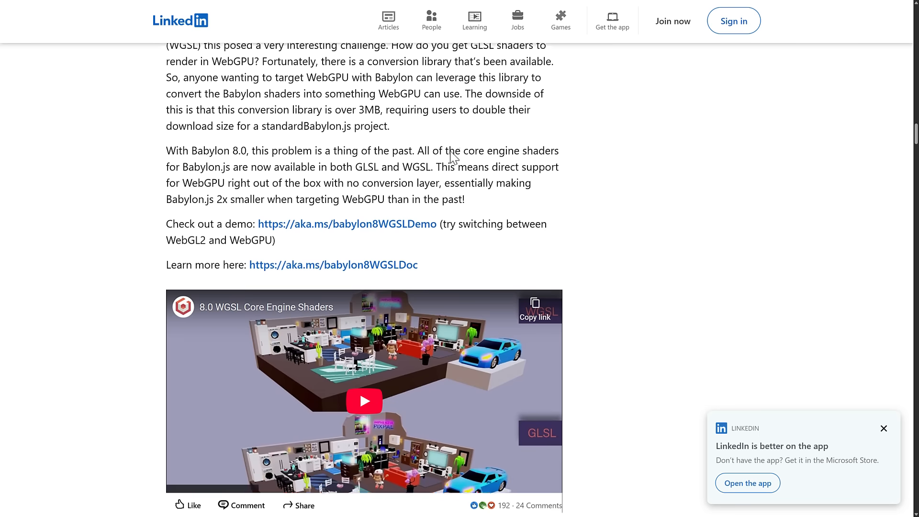
scroll(down, 3)
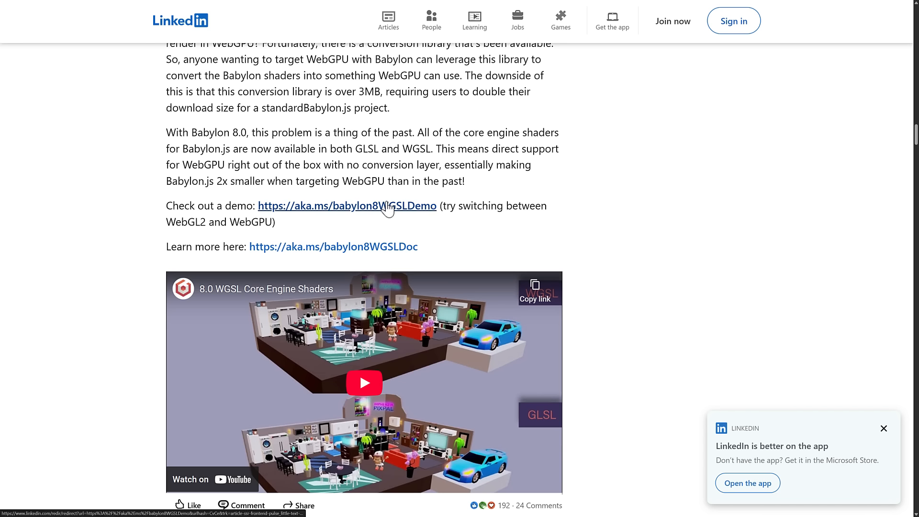
Open the babylon8WGSLDemo PixPal demo and switch its engine from WebGL2 to WebGPU
click(348, 206)
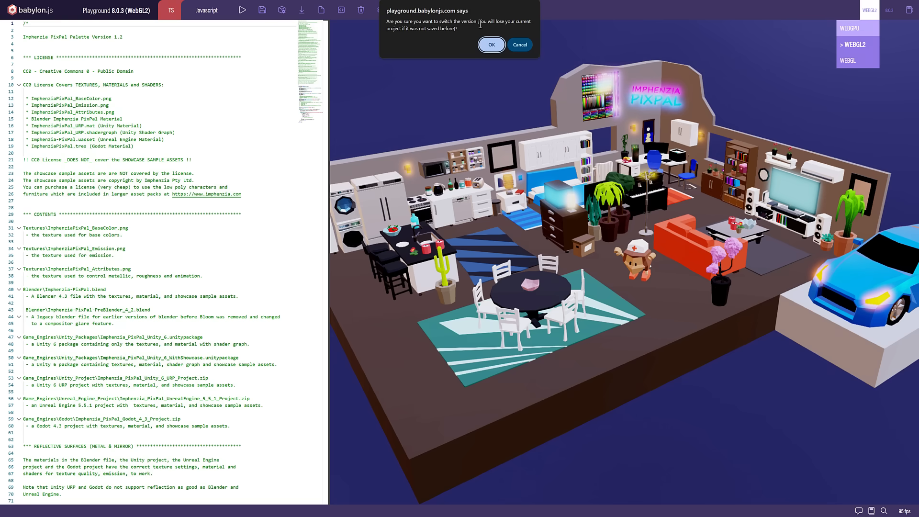
click(491, 44)
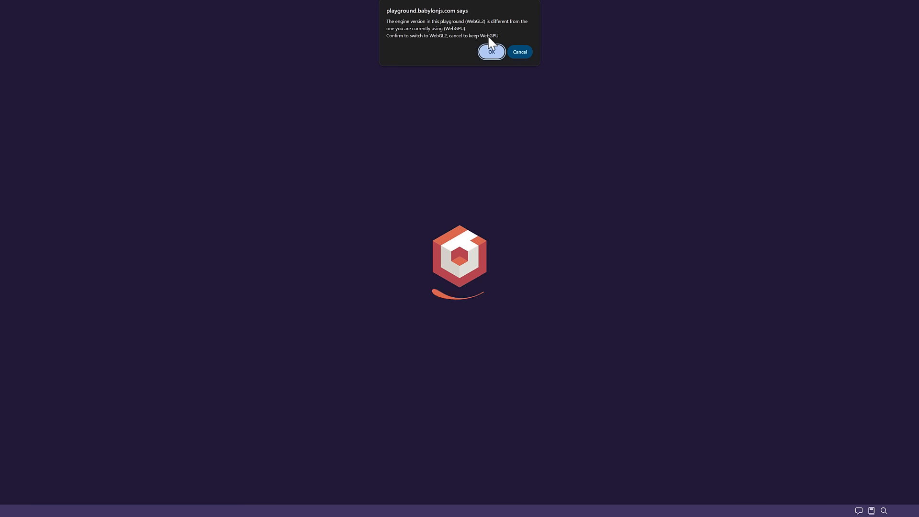
click(491, 52)
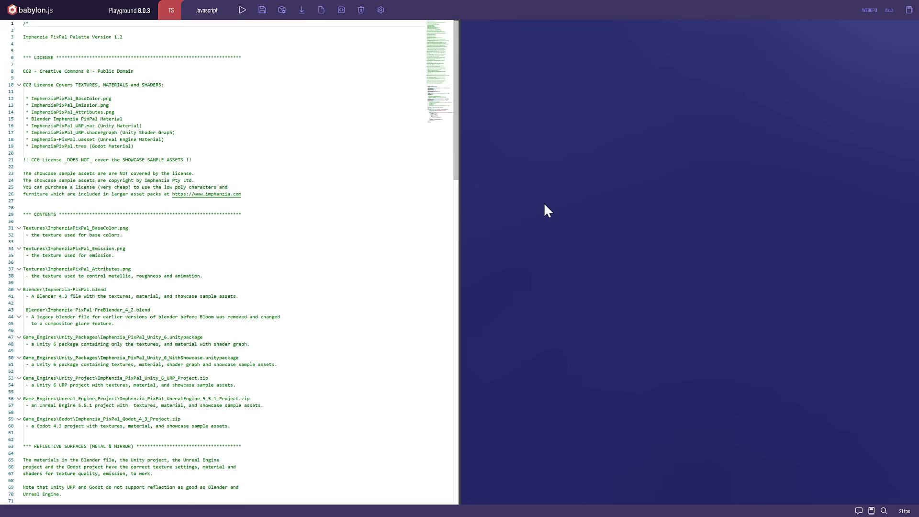
click(242, 10)
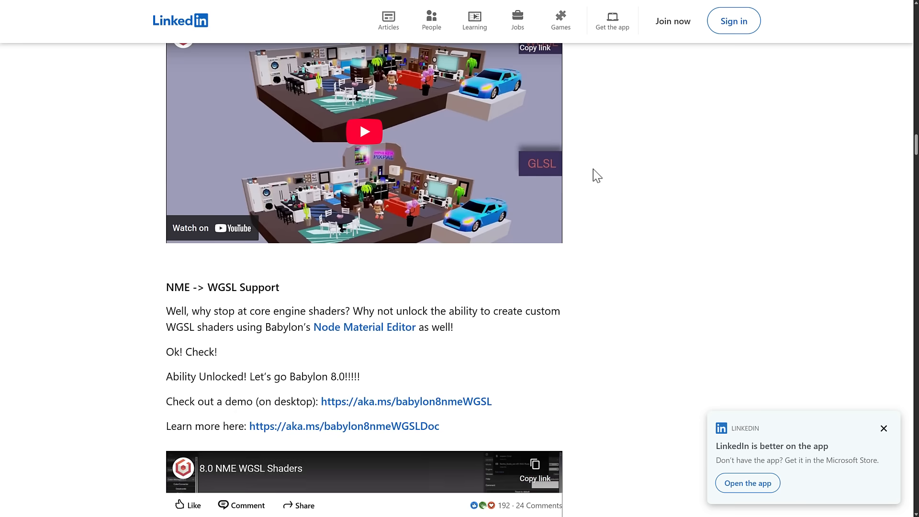
Scroll to NME -> WGSL Support and follow its Node Material Editor documentation link
scroll(down, 3)
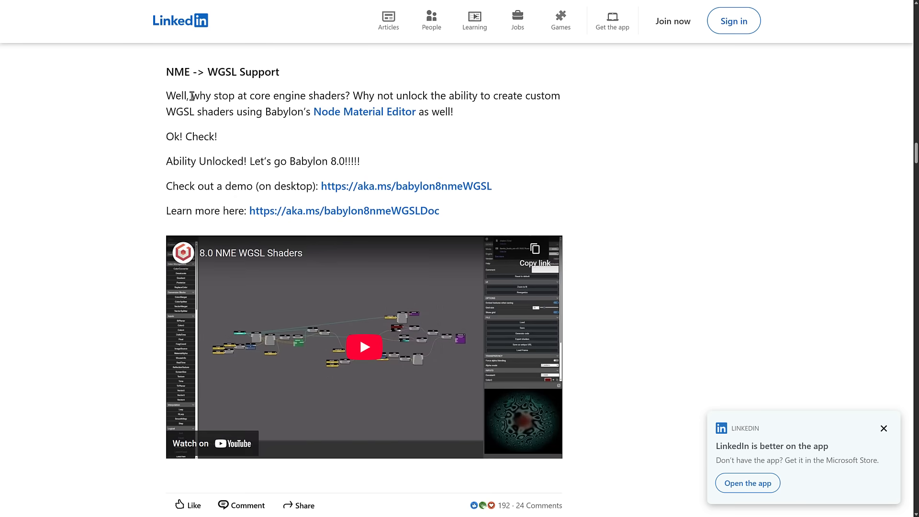
mouse_move(428, 99)
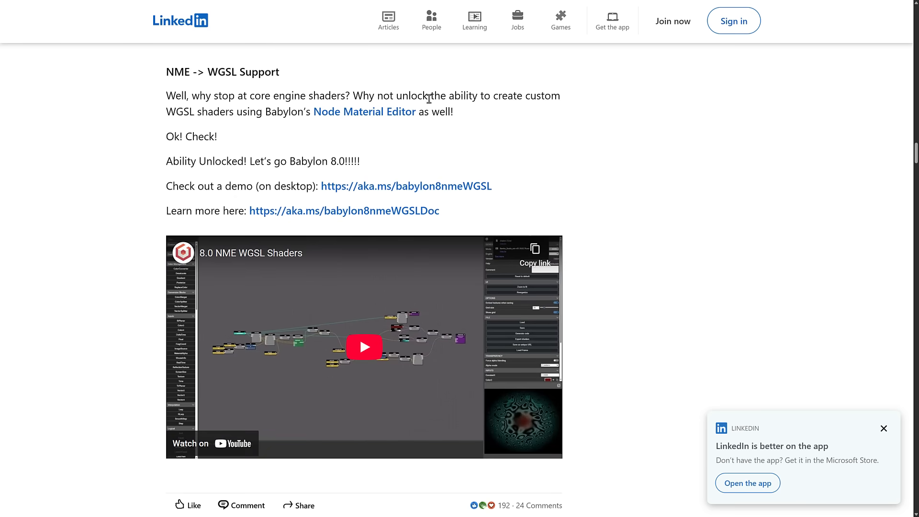
mouse_move(217, 117)
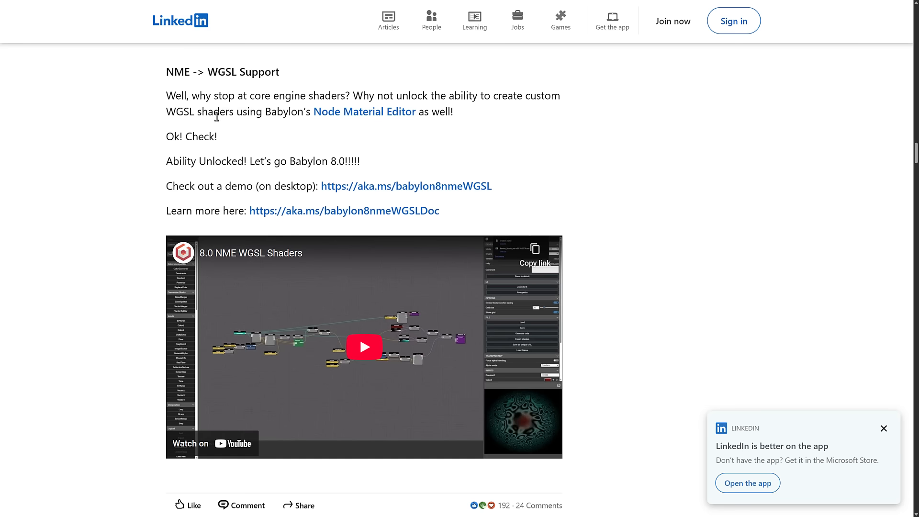
mouse_move(365, 111)
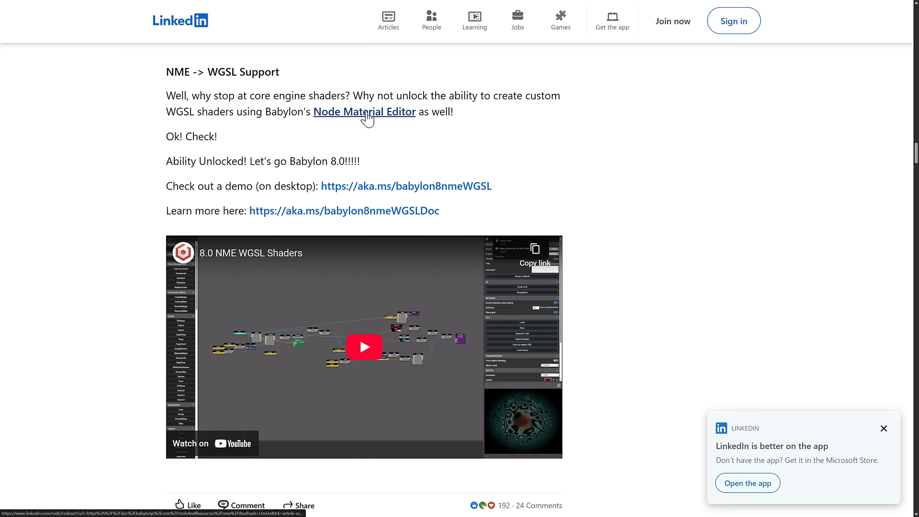
click(364, 112)
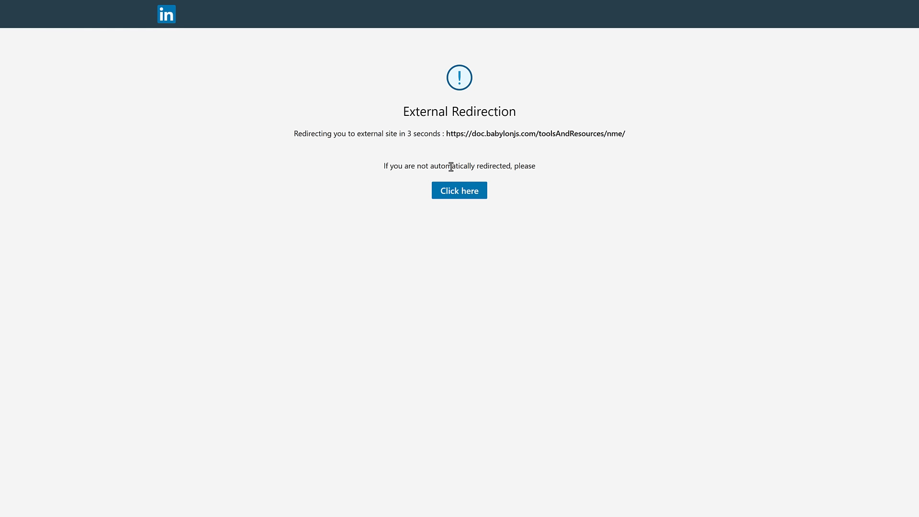
Continue past the LinkedIn redirect notice to the Node Material Editor documentation page
click(460, 190)
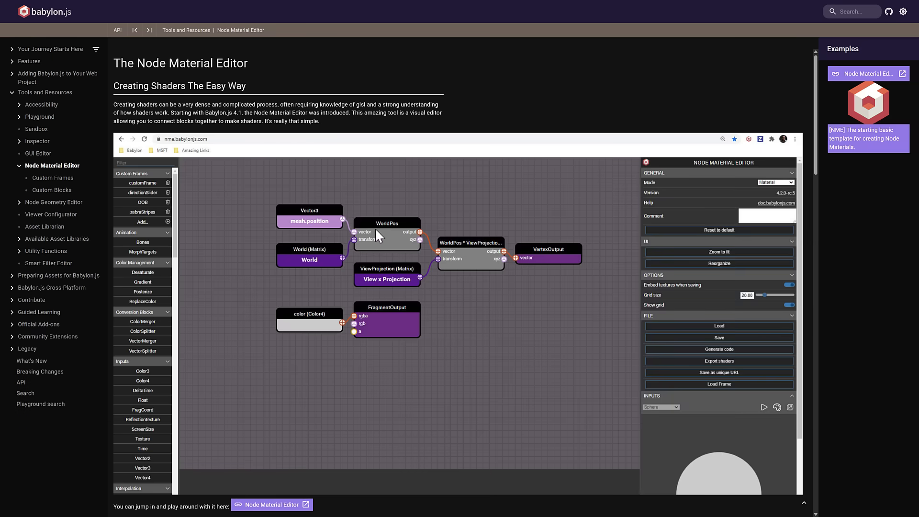
scroll(down, 3)
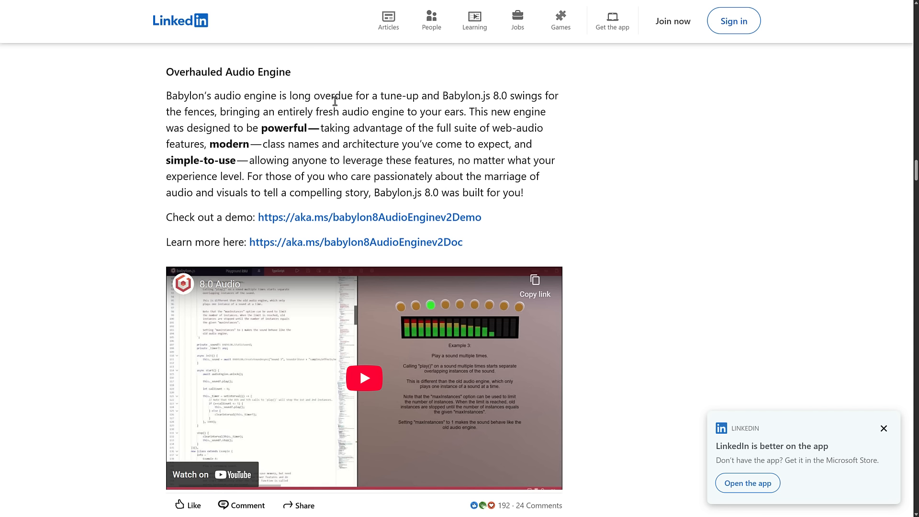
mouse_move(261, 121)
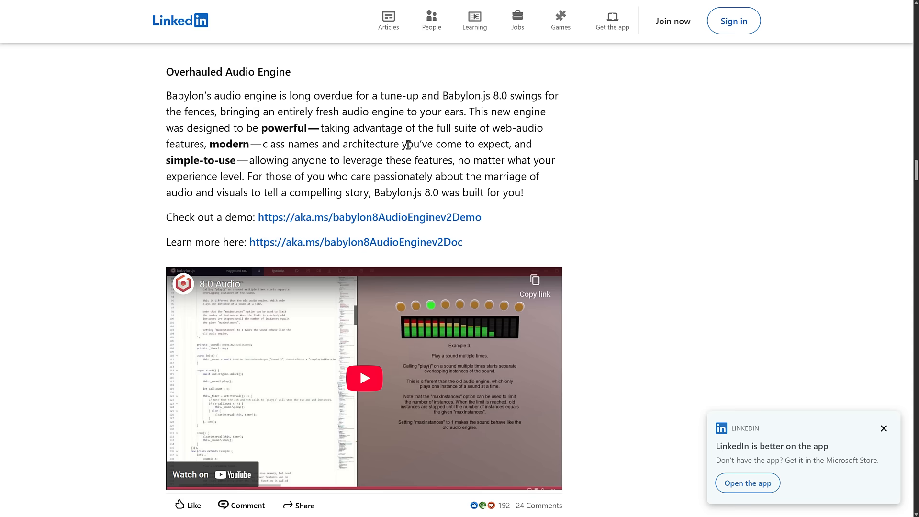
mouse_move(384, 143)
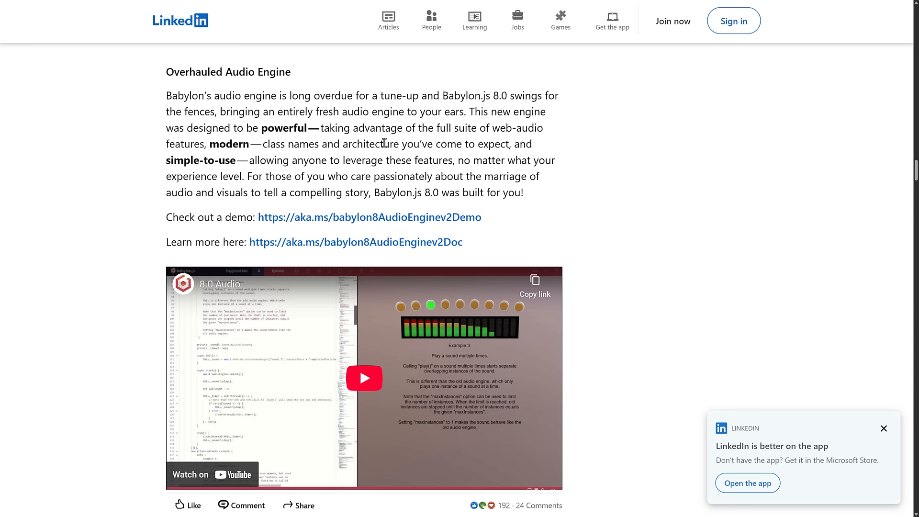
Scroll to Gaussian Splat Updates, highlight its paragraph, and follow the SPZ demo link
scroll(down, 3)
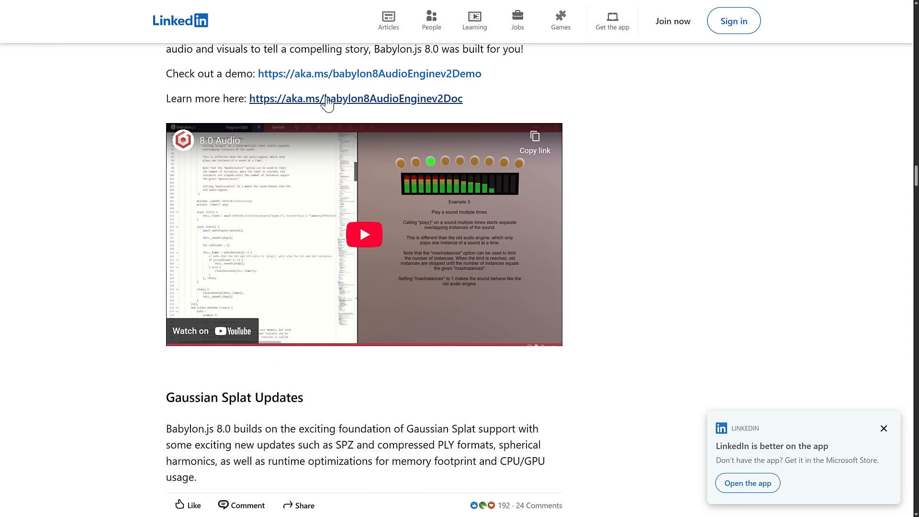
scroll(down, 3)
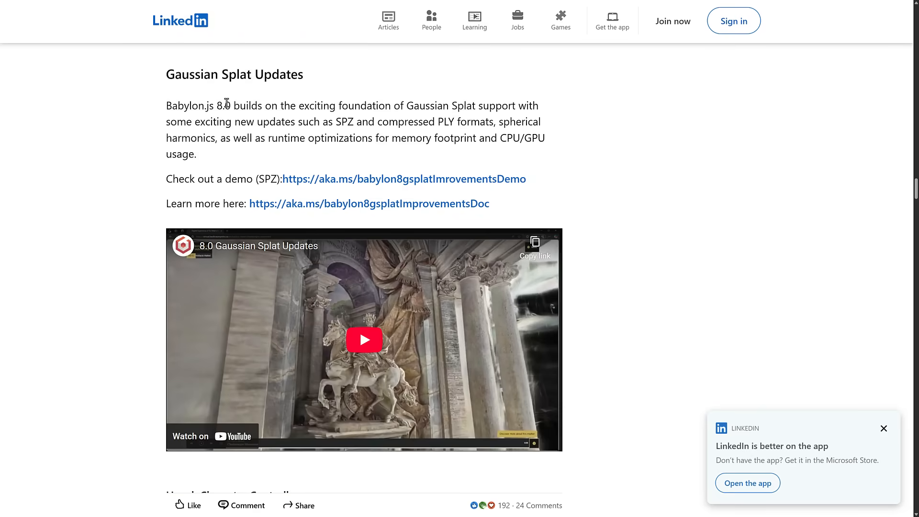
drag(249, 105, 442, 106)
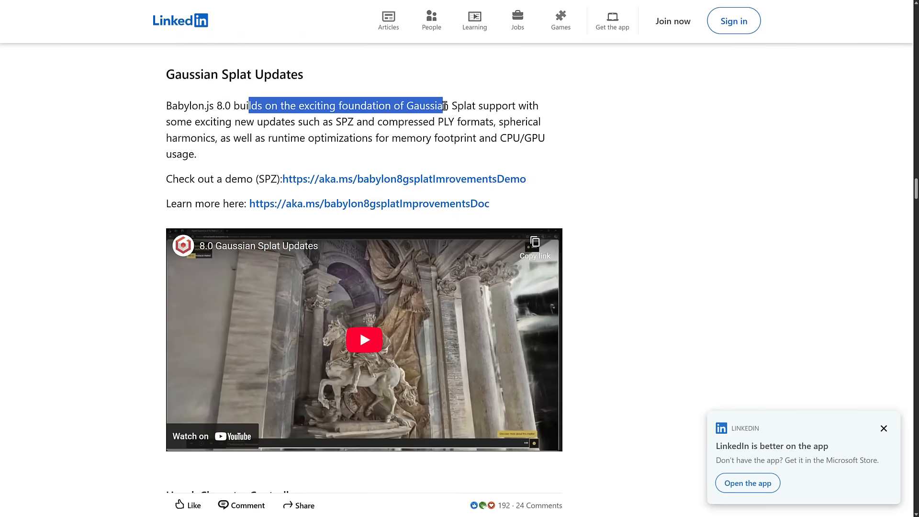
drag(443, 105, 358, 122)
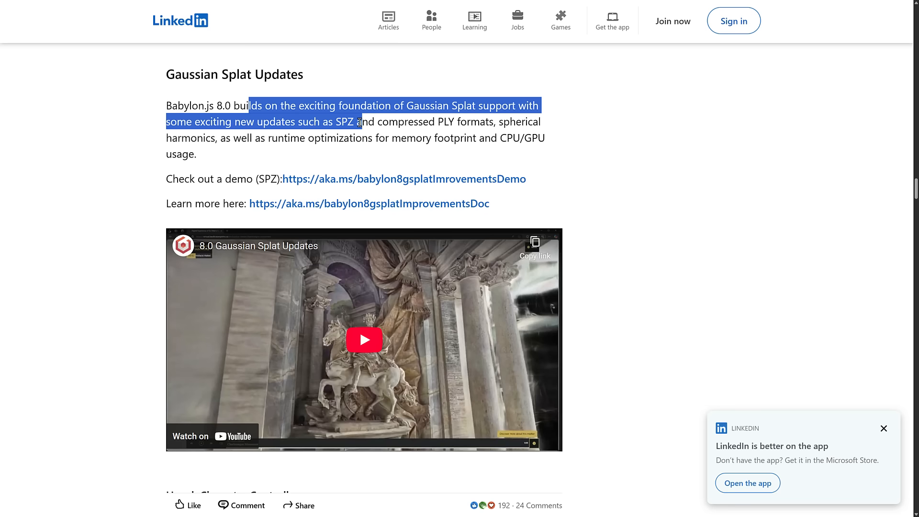
drag(358, 122, 494, 122)
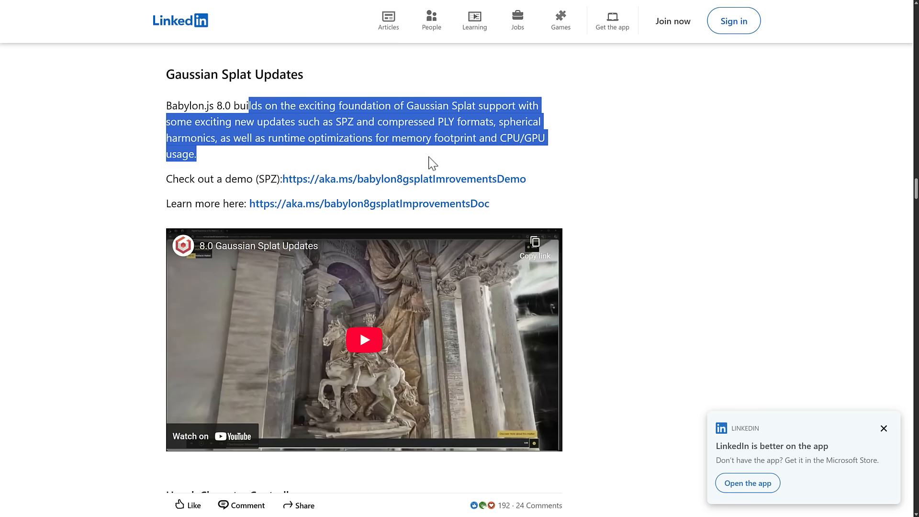
mouse_move(404, 179)
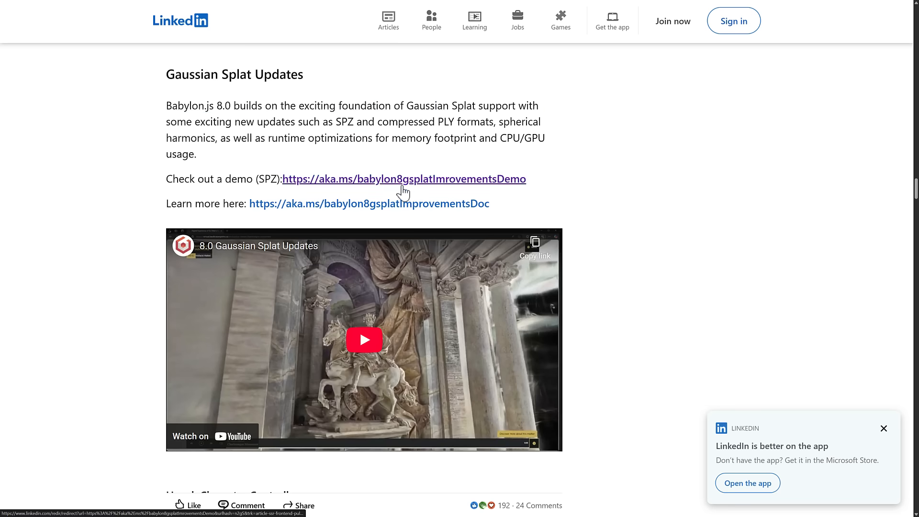
click(404, 178)
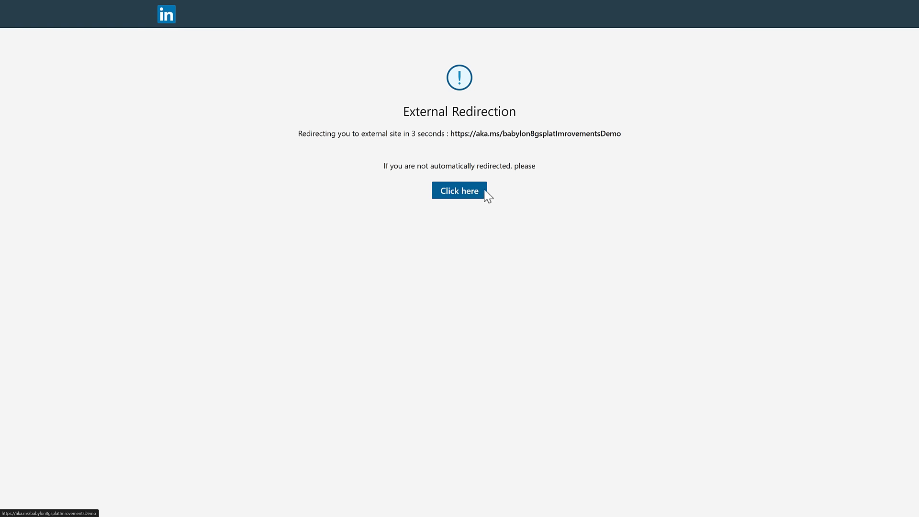
Continue past the redirect to the SPZ raccoon tree-stump splat demo in the Playground
click(460, 191)
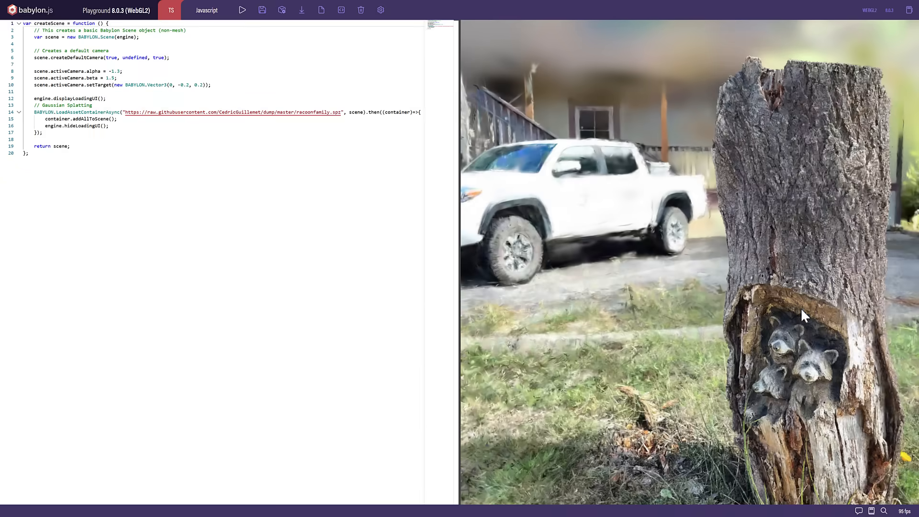
mouse_move(491, 150)
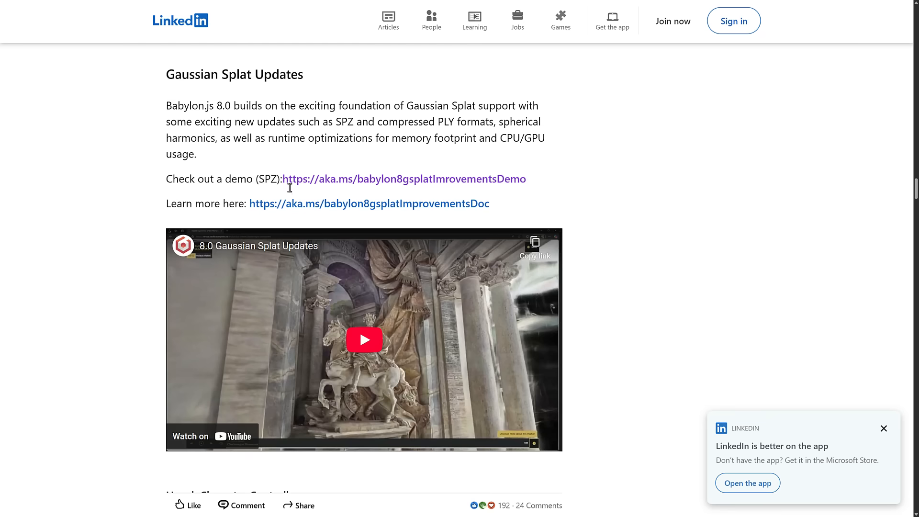
Scroll to Havok Character Controller, highlight its text, and follow 'Check out a demo'
scroll(down, 3)
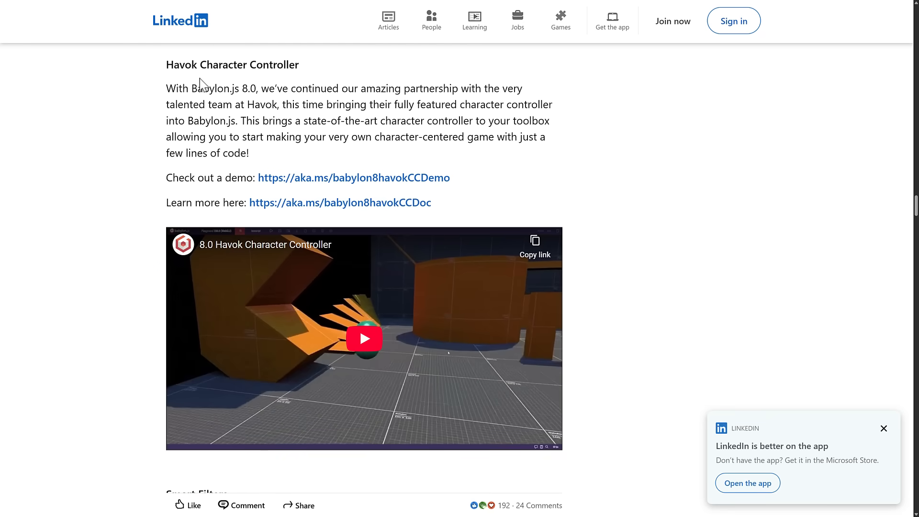
mouse_move(193, 82)
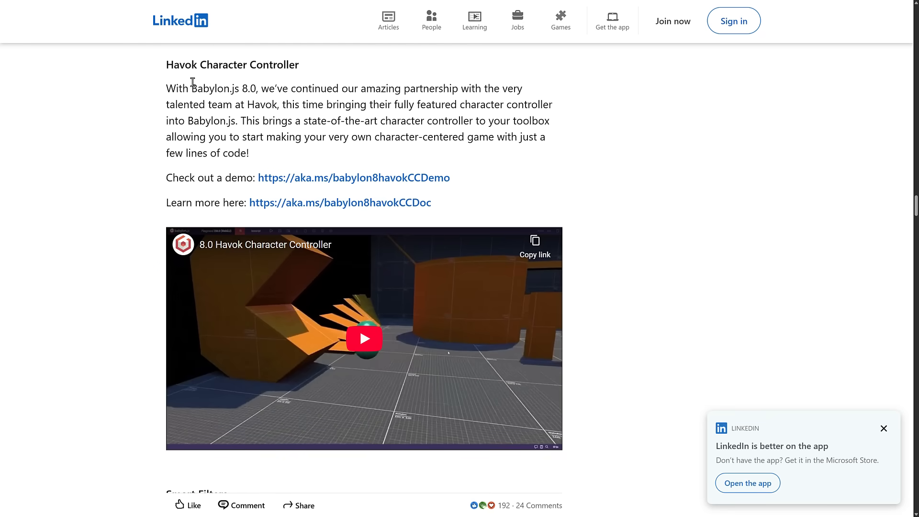
mouse_move(196, 81)
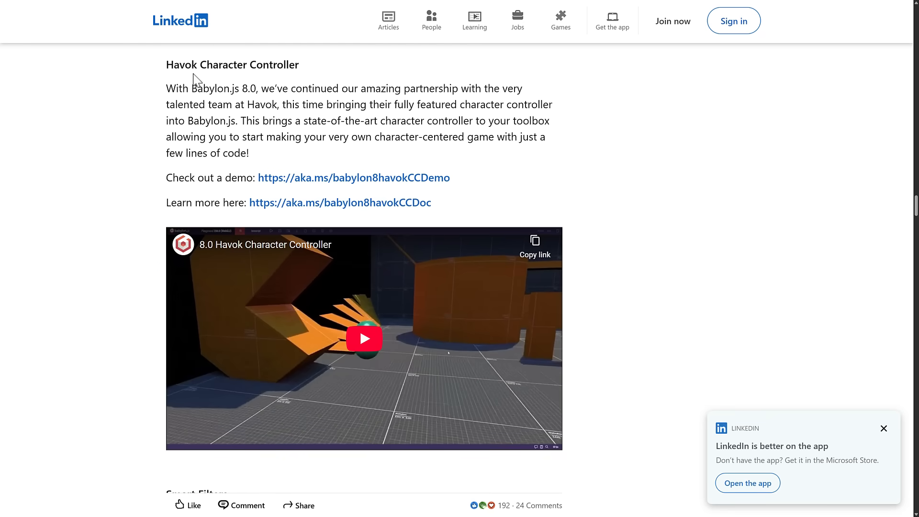
drag(300, 88, 461, 89)
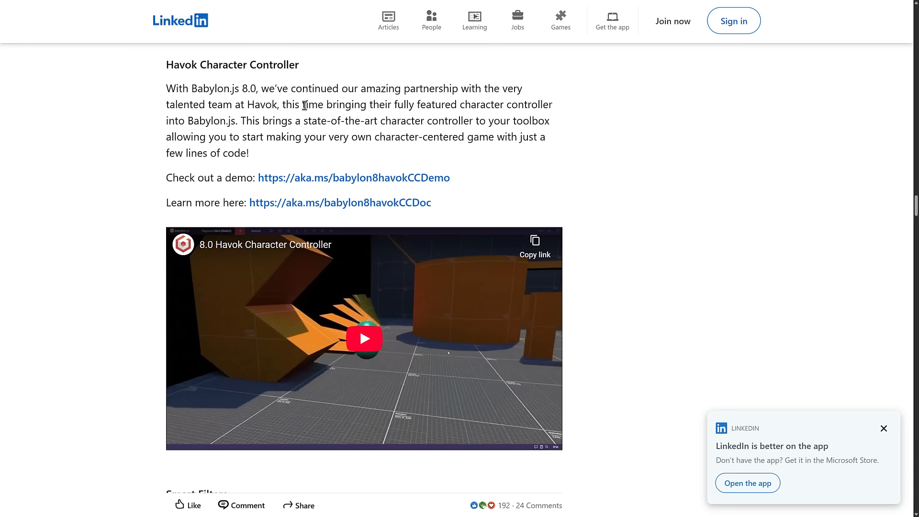
drag(305, 104, 233, 104)
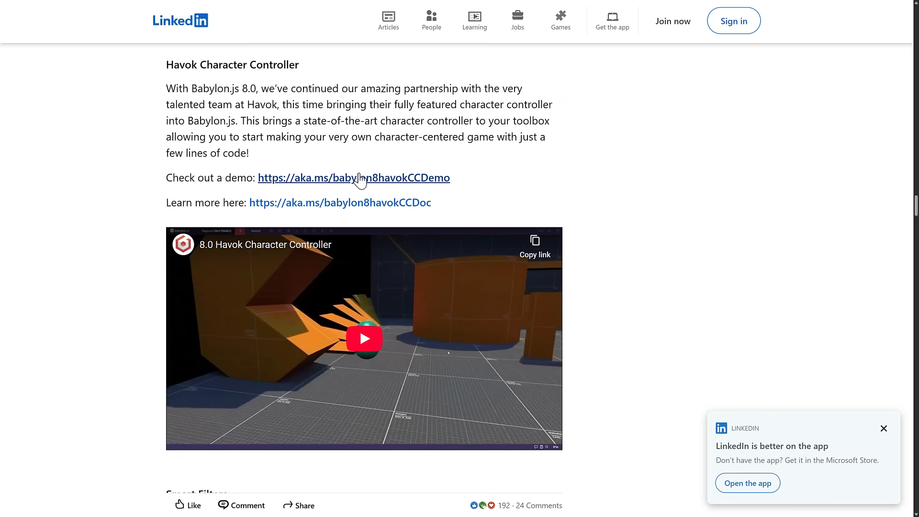
click(353, 178)
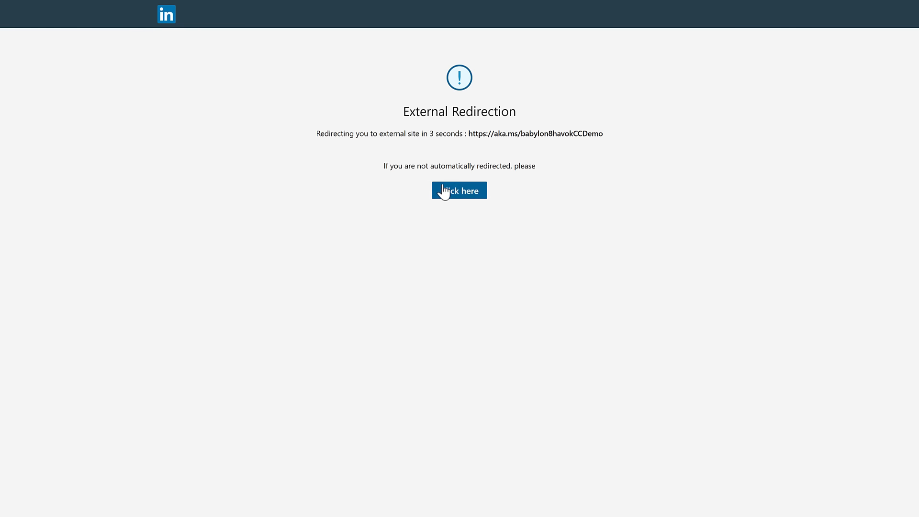
Continue to the capsule-character Havok demo, then return to the LinkedIn article
click(459, 190)
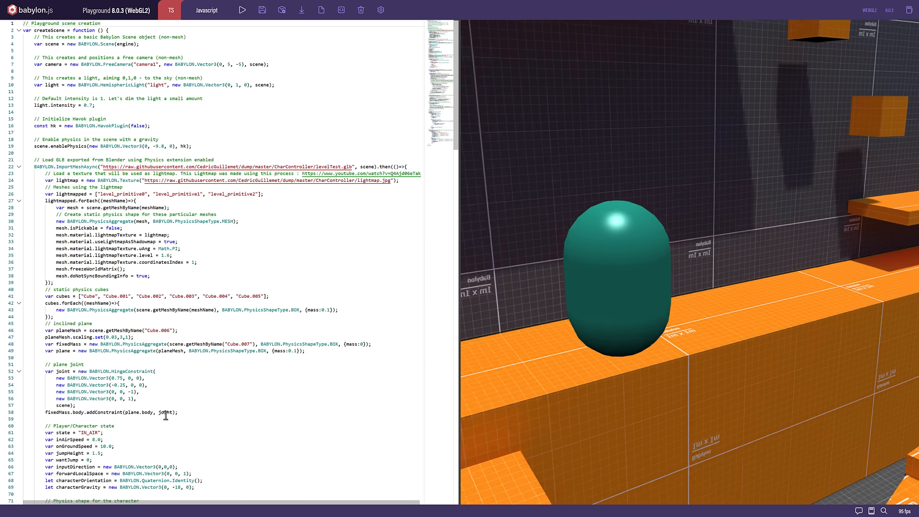
scroll(down, 3)
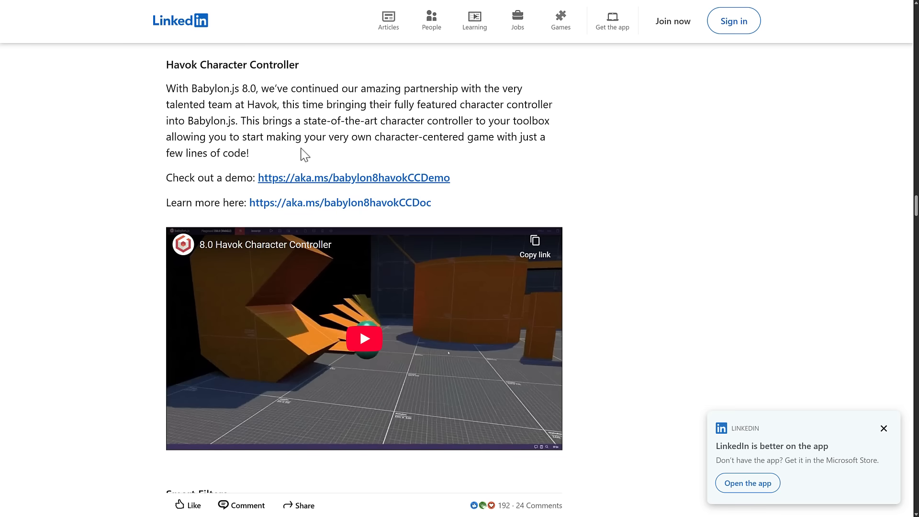
Highlight the Smart Filters passage about GPU-based 2D visual effects and treatments
scroll(down, 3)
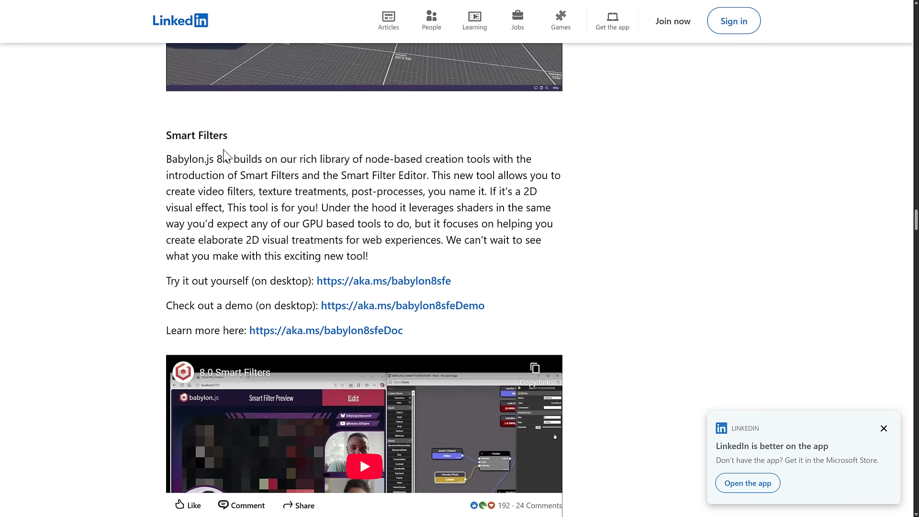
mouse_move(491, 188)
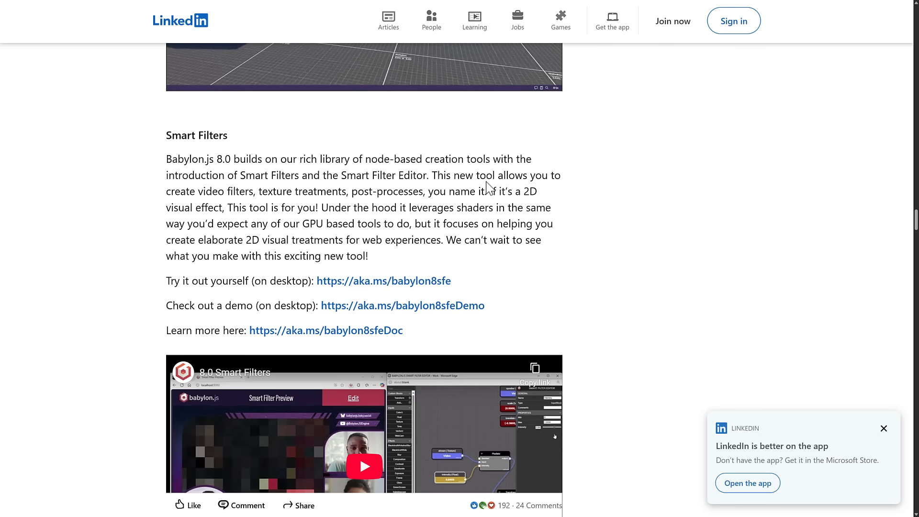
drag(493, 191, 305, 207)
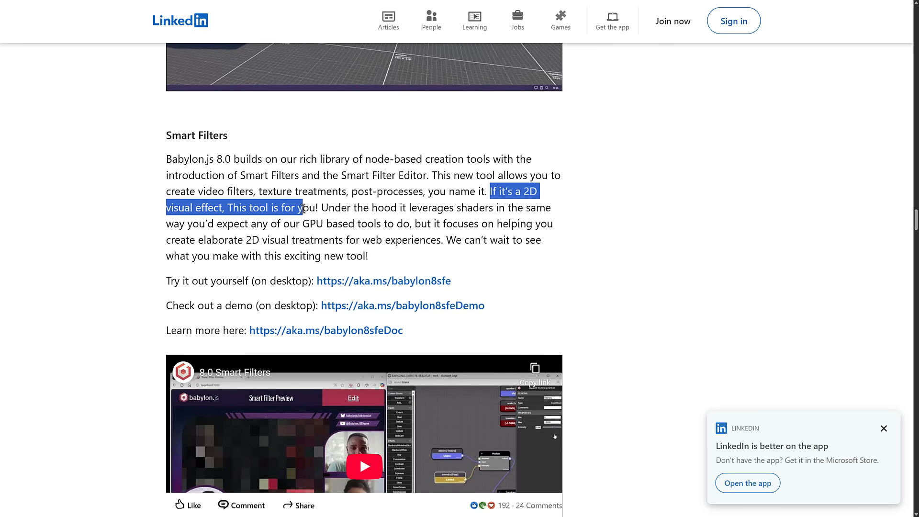
drag(304, 207, 492, 207)
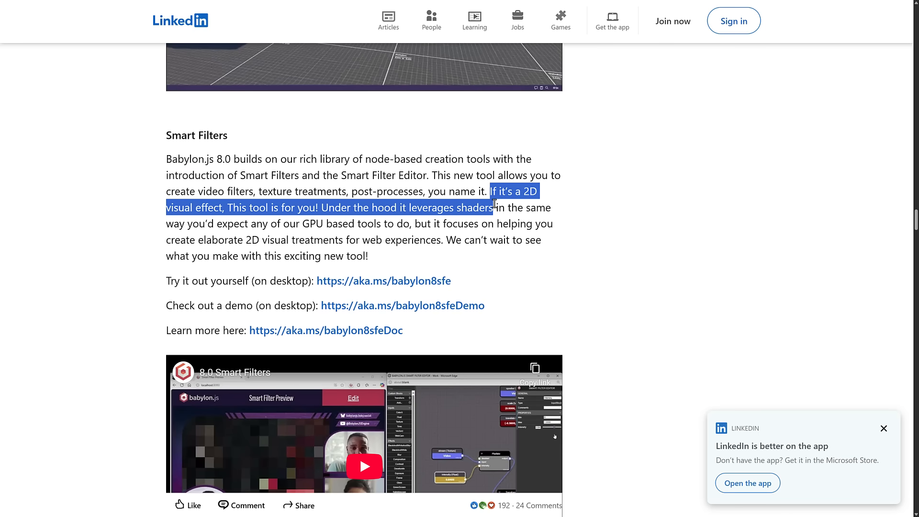
drag(493, 207, 326, 224)
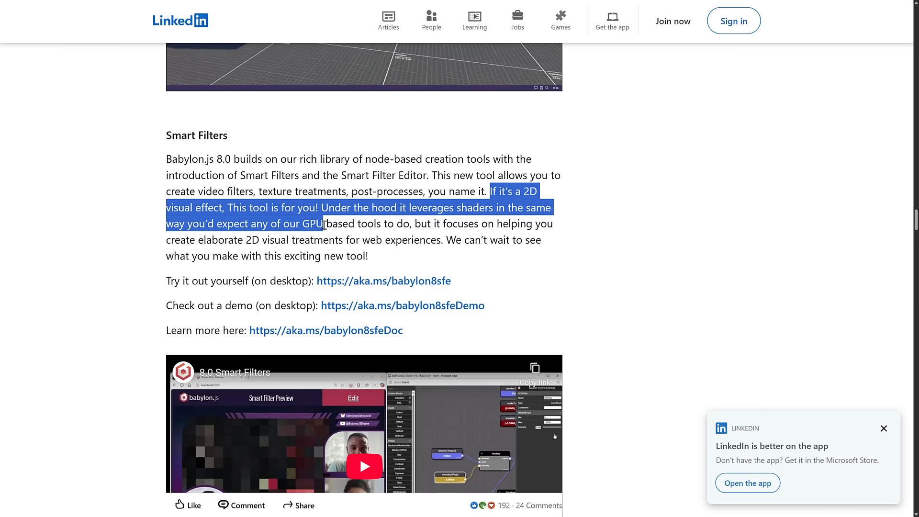
drag(326, 224, 559, 229)
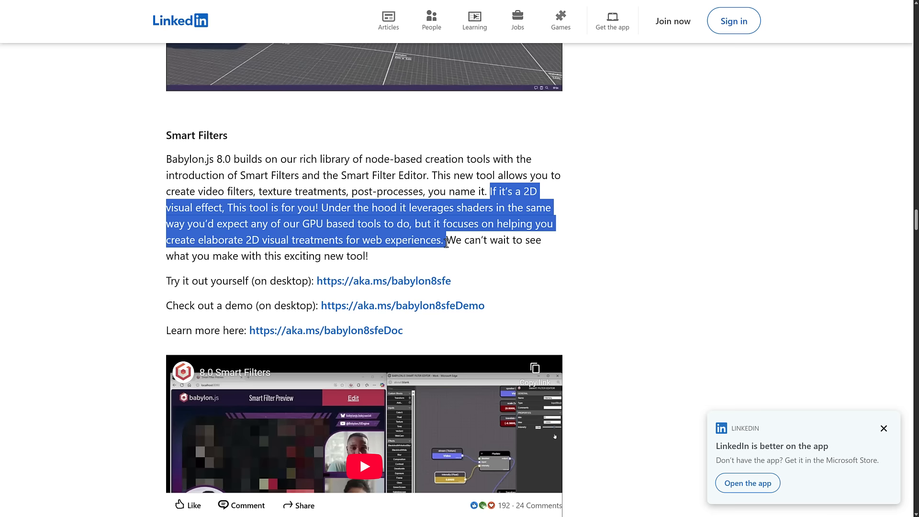
Scroll down to Node Geometry Editor Updates and follow the babylon8ngeDemo link
scroll(down, 3)
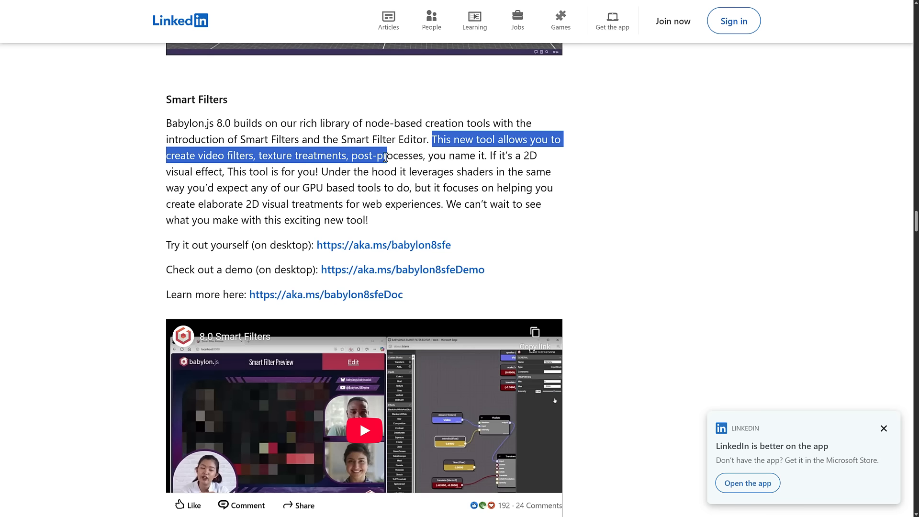
scroll(down, 3)
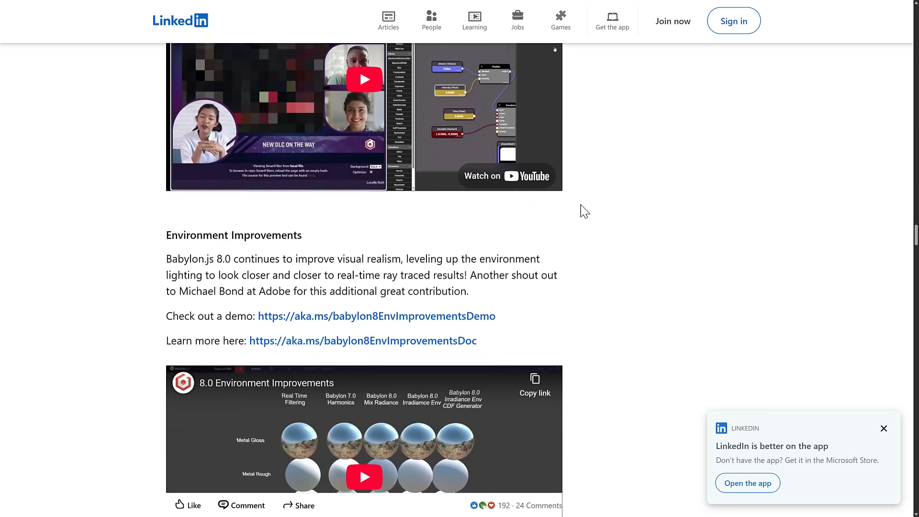
scroll(down, 3)
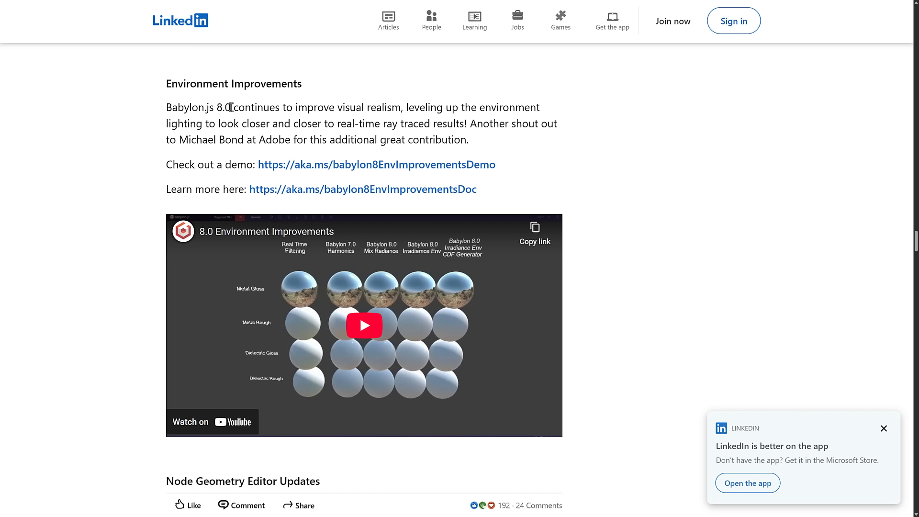
mouse_move(403, 107)
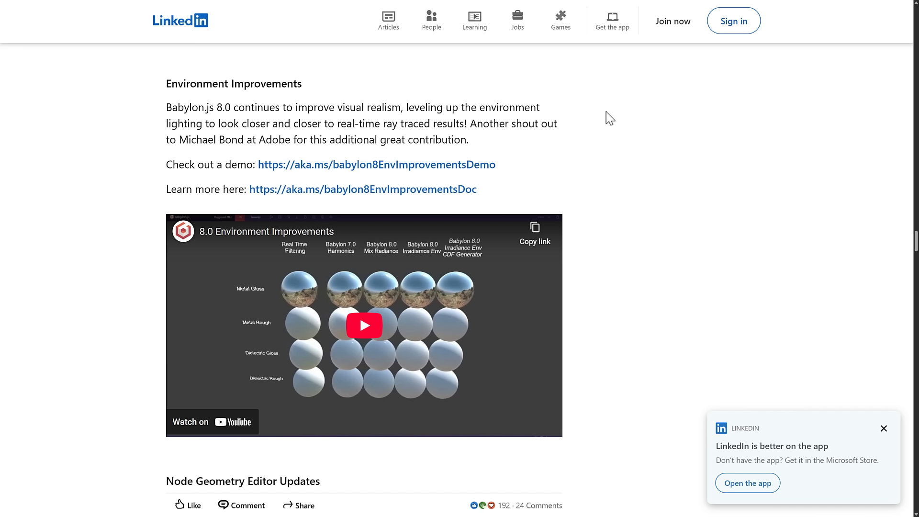
scroll(down, 3)
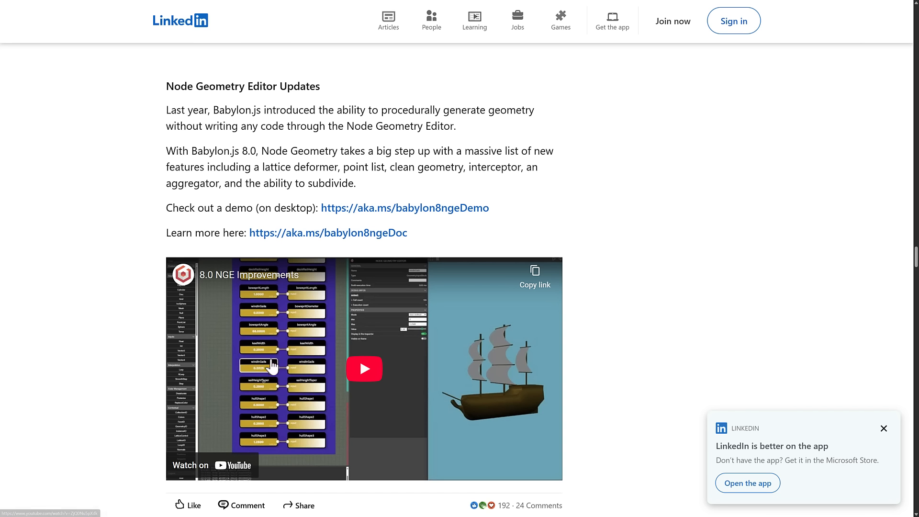
mouse_move(299, 358)
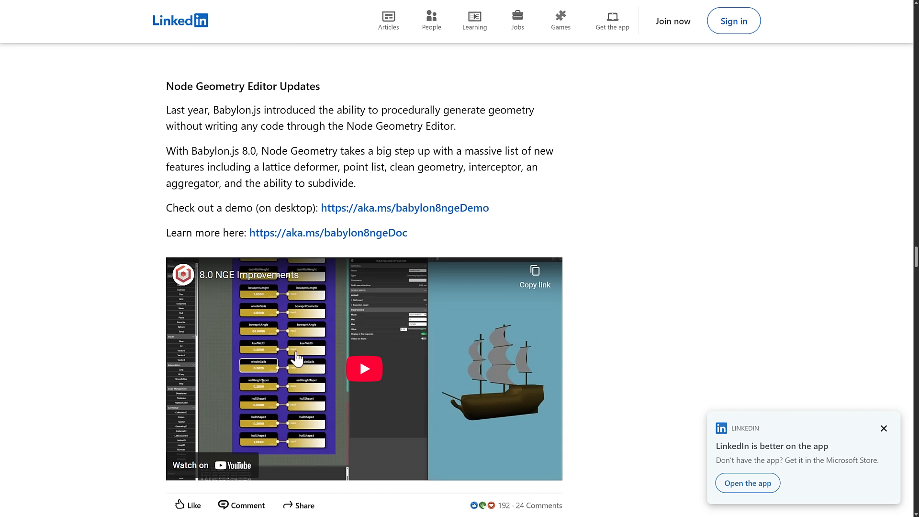
mouse_move(288, 28)
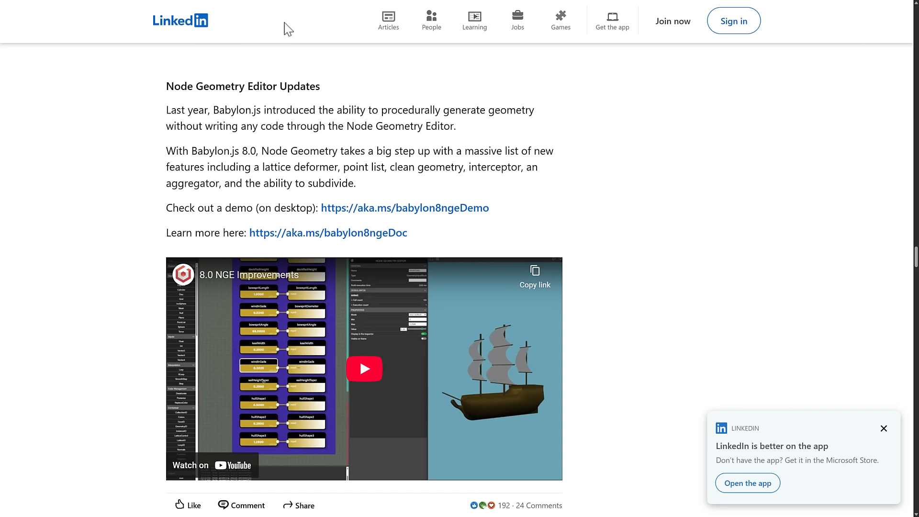
drag(343, 126, 455, 125)
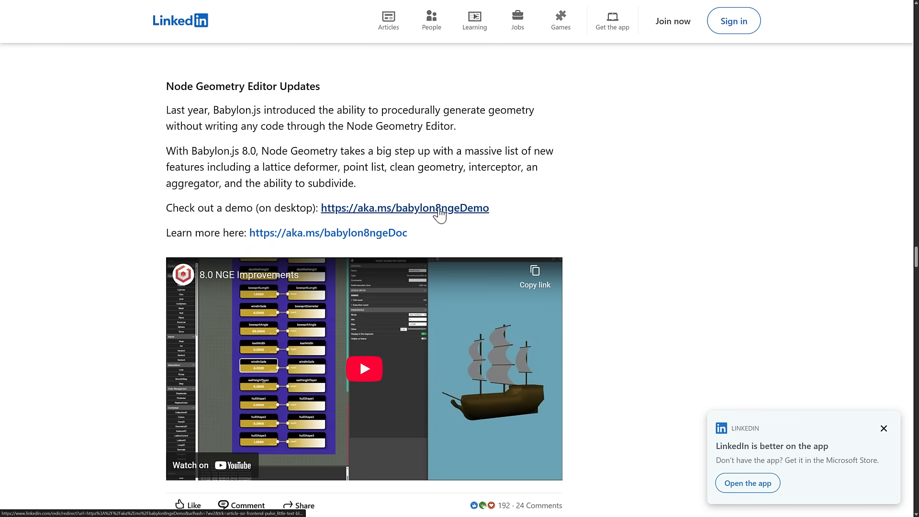
click(405, 207)
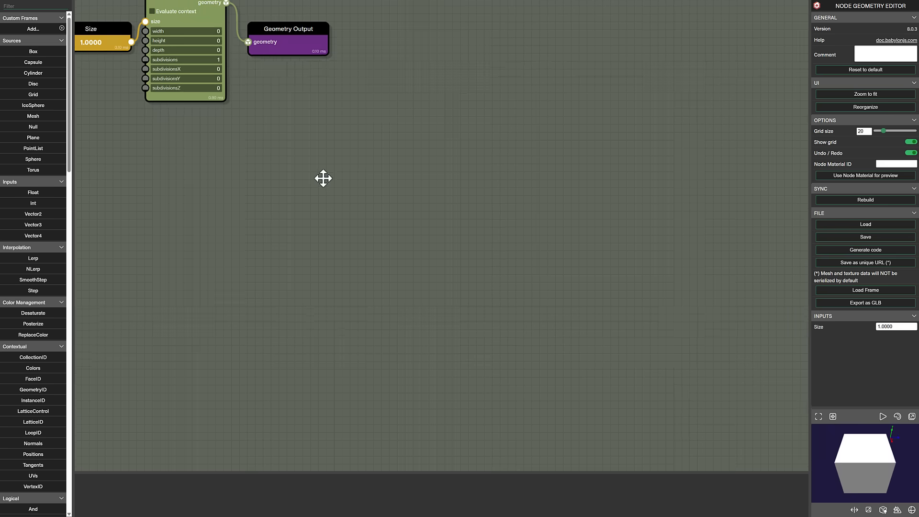
Zoom the sailing-ship node graph to fit, then pan onto its purple node frame
drag(323, 178, 338, 230)
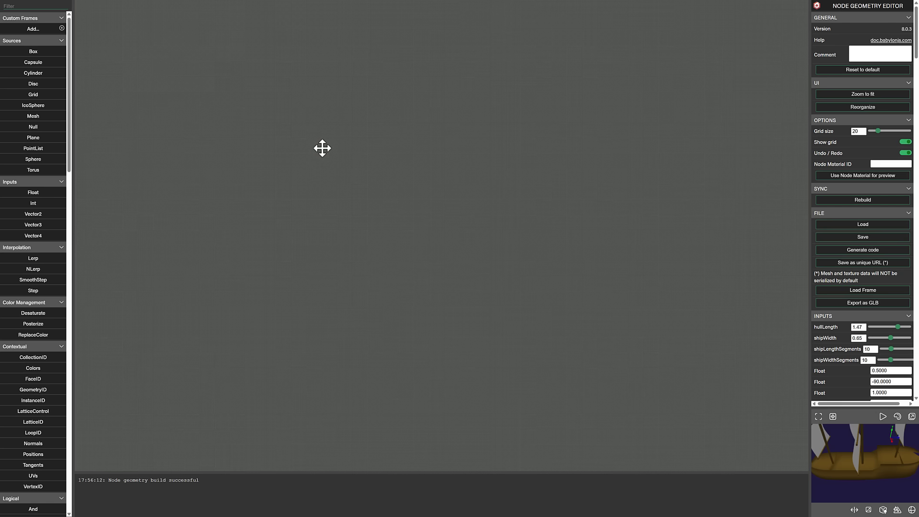
mouse_move(358, 187)
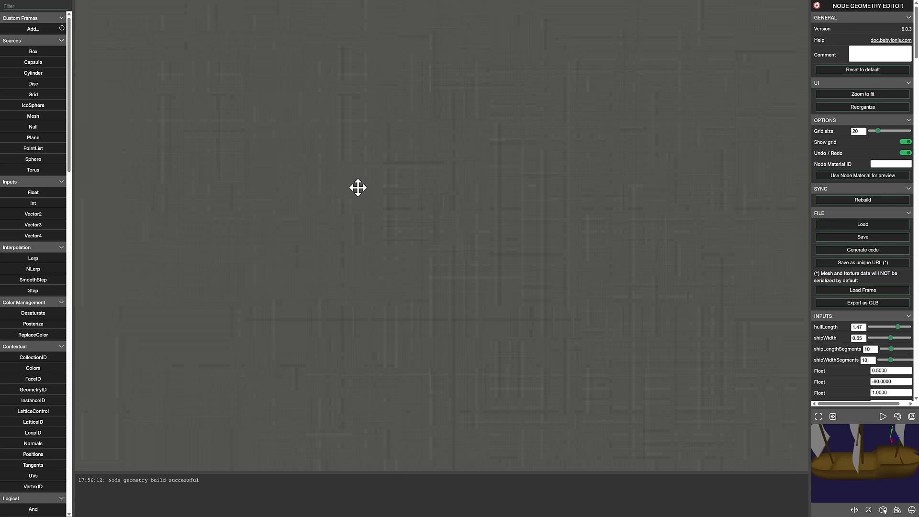
mouse_move(827, 120)
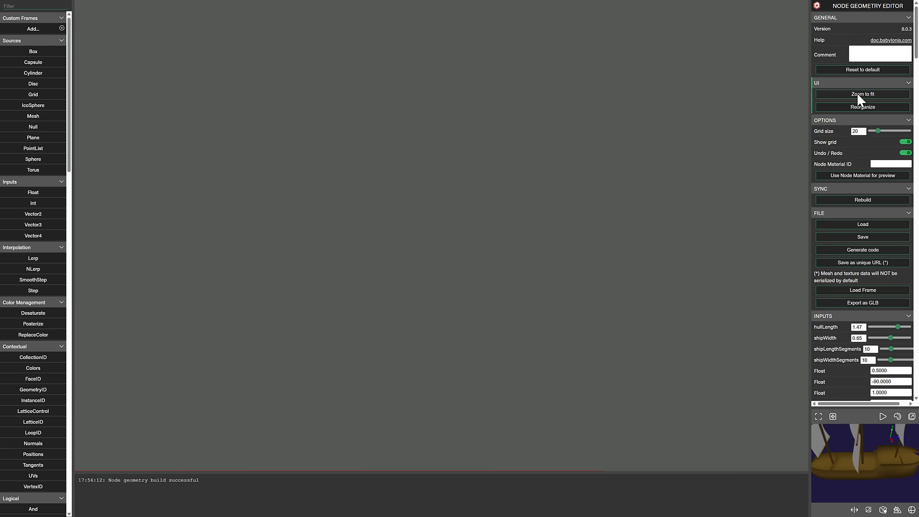
click(862, 94)
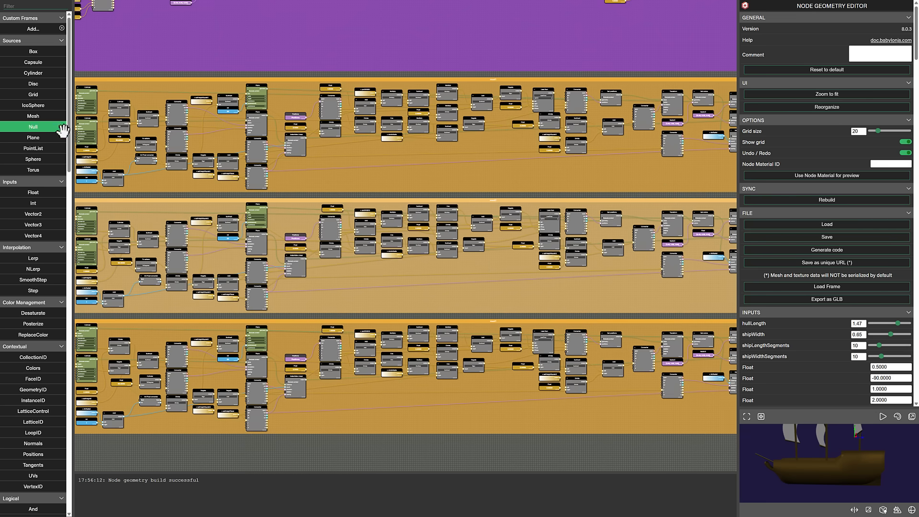
scroll(down, 3)
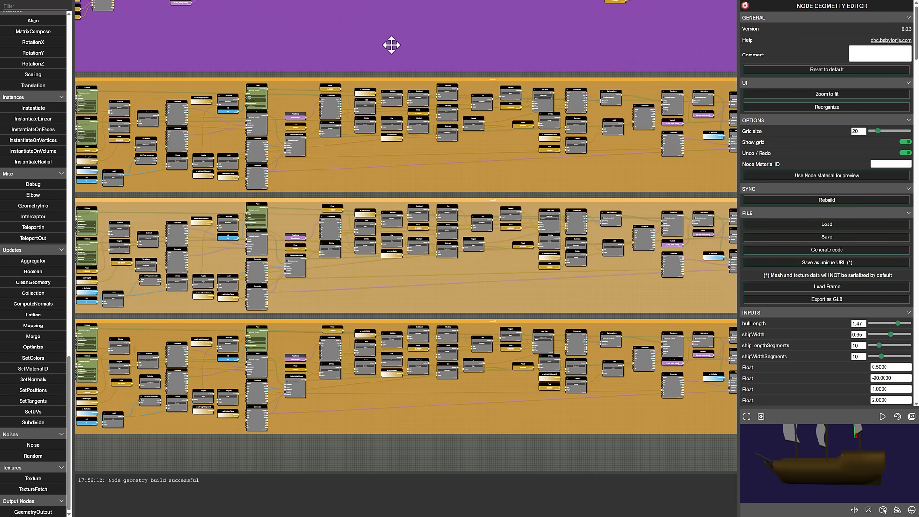
drag(391, 45, 525, 342)
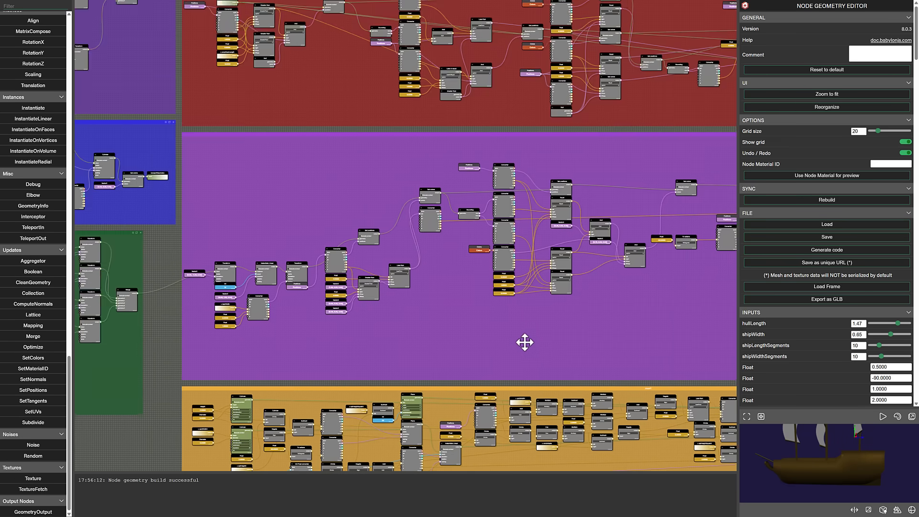
right_click(525, 342)
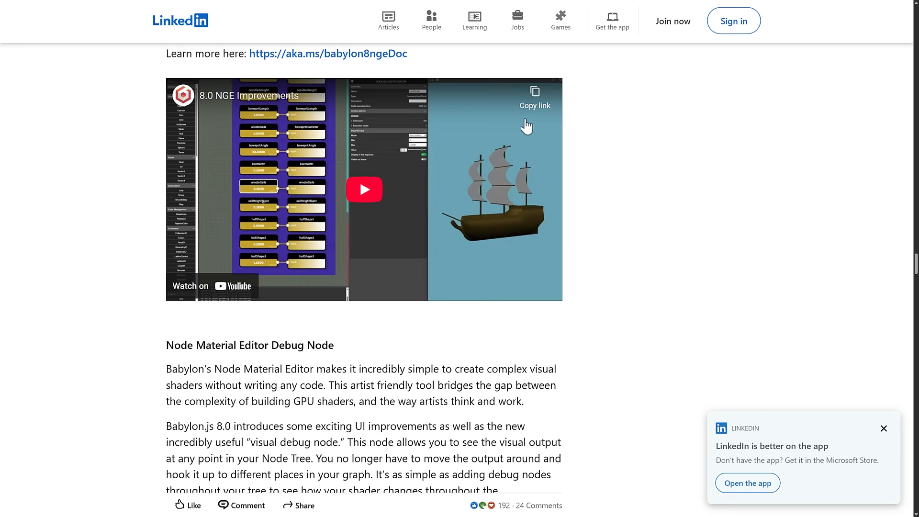
Scroll past GPU picking, EXR, WebXR and A Peek Ahead, then back up to the title
scroll(down, 3)
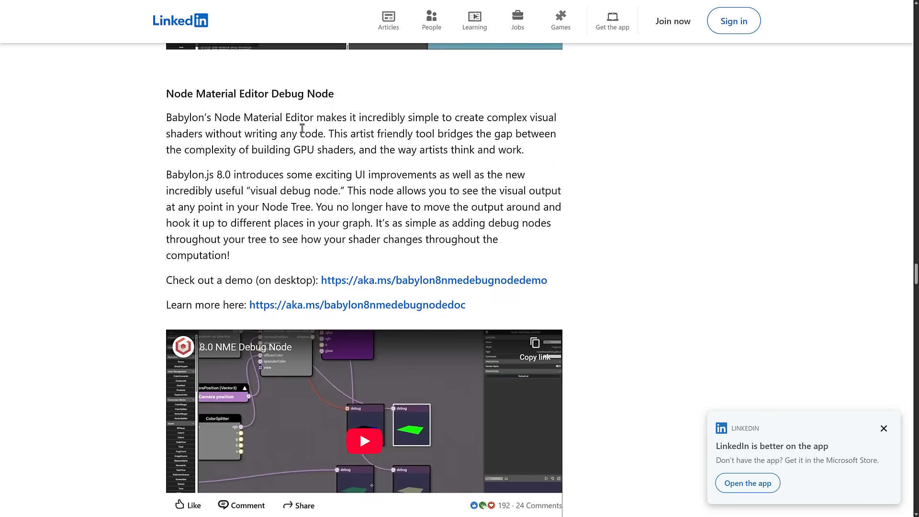
scroll(down, 3)
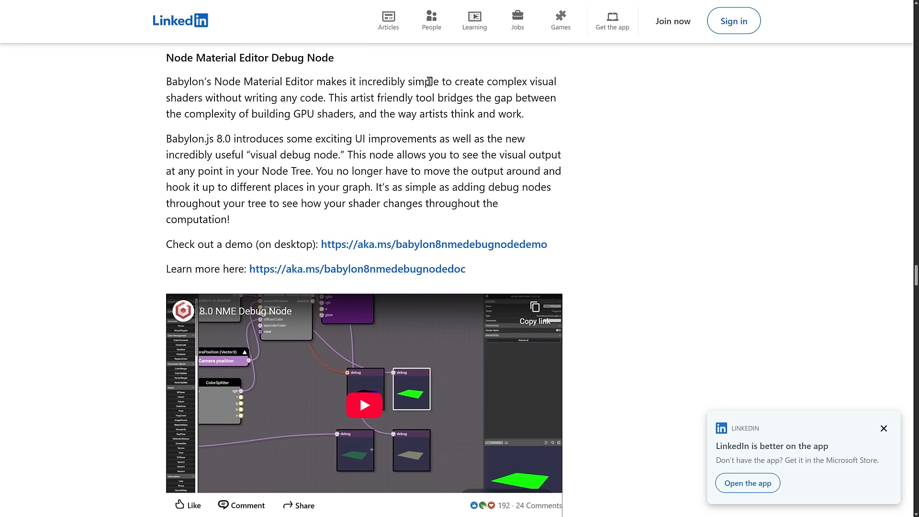
mouse_move(244, 131)
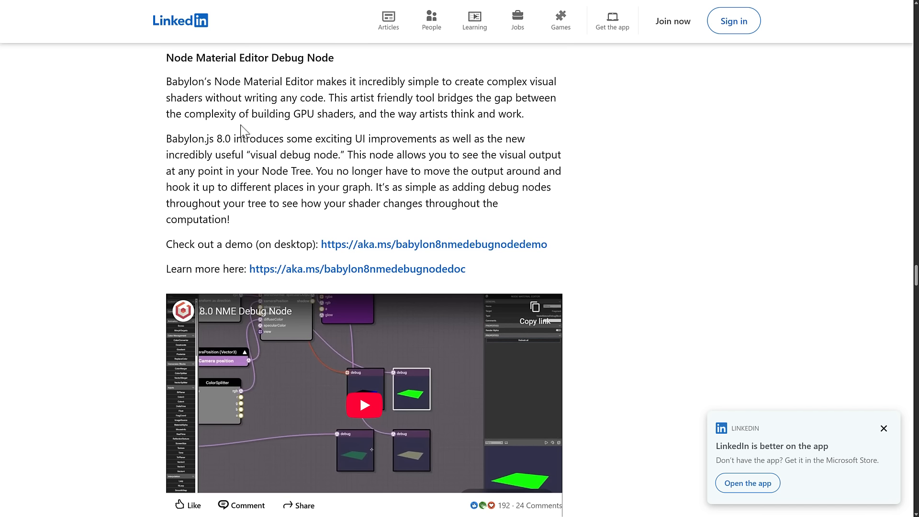
mouse_move(462, 138)
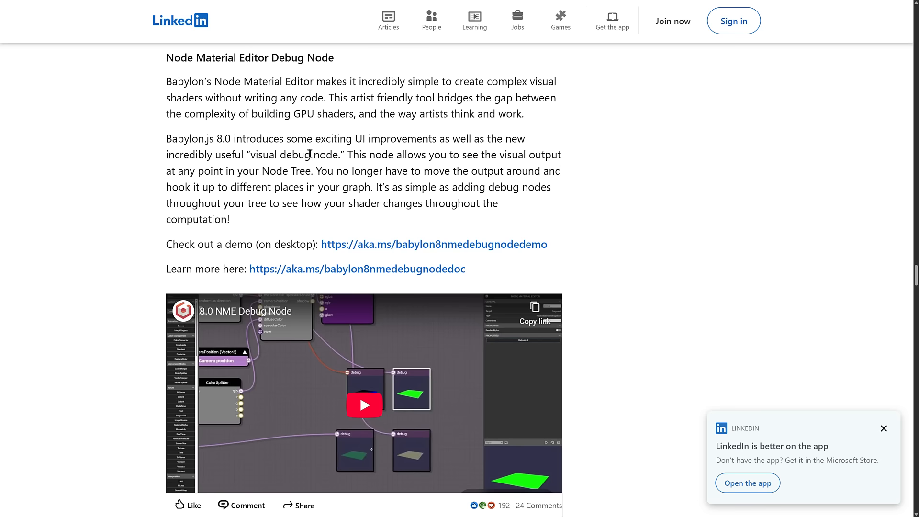
scroll(down, 3)
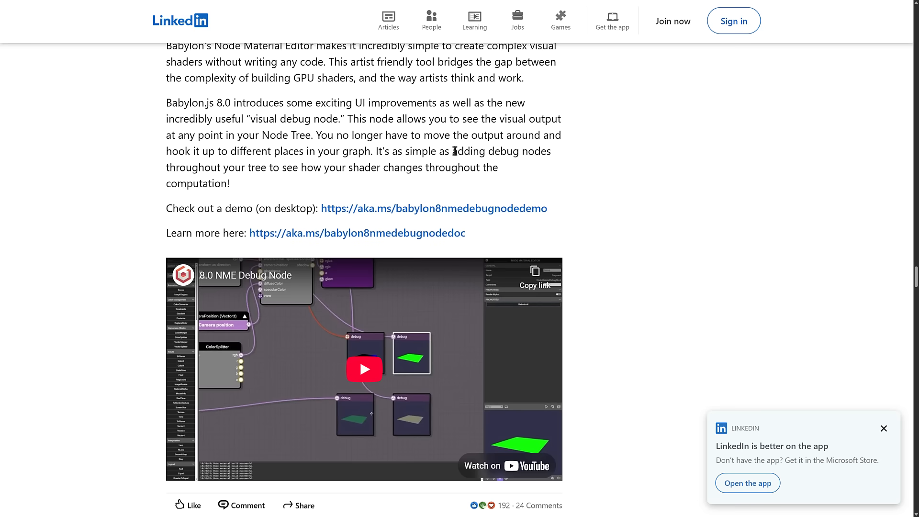
scroll(down, 3)
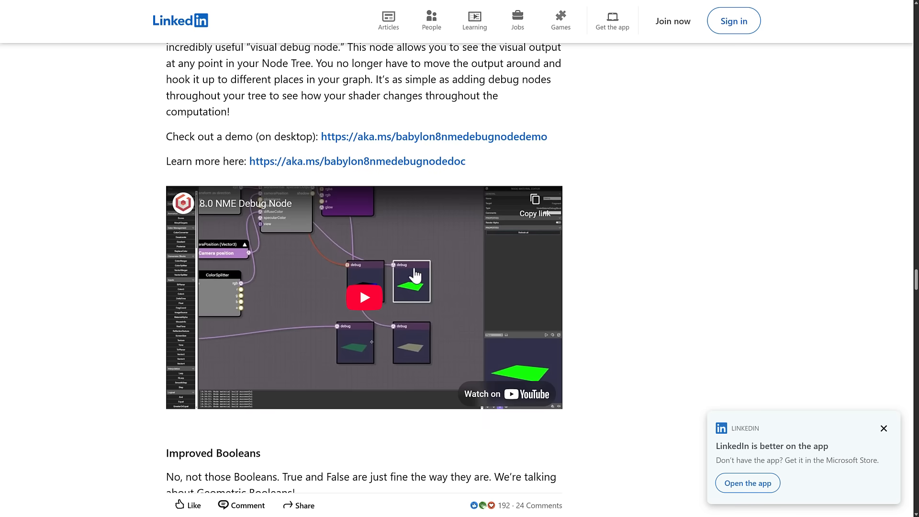
mouse_move(356, 252)
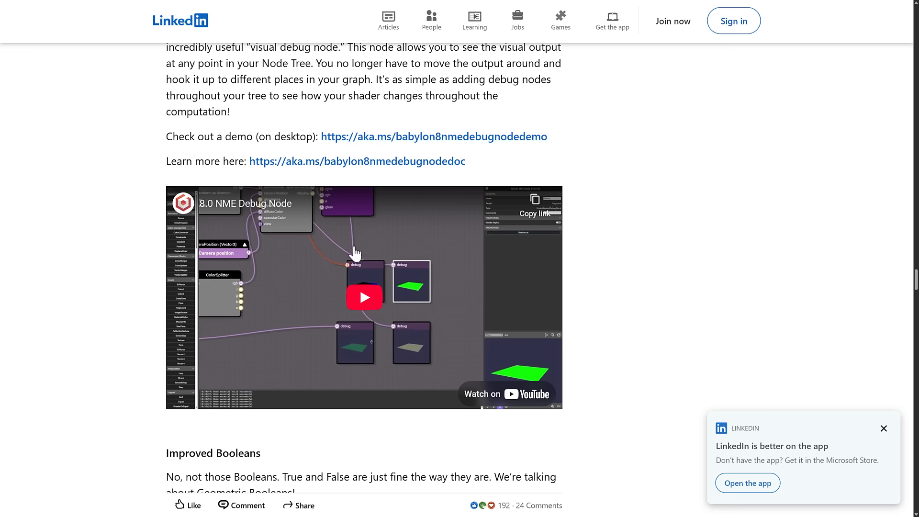
scroll(down, 3)
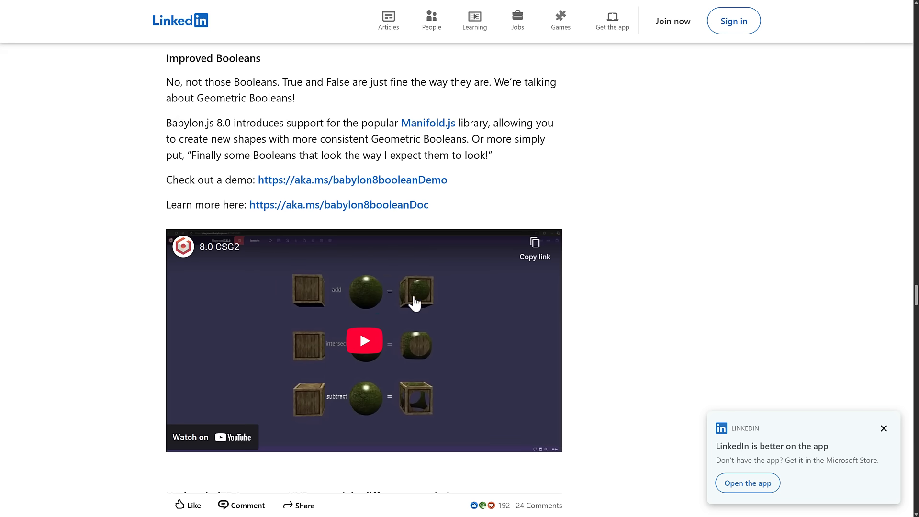
scroll(down, 3)
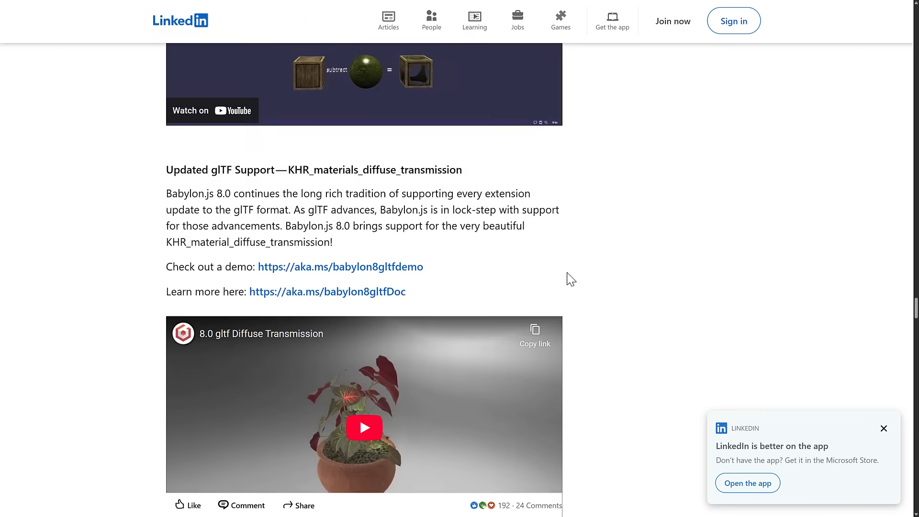
scroll(down, 3)
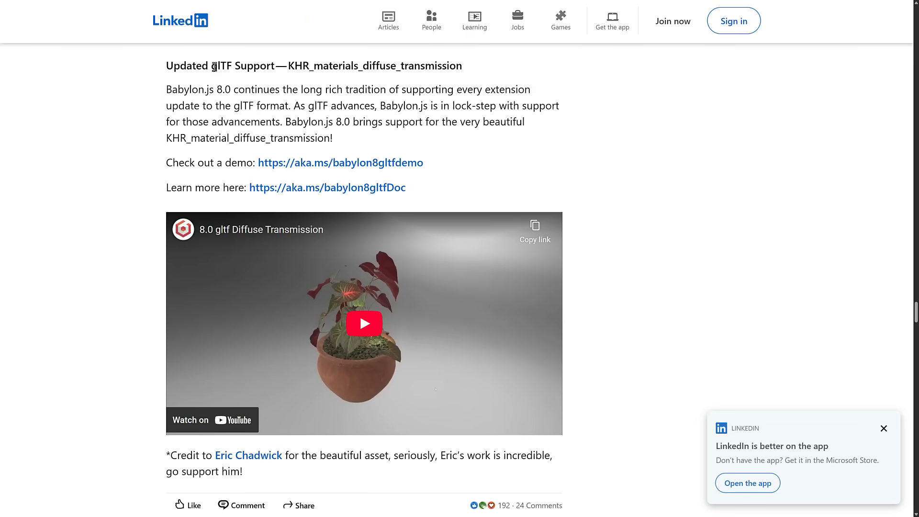
mouse_move(436, 122)
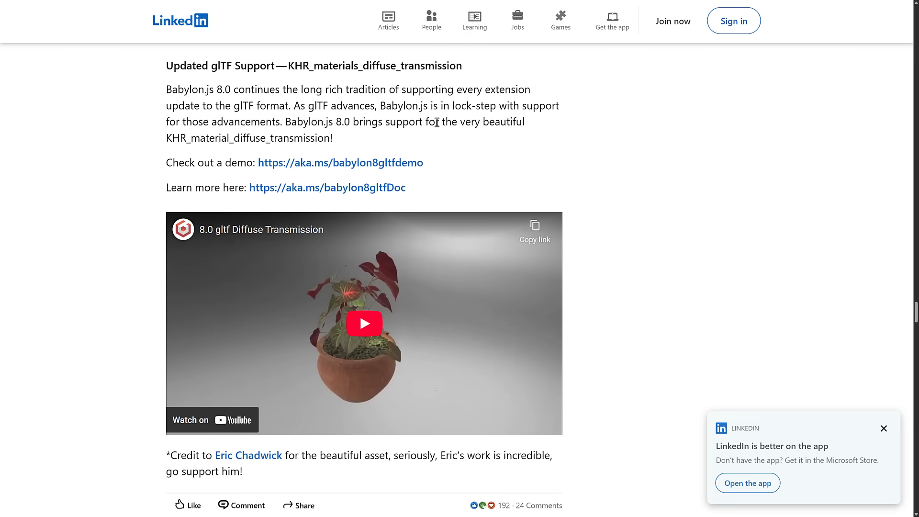
scroll(down, 3)
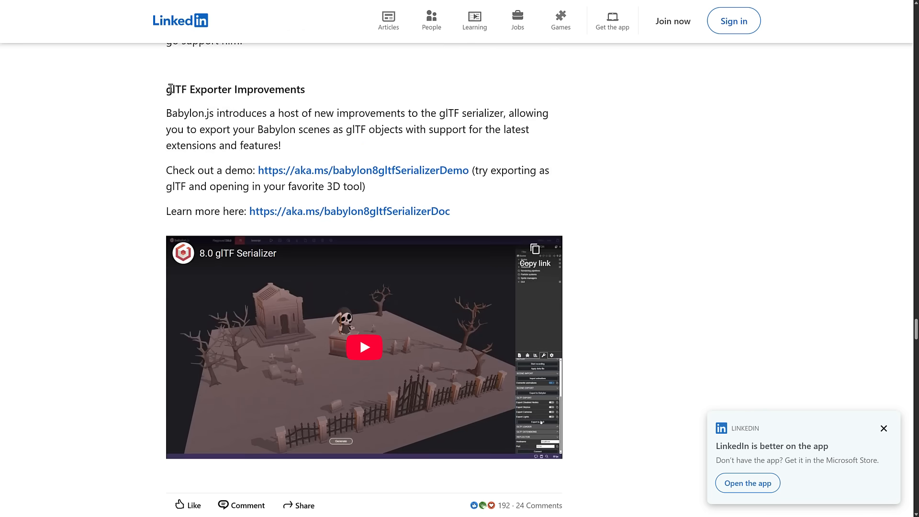
scroll(down, 3)
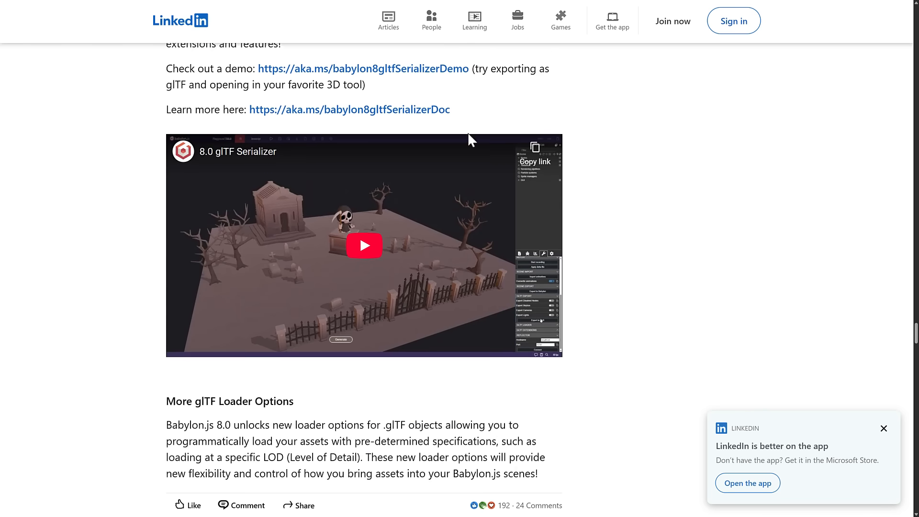
scroll(down, 3)
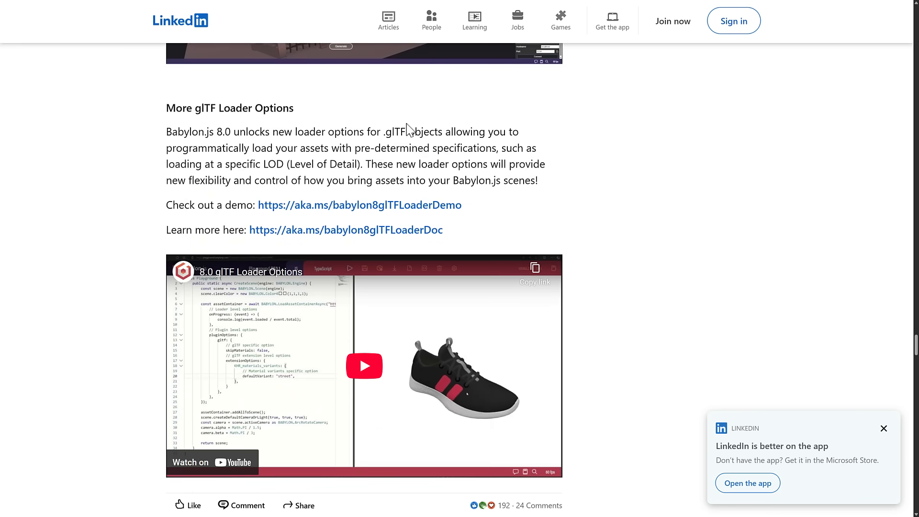
mouse_move(177, 135)
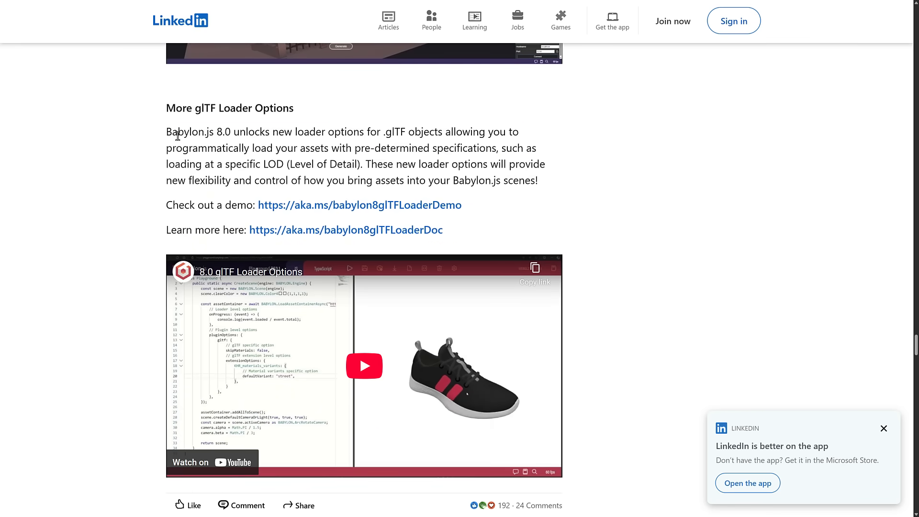
scroll(down, 3)
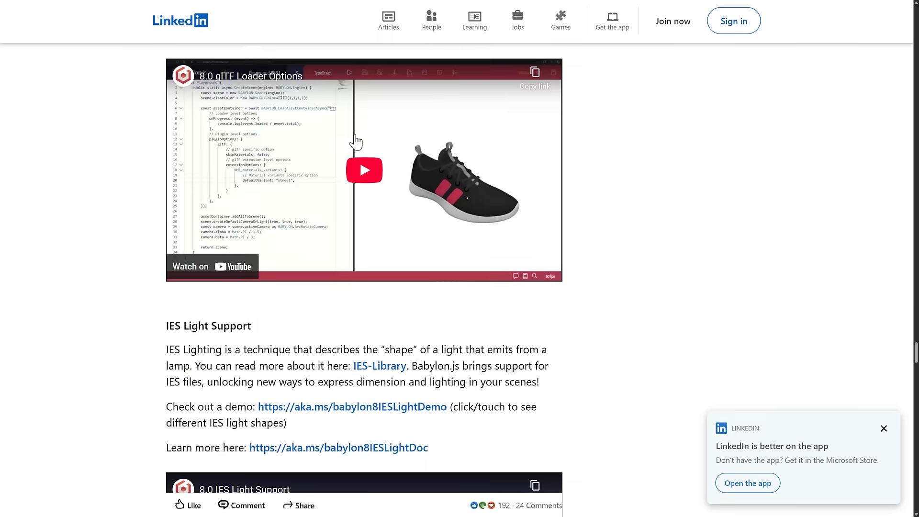
scroll(down, 3)
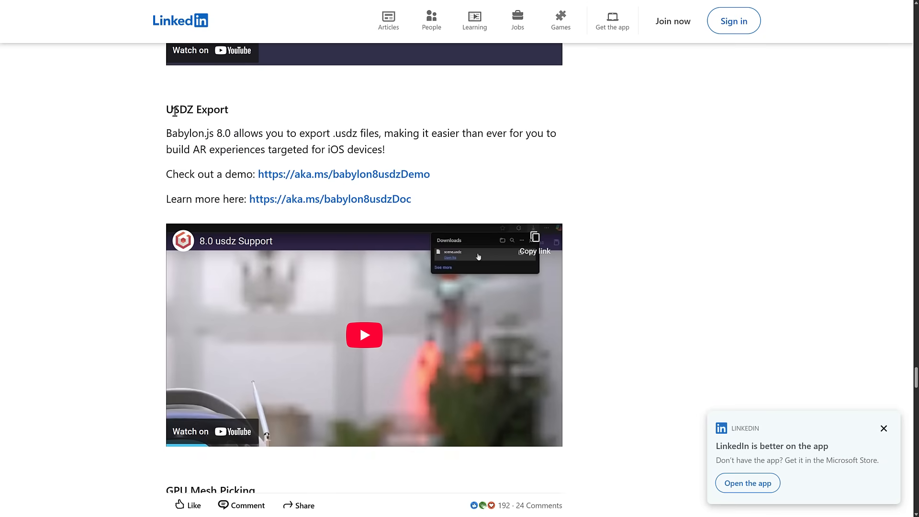
scroll(down, 3)
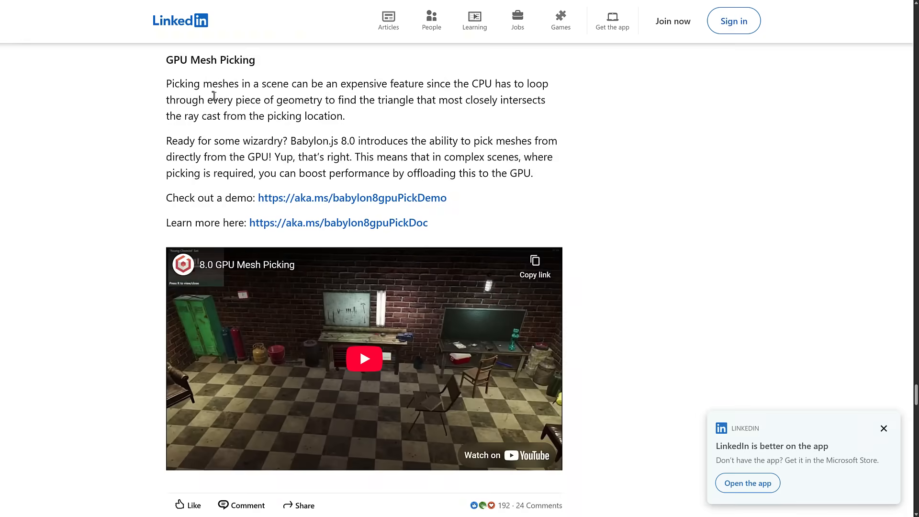
scroll(down, 3)
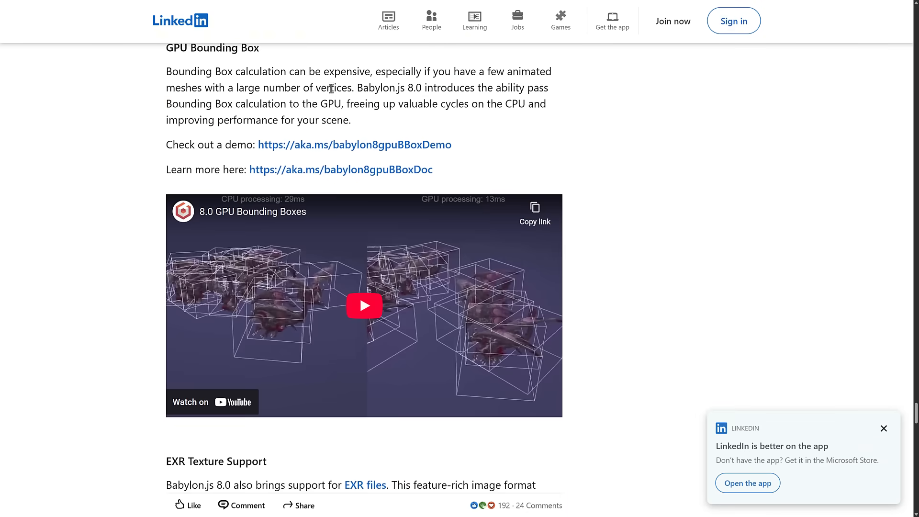
scroll(down, 3)
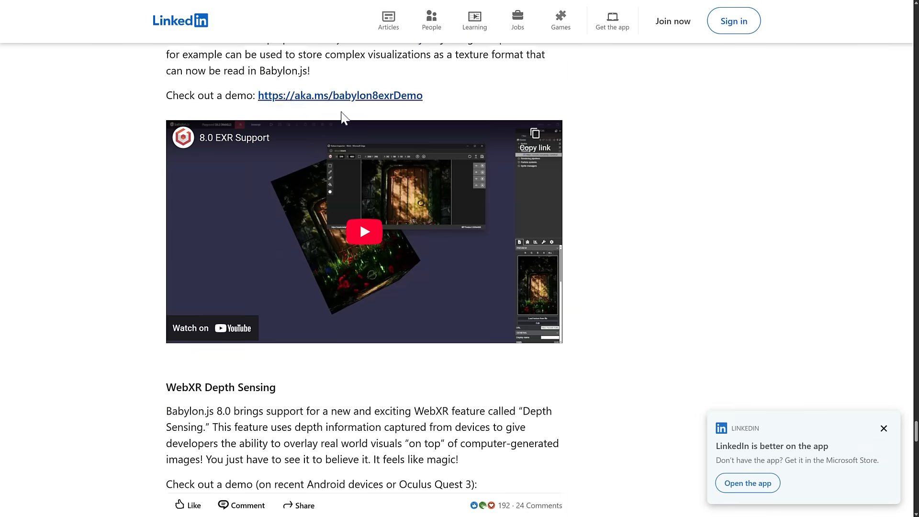
scroll(down, 3)
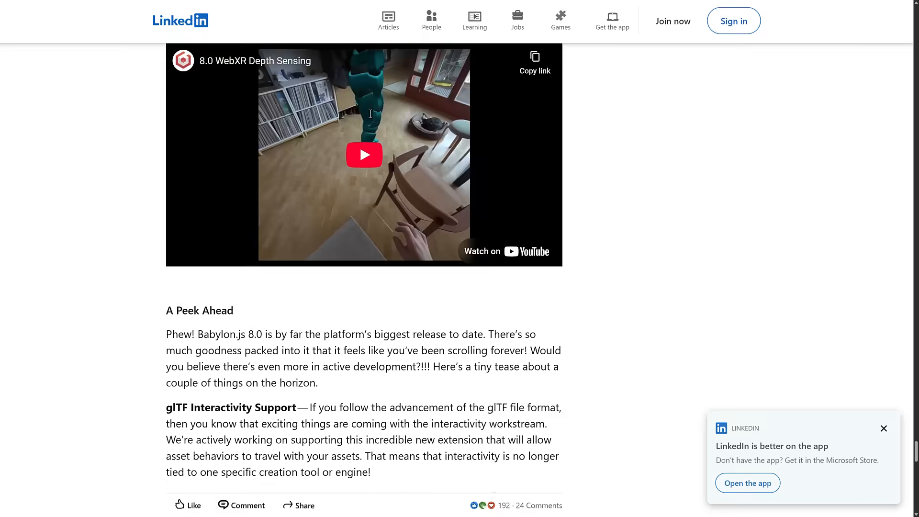
scroll(down, 3)
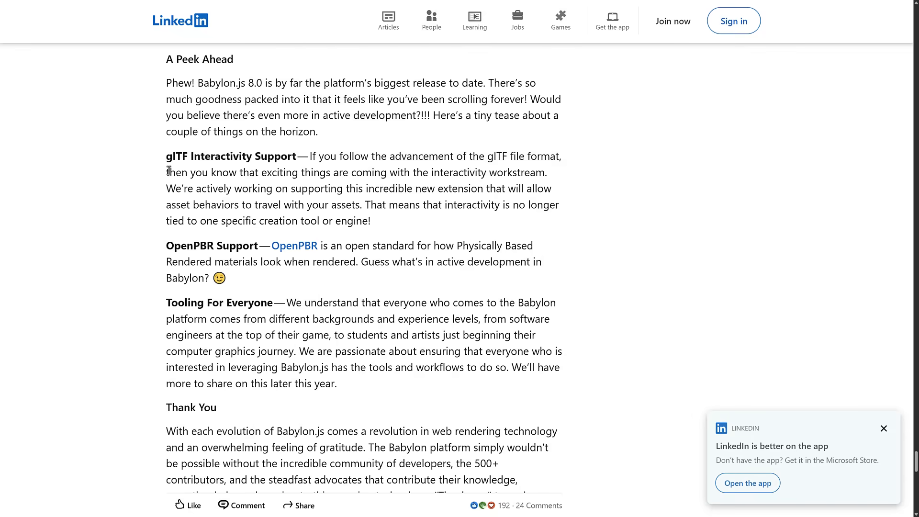
scroll(down, 3)
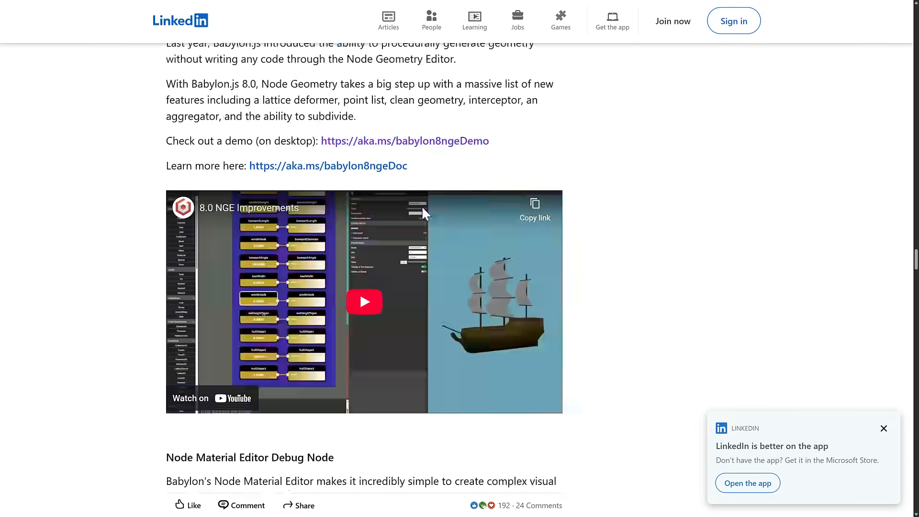
scroll(up, 3)
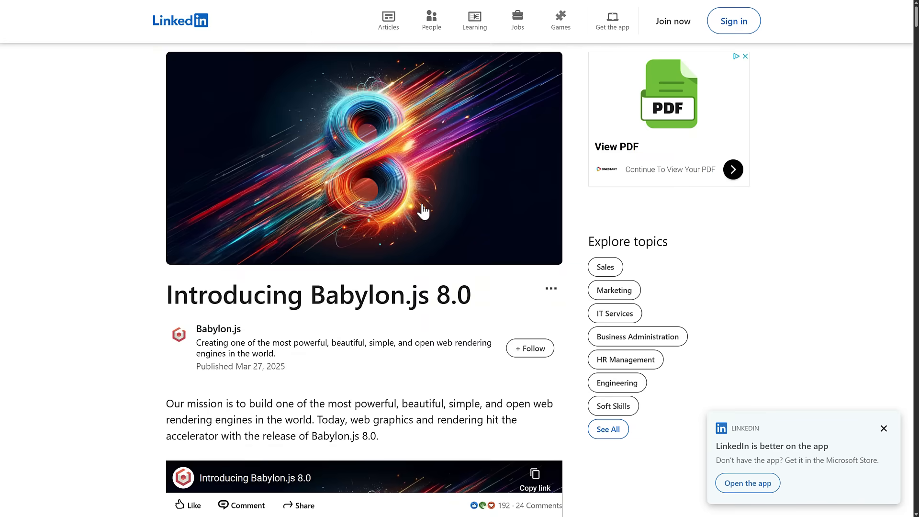
mouse_move(170, 255)
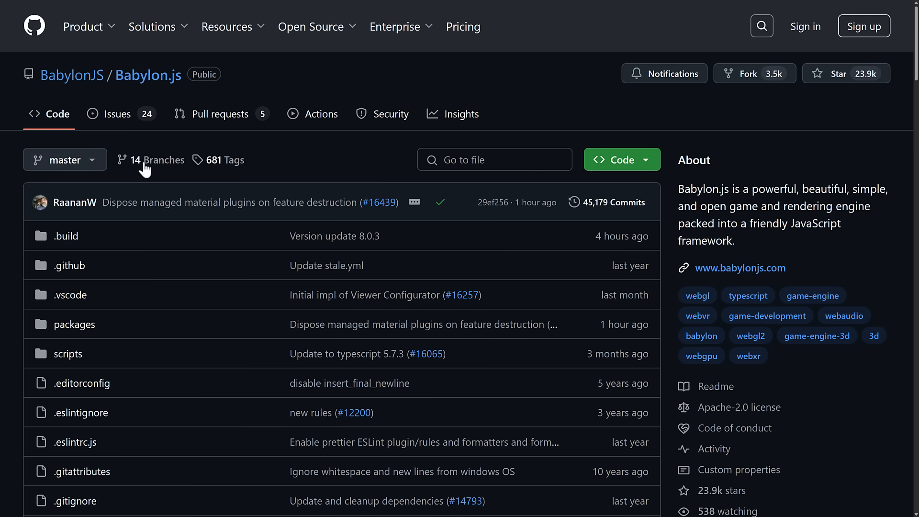
mouse_move(148, 75)
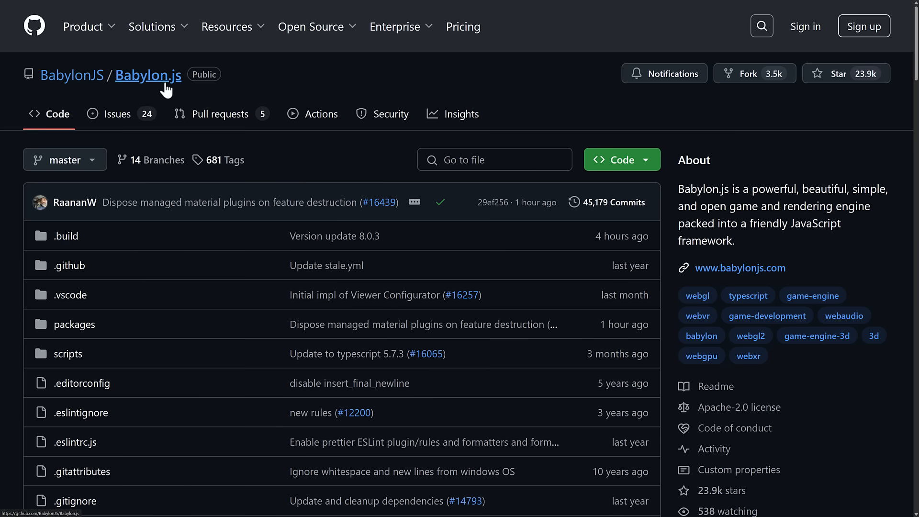
Scroll from the repo overview to the releases page, past 8.0.3 and 8.0.2 to 8.0.0
scroll(down, 3)
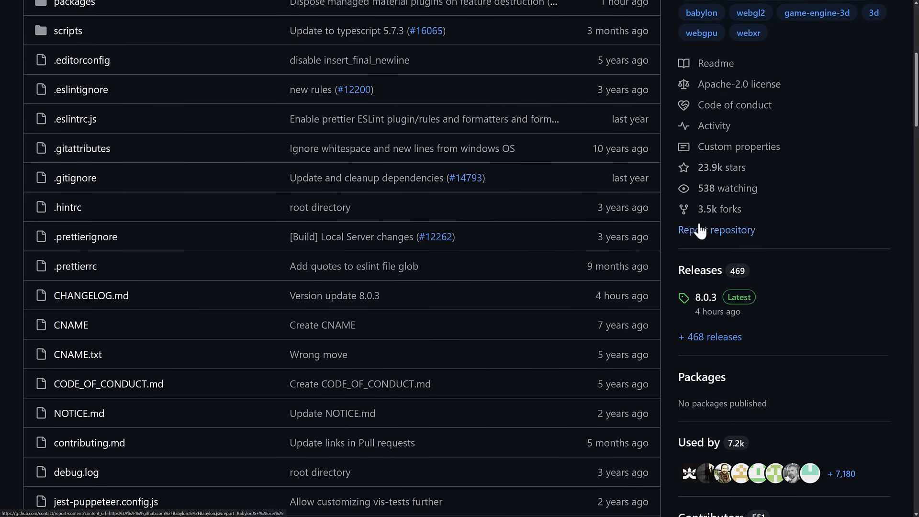
scroll(down, 3)
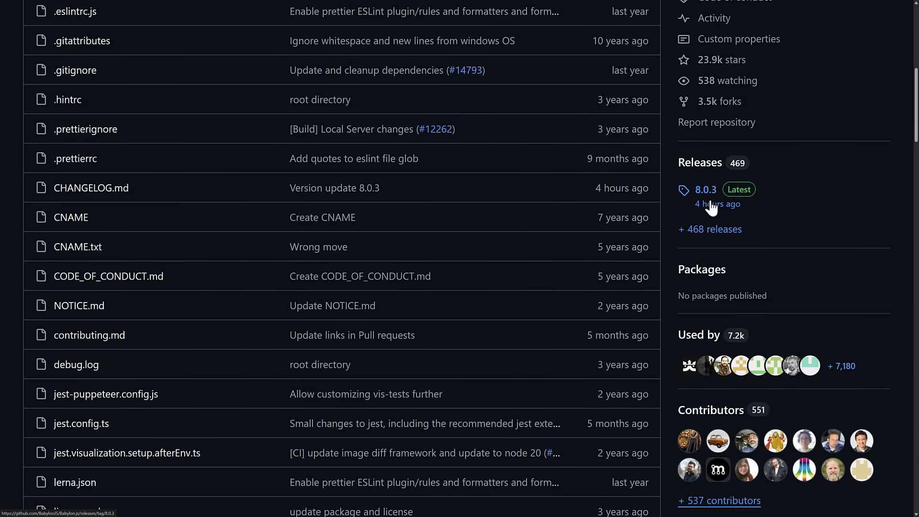
mouse_move(731, 212)
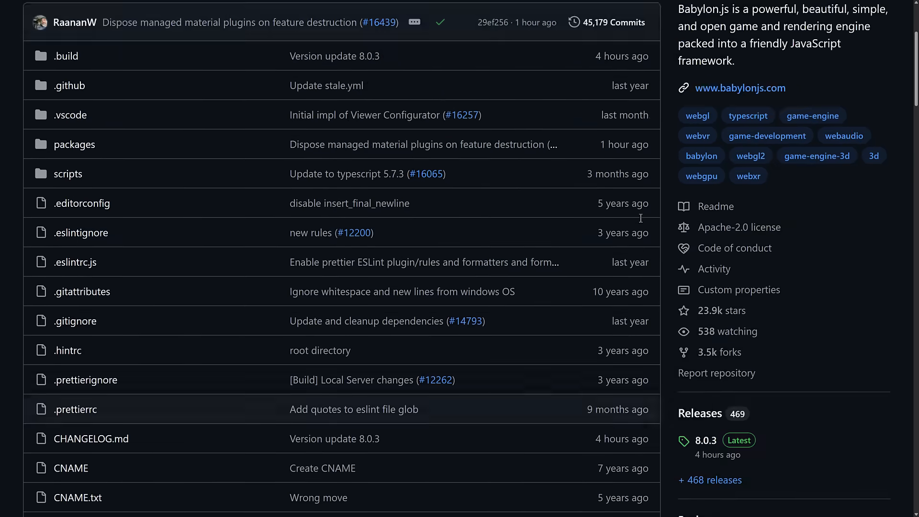
scroll(down, 3)
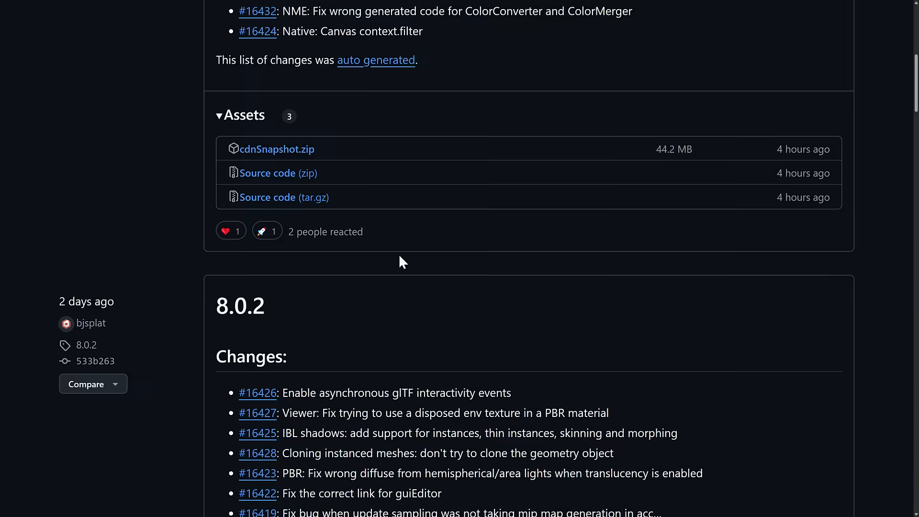
scroll(down, 3)
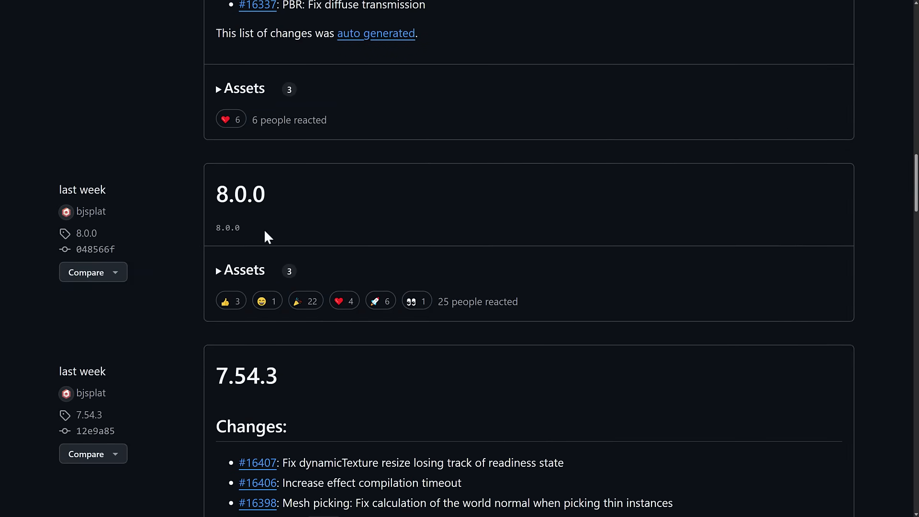
mouse_move(229, 235)
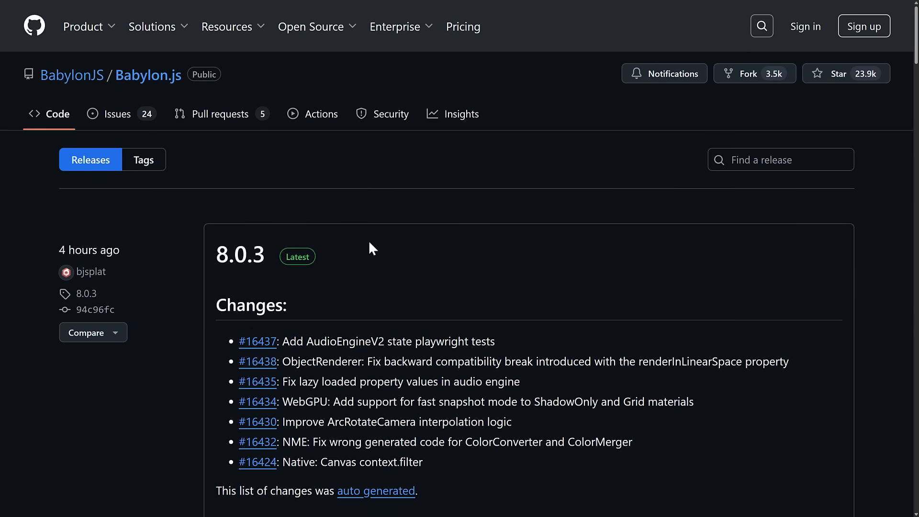
mouse_move(472, 217)
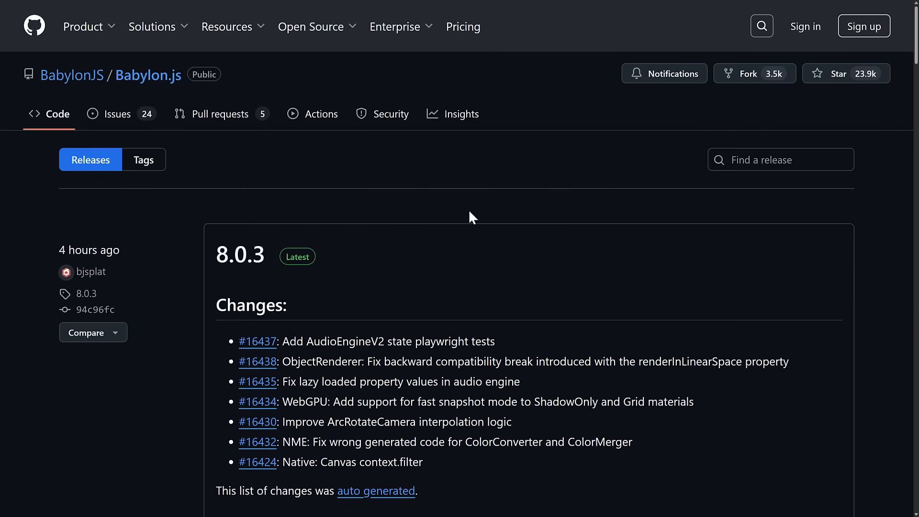
mouse_move(493, 212)
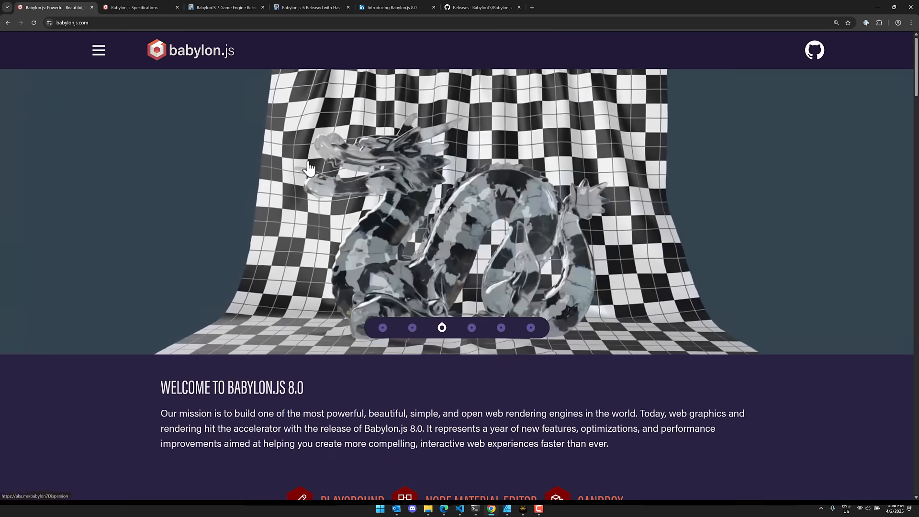
View the welcome page full screen and try the Node Material Editor and Sandbox links
key(f11)
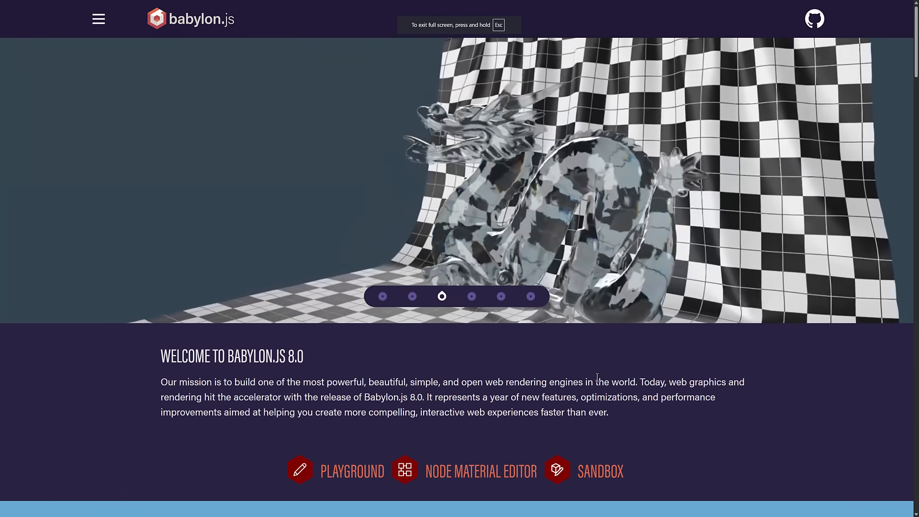
scroll(down, 3)
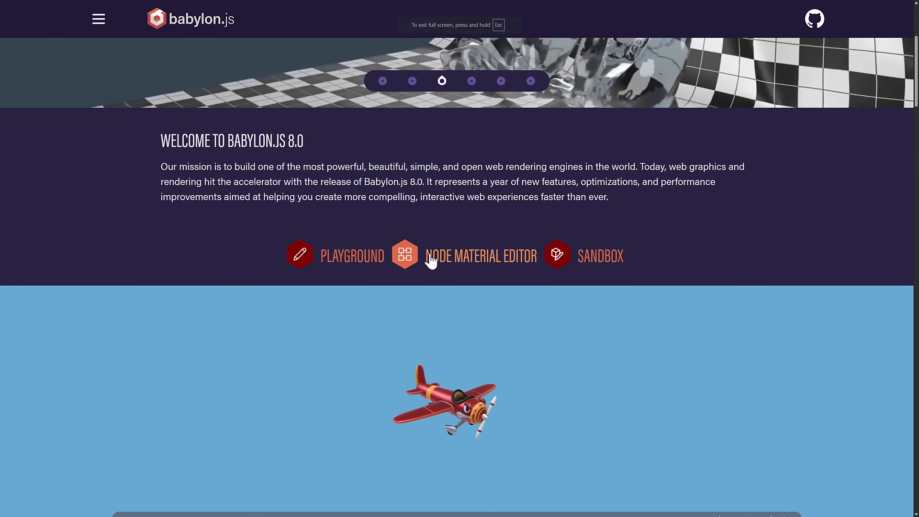
click(405, 255)
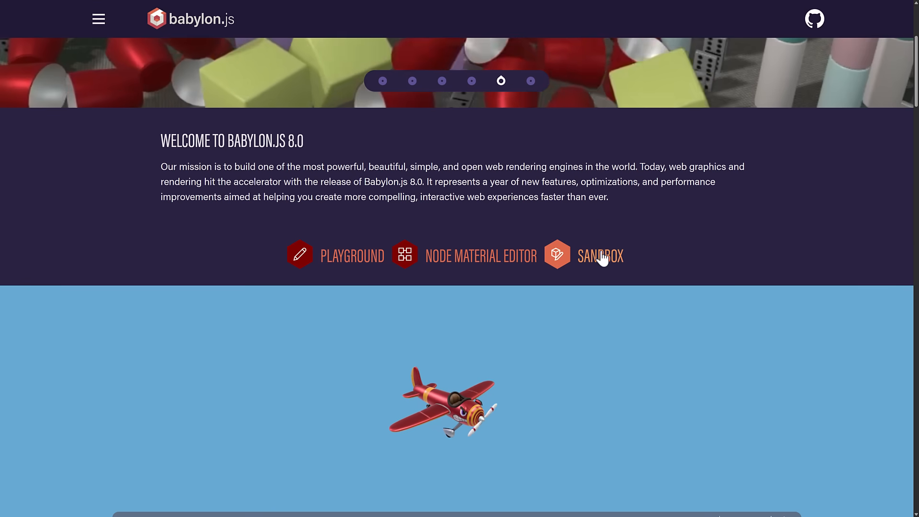
click(599, 255)
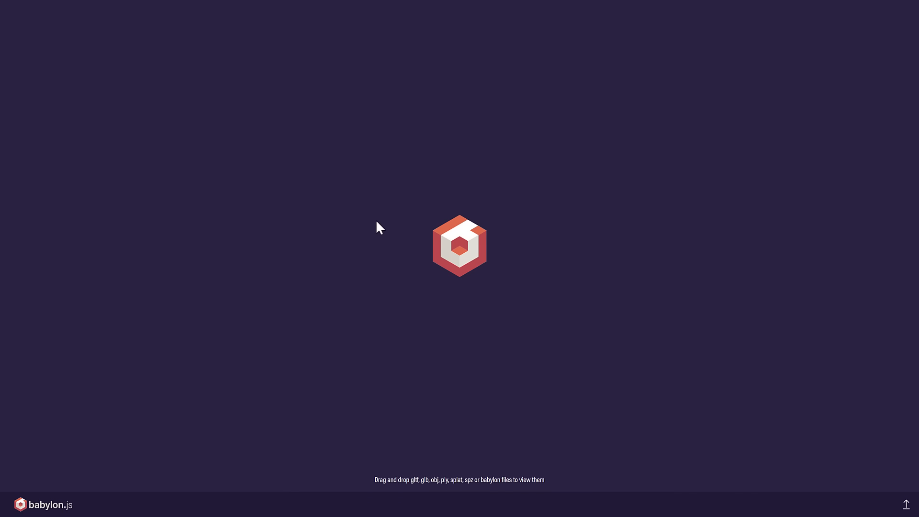
mouse_move(323, 345)
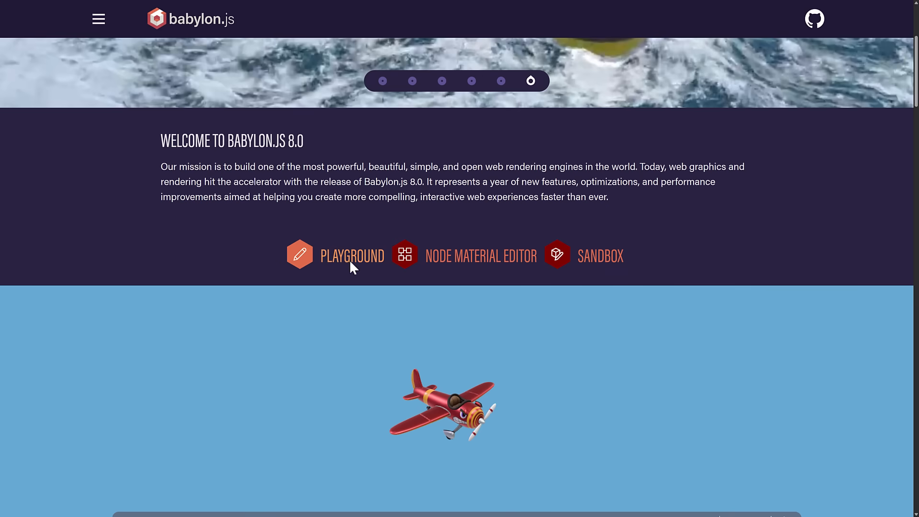
Open the ocean buoy demo, adjust the sky inclination, and set ocean depth to about 1
click(352, 255)
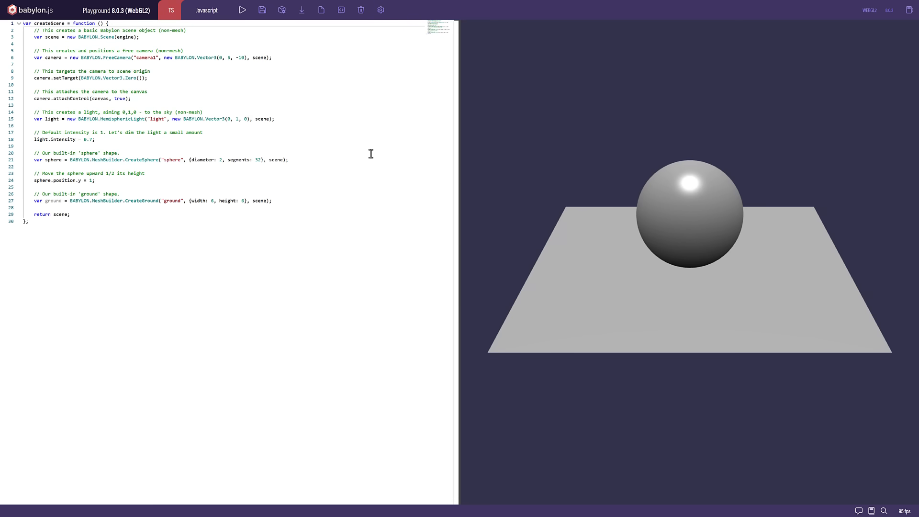
mouse_move(872, 27)
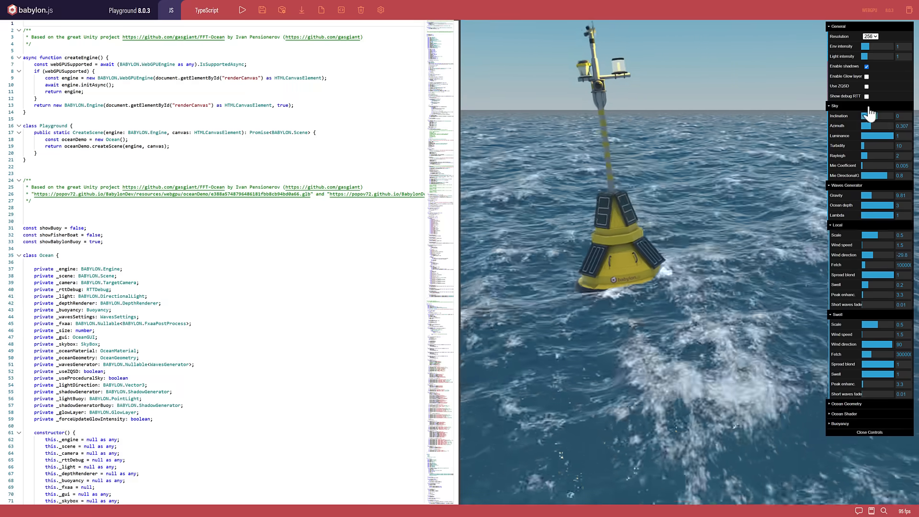
drag(879, 115, 867, 115)
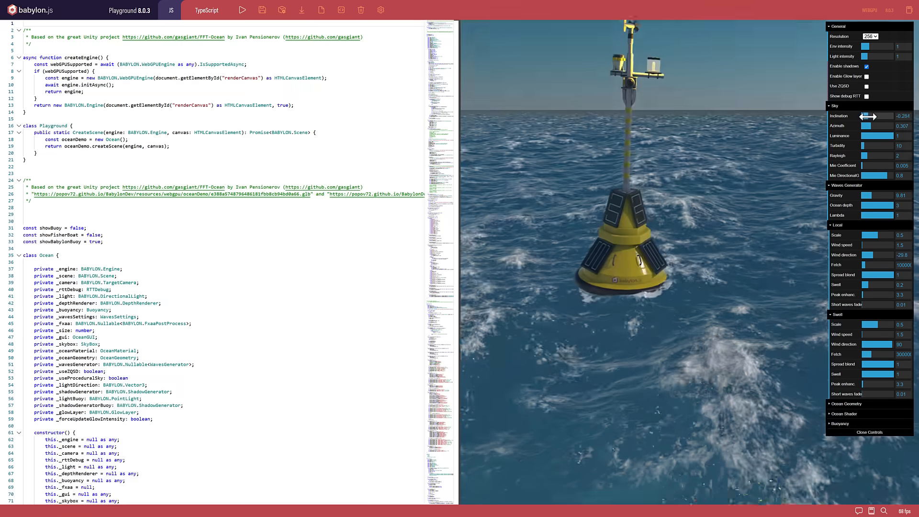
drag(865, 196, 877, 197)
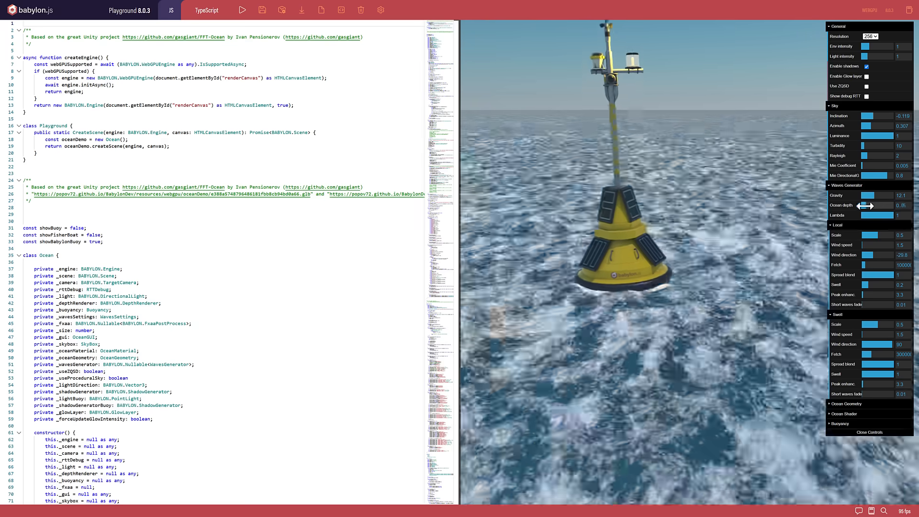
drag(882, 206, 865, 205)
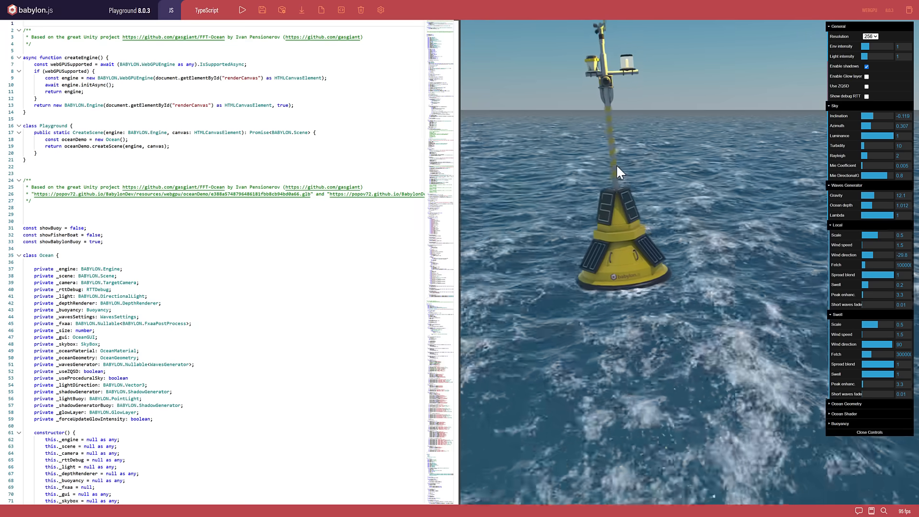
scroll(down, 3)
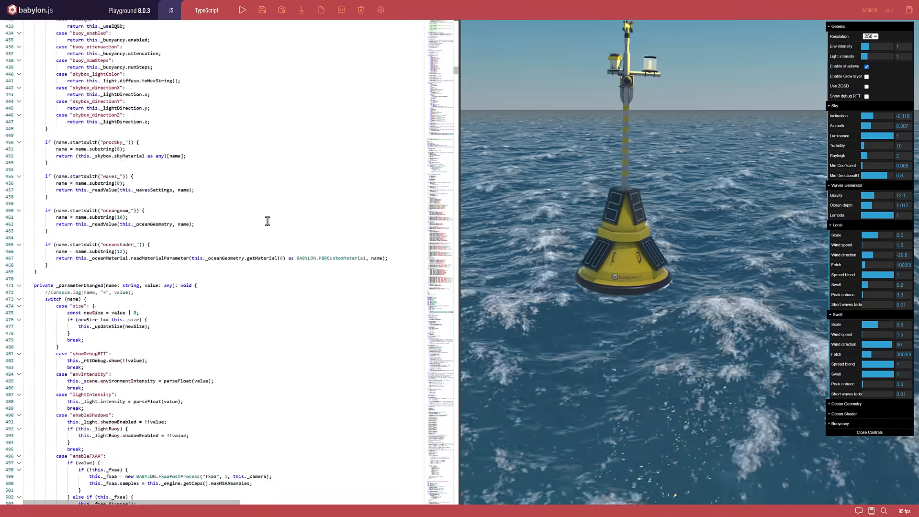
Switch the Playground to TypeScript and WebGL2 to render the Hill Valley town scene
click(170, 10)
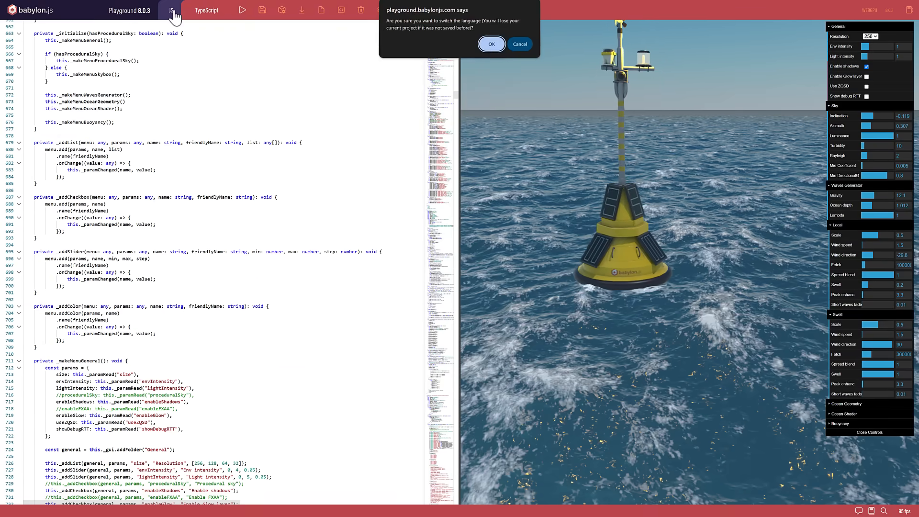
click(492, 44)
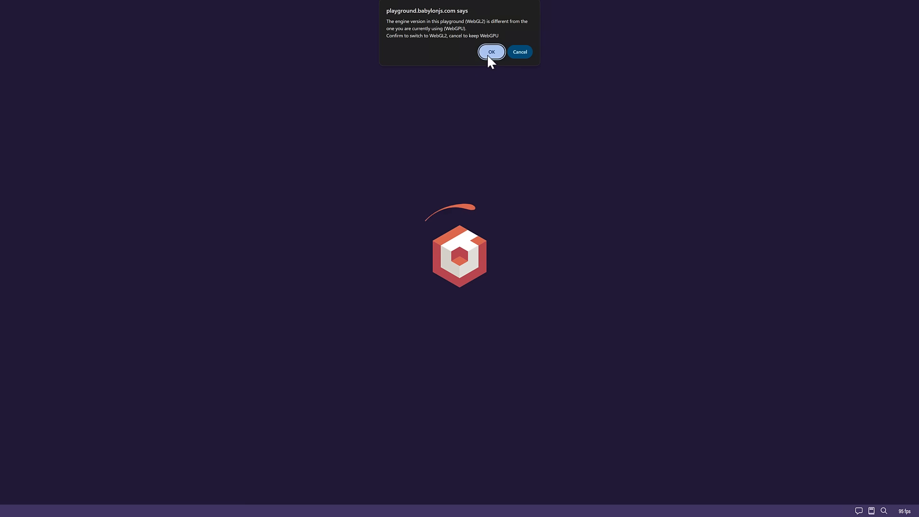
click(491, 52)
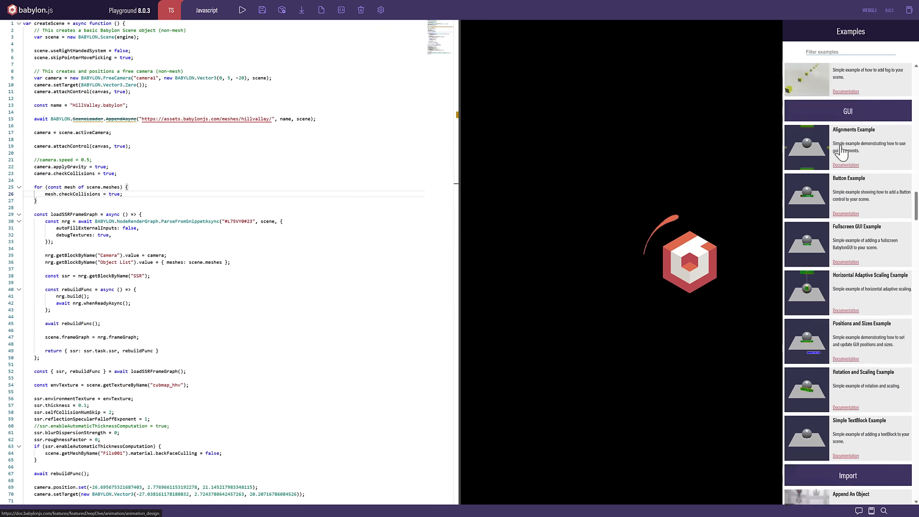
scroll(down, 3)
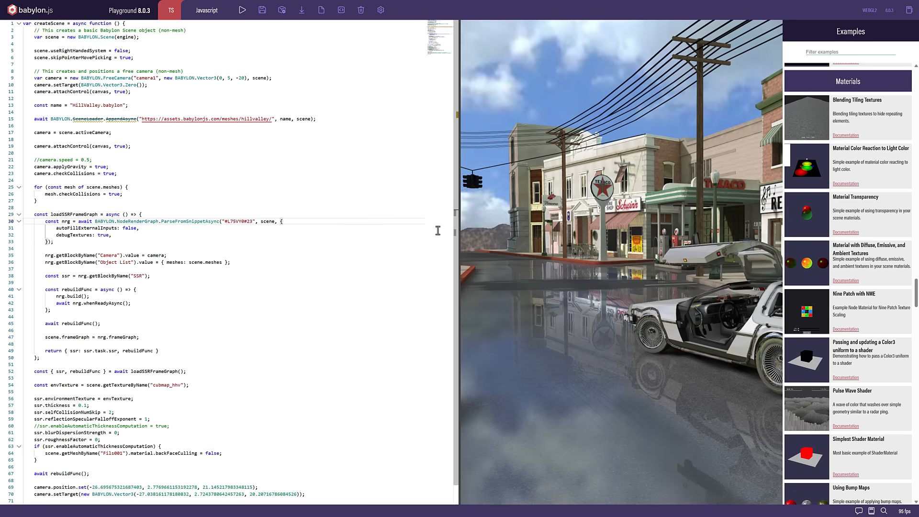
mouse_move(632, 260)
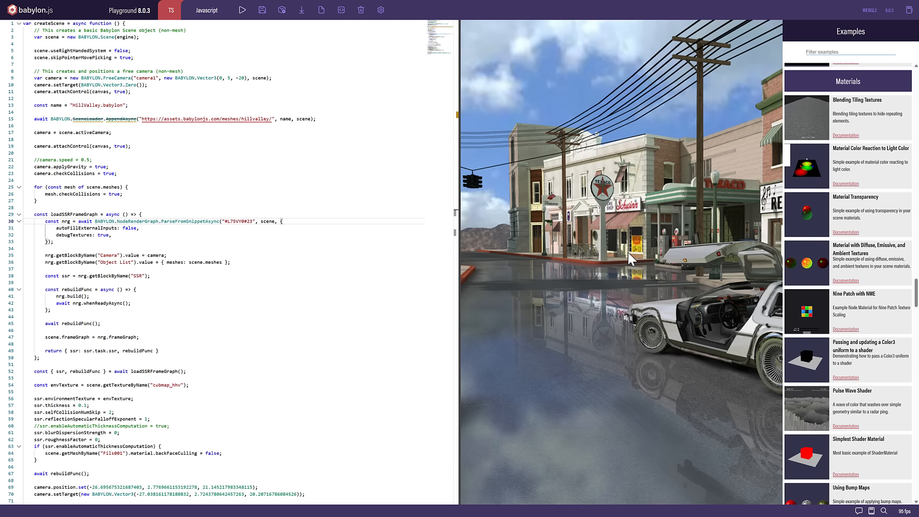